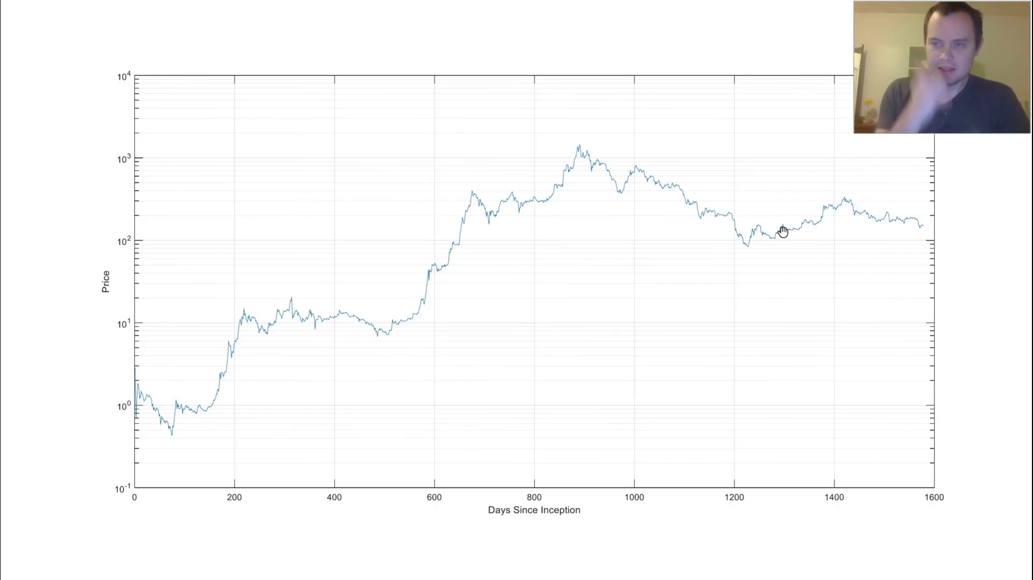
{"action": "mouse_move", "coordinate": [107, 377]}
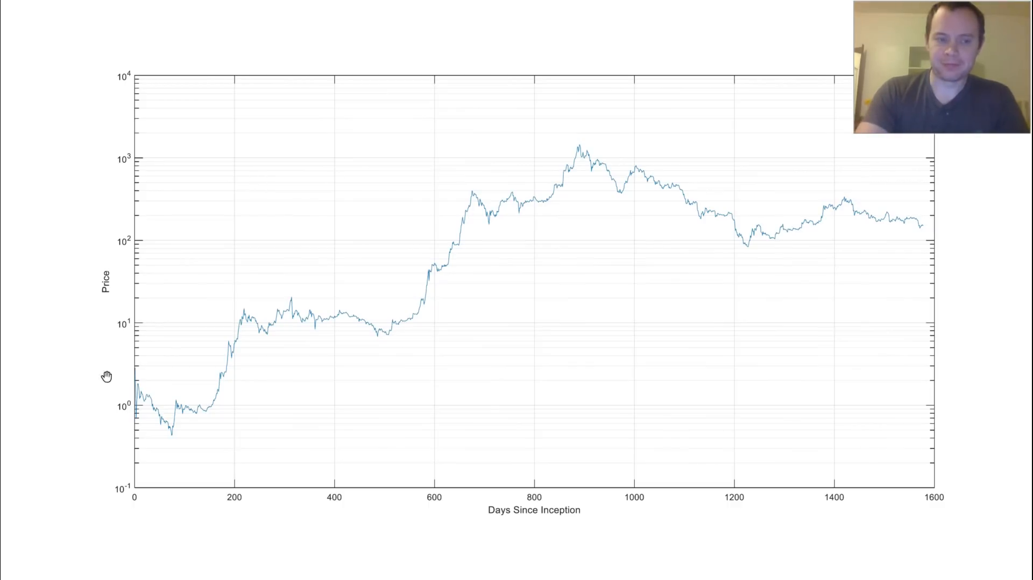
{"action": "mouse_move", "coordinate": [123, 412]}
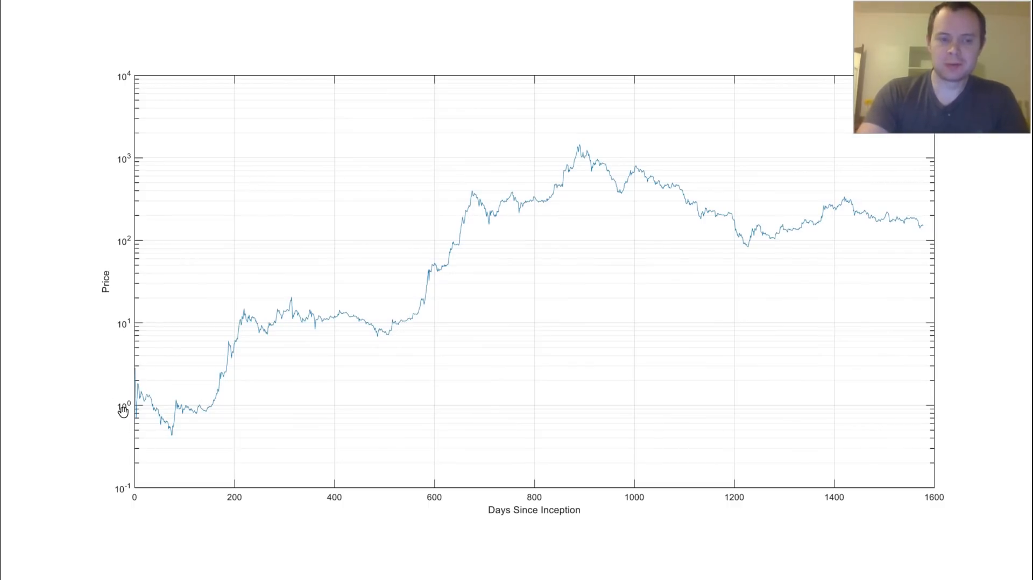
{"action": "mouse_move", "coordinate": [120, 244]}
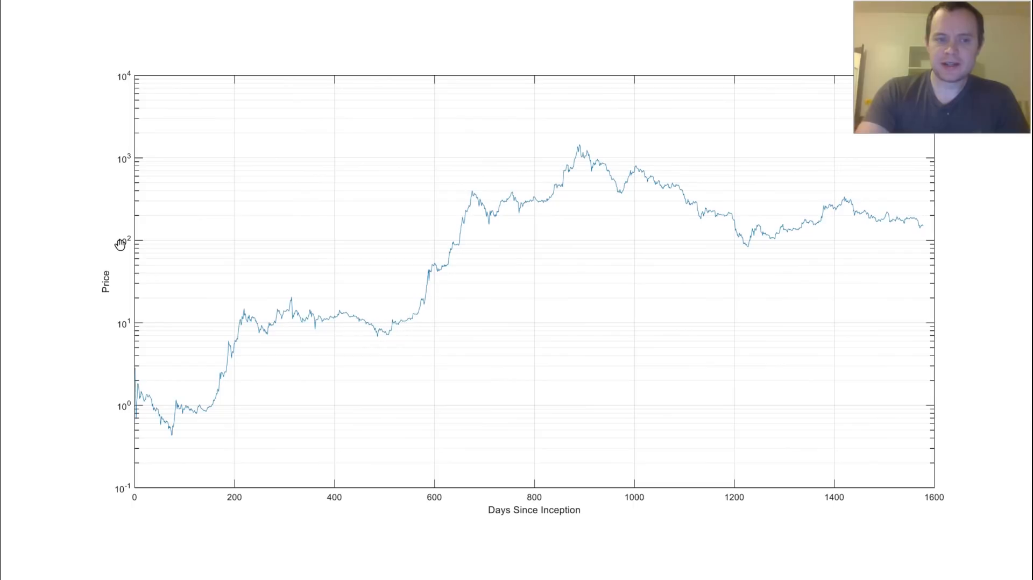
{"action": "mouse_move", "coordinate": [152, 121]}
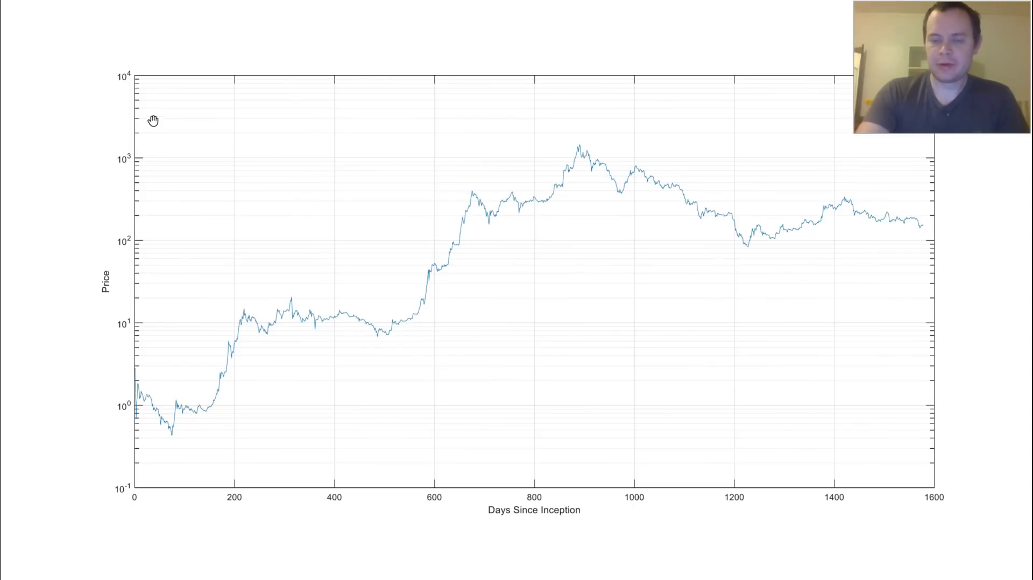
{"action": "mouse_move", "coordinate": [333, 69]}
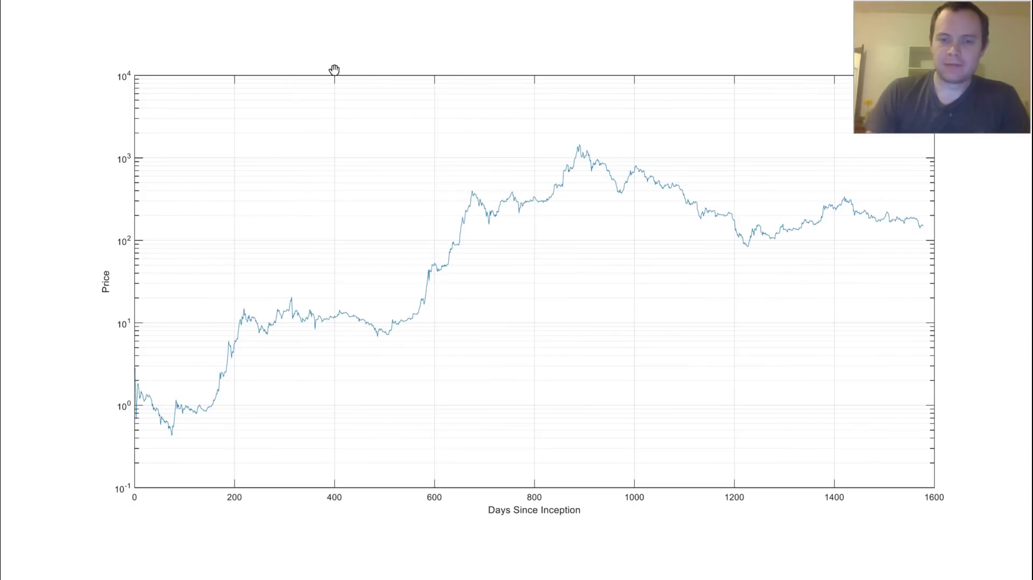
{"action": "mouse_move", "coordinate": [471, 60]}
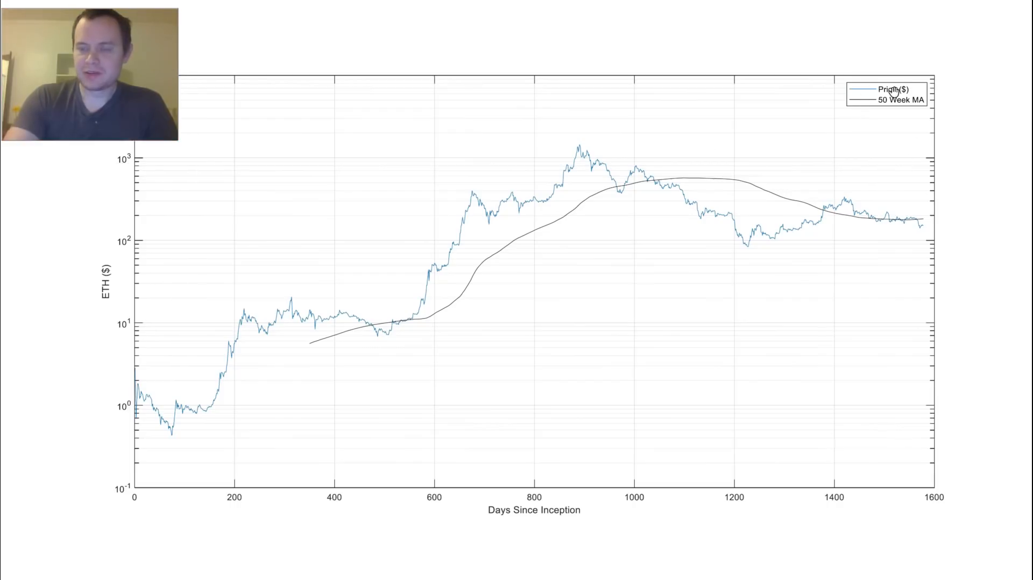
{"action": "mouse_move", "coordinate": [688, 241]}
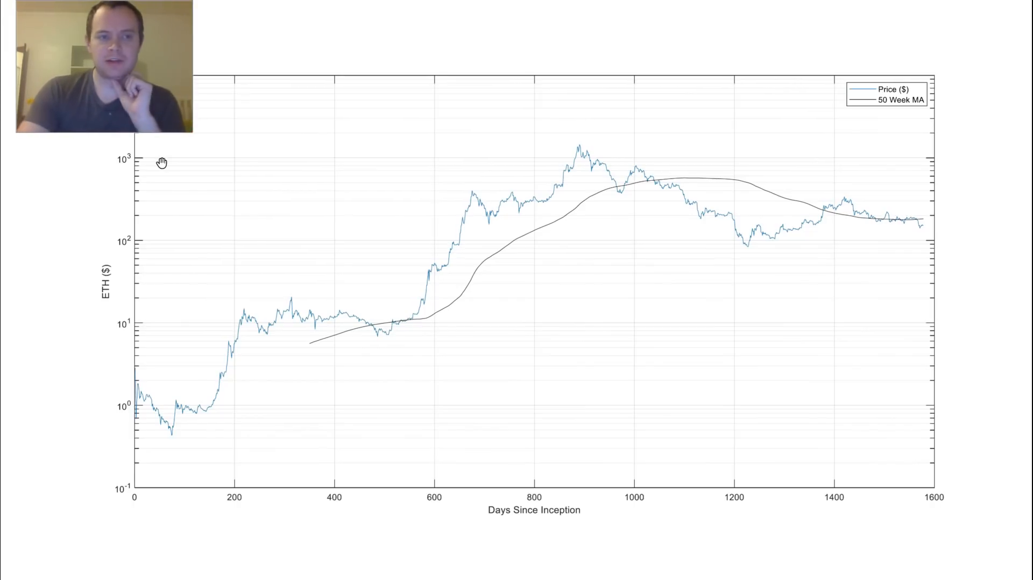
{"action": "mouse_move", "coordinate": [150, 202]}
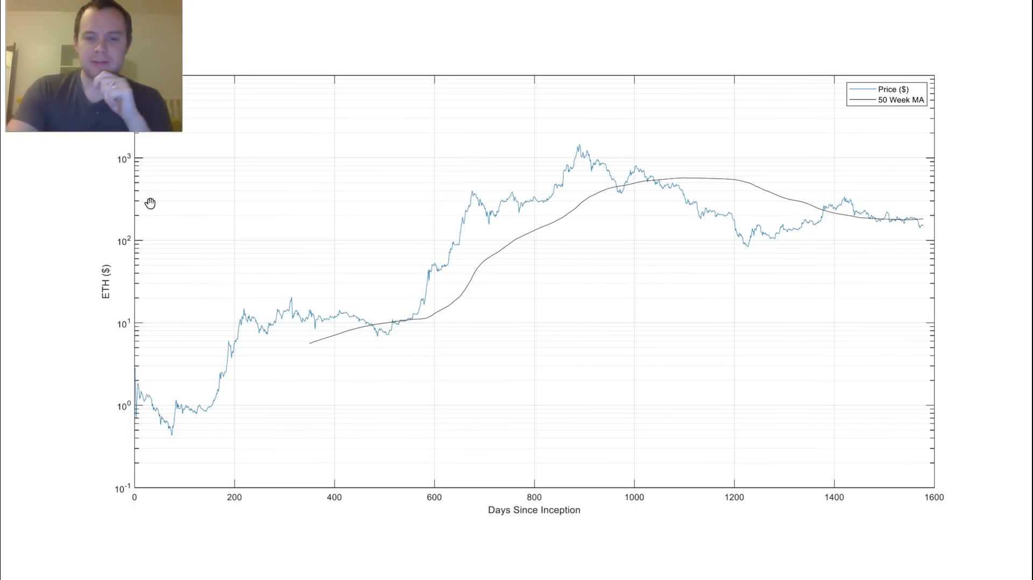
{"action": "mouse_move", "coordinate": [385, 342]}
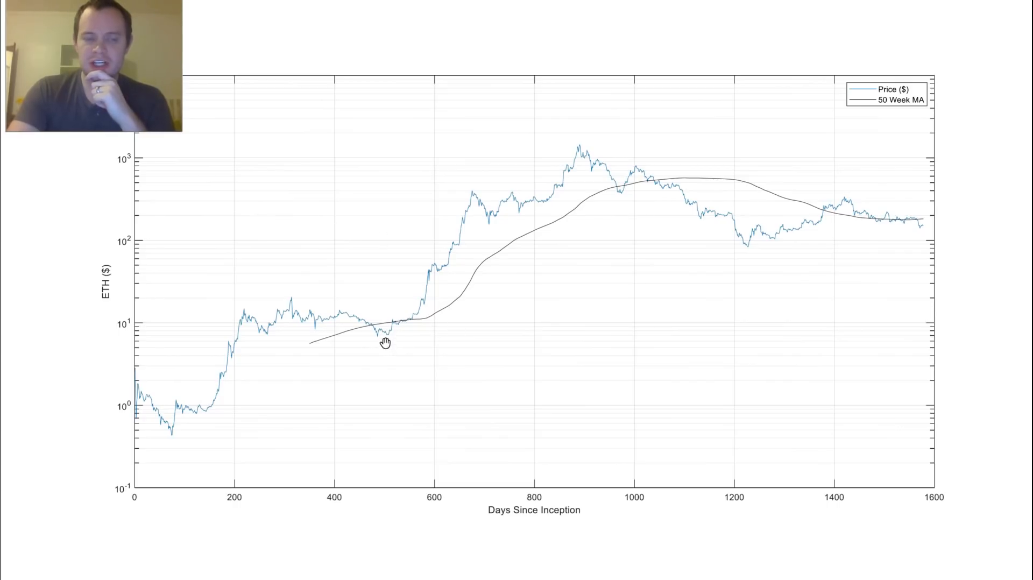
{"action": "mouse_move", "coordinate": [697, 102]}
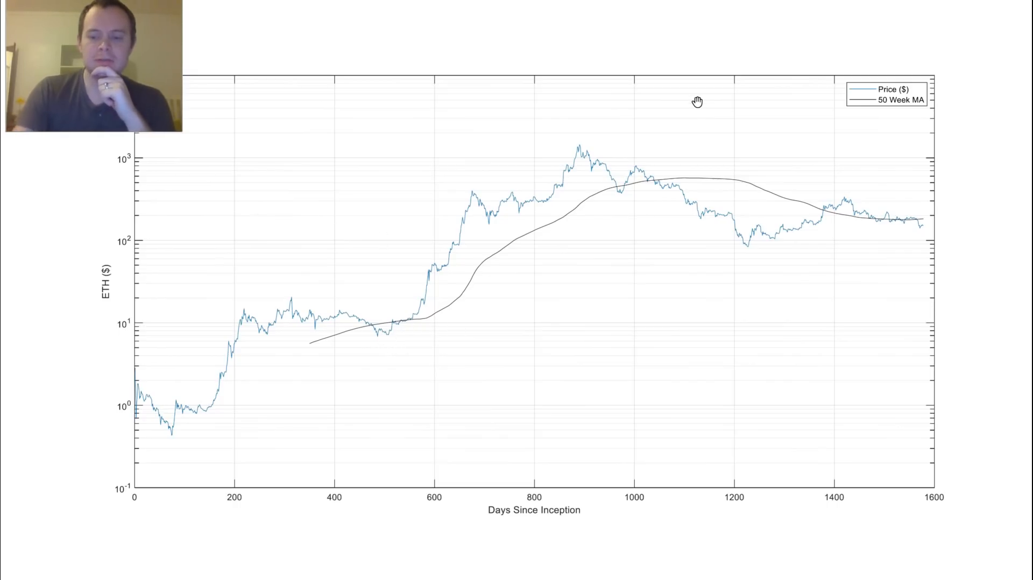
{"action": "mouse_move", "coordinate": [687, 98]}
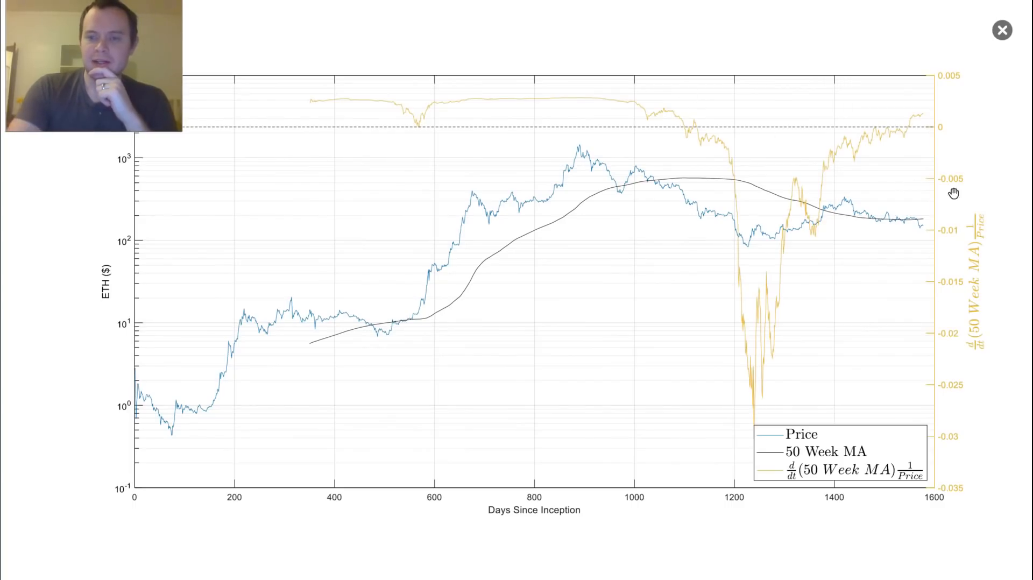
{"action": "mouse_move", "coordinate": [984, 356]}
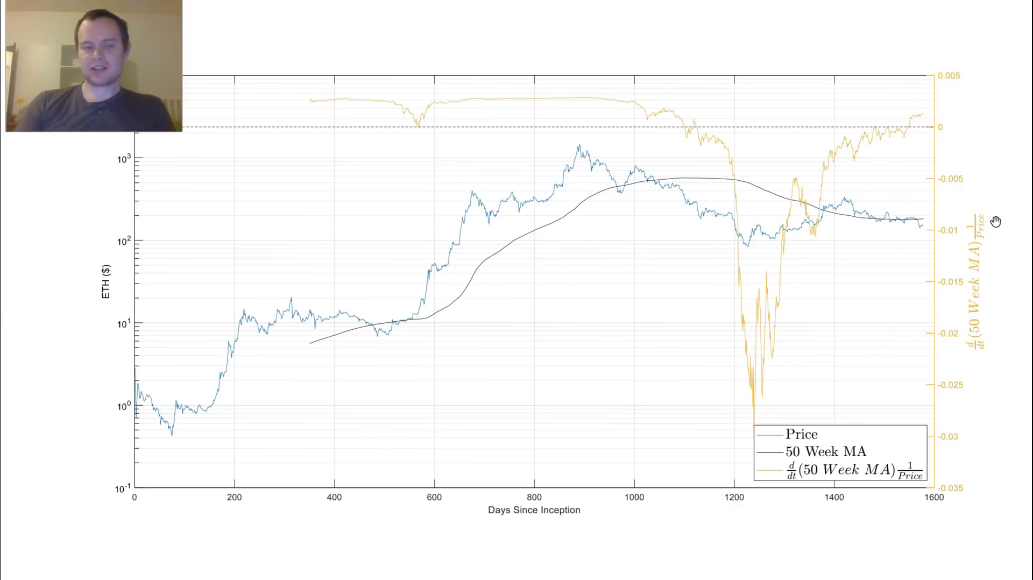
{"action": "mouse_move", "coordinate": [690, 157]}
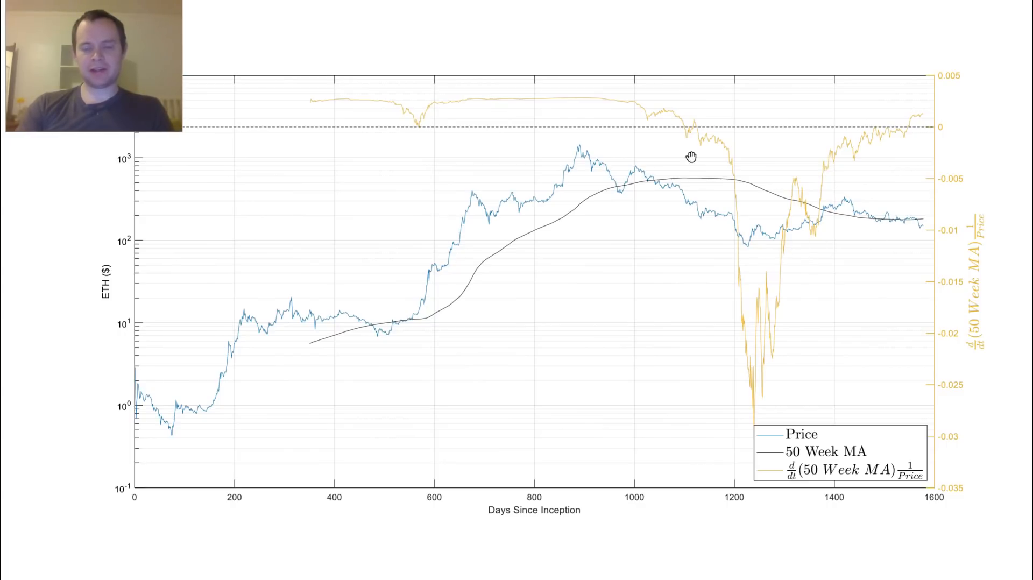
{"action": "mouse_move", "coordinate": [411, 326]}
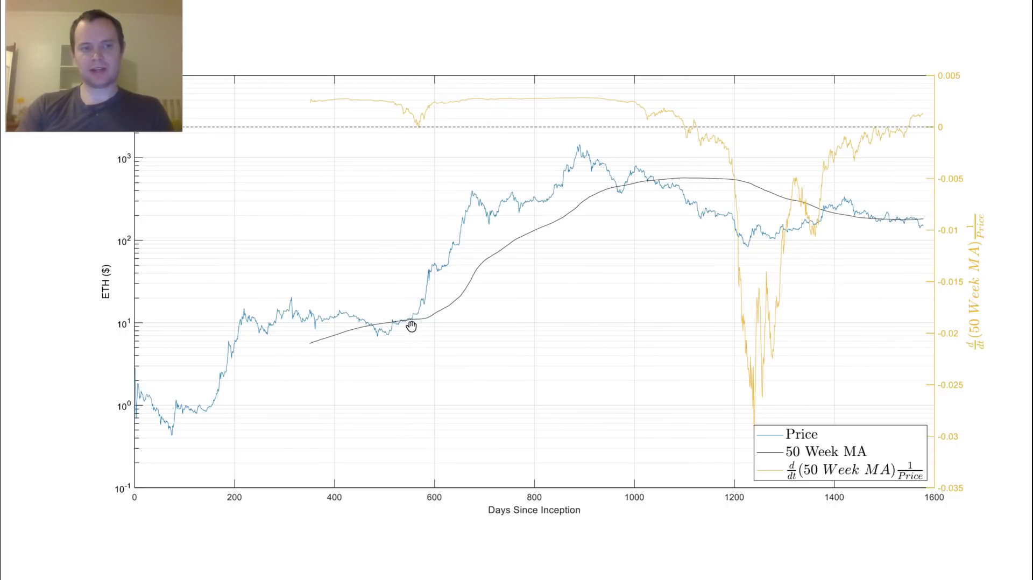
{"action": "mouse_move", "coordinate": [389, 332]}
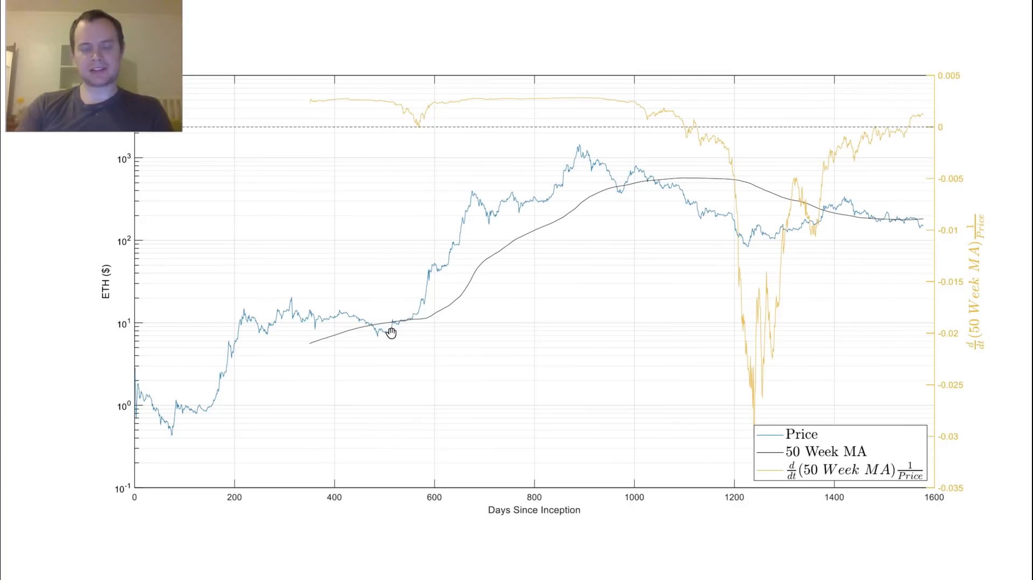
{"action": "mouse_move", "coordinate": [447, 285]}
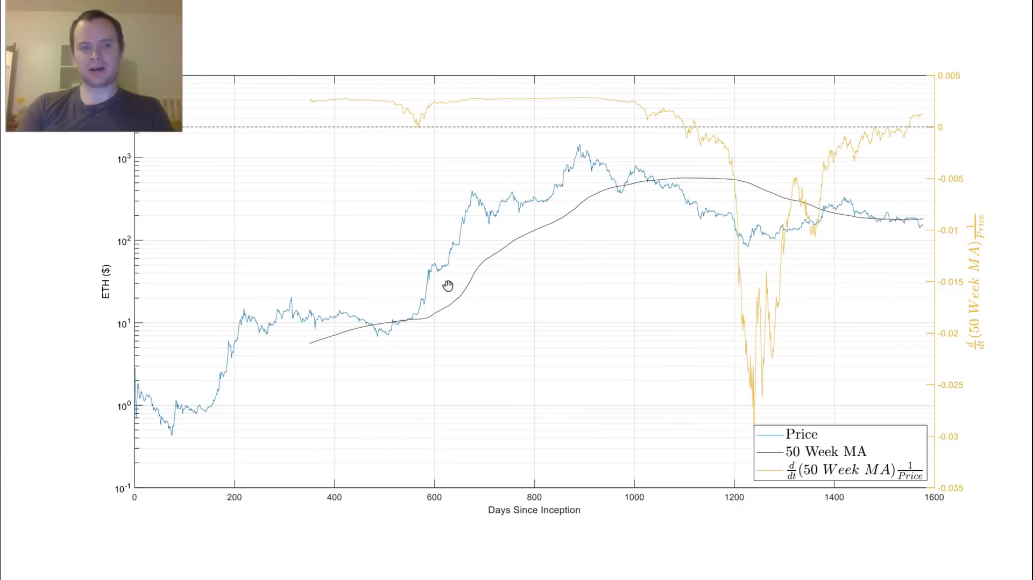
{"action": "mouse_move", "coordinate": [316, 346]}
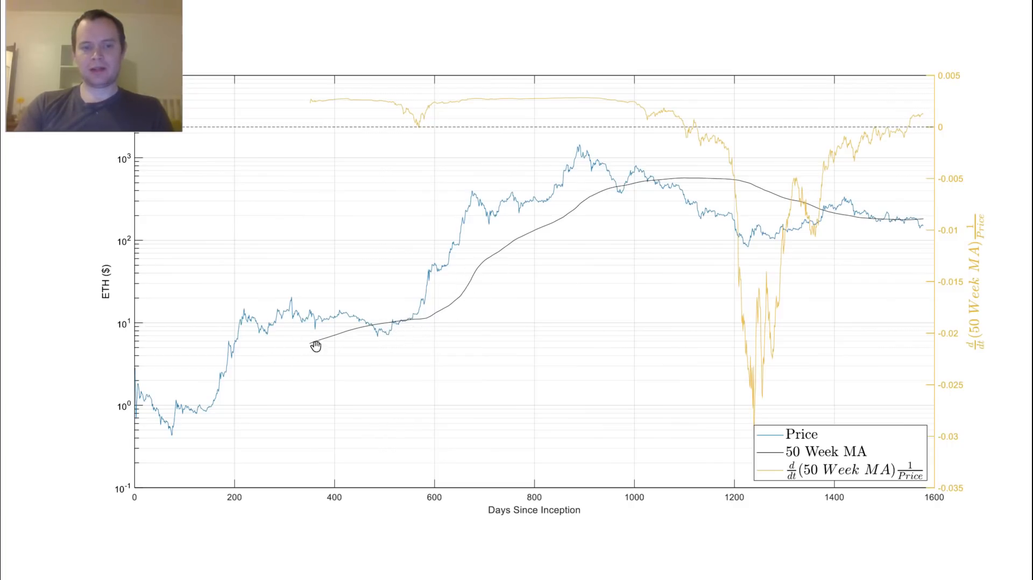
{"action": "mouse_move", "coordinate": [527, 227]}
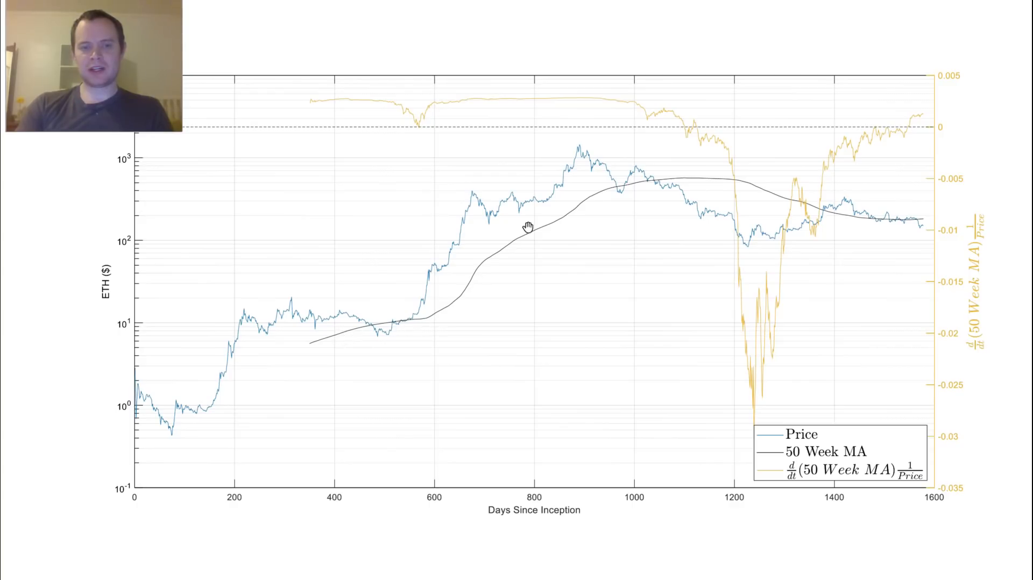
{"action": "mouse_move", "coordinate": [944, 127]}
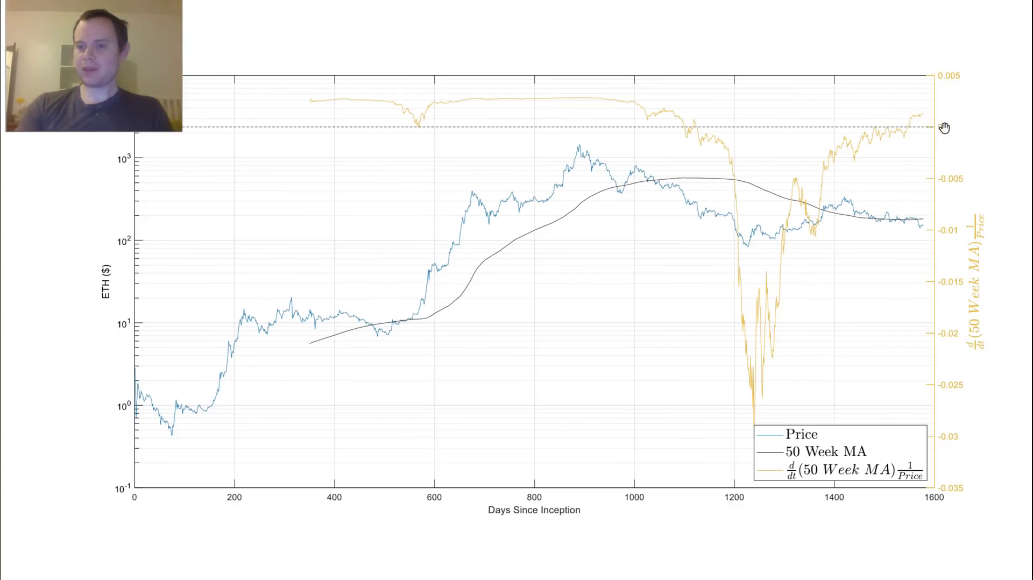
{"action": "mouse_move", "coordinate": [899, 104]}
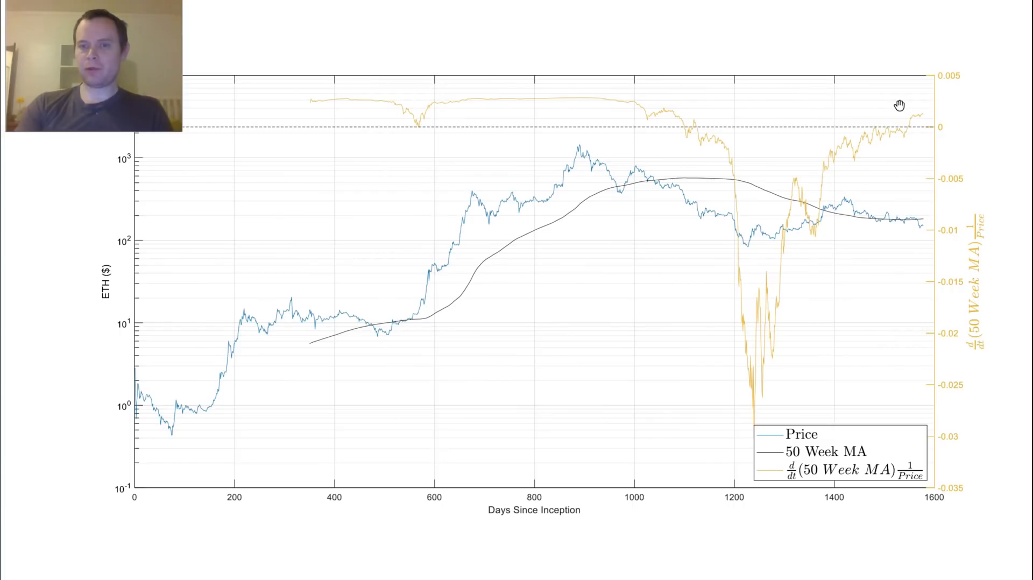
{"action": "mouse_move", "coordinate": [974, 54]}
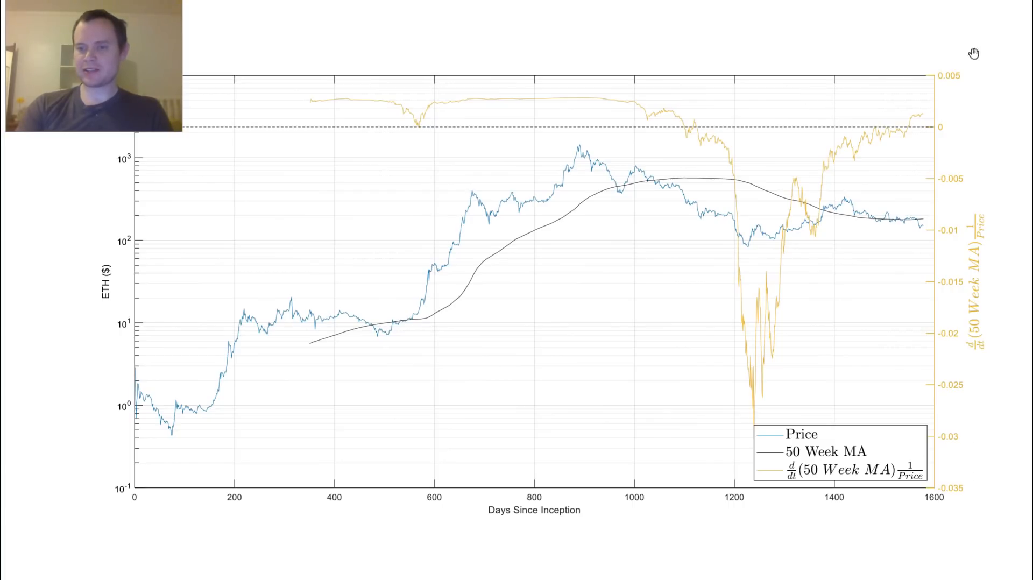
{"action": "mouse_move", "coordinate": [864, 110]}
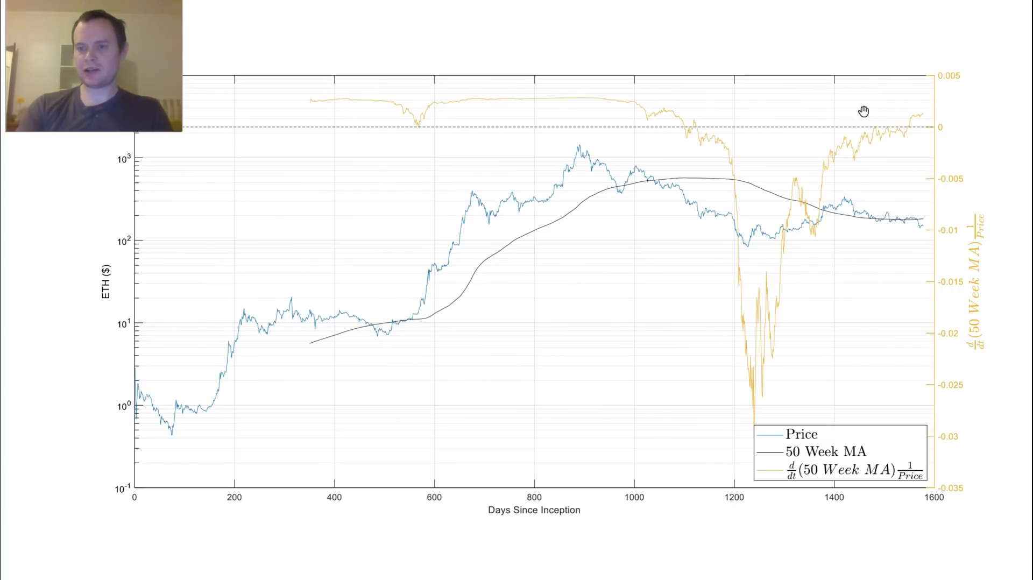
{"action": "mouse_move", "coordinate": [946, 158]}
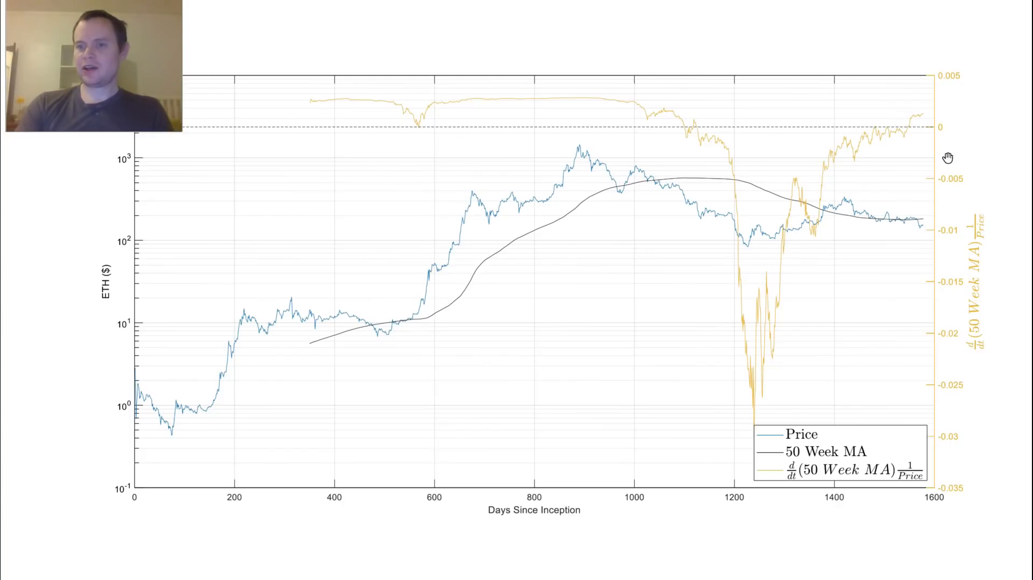
{"action": "mouse_move", "coordinate": [926, 131]}
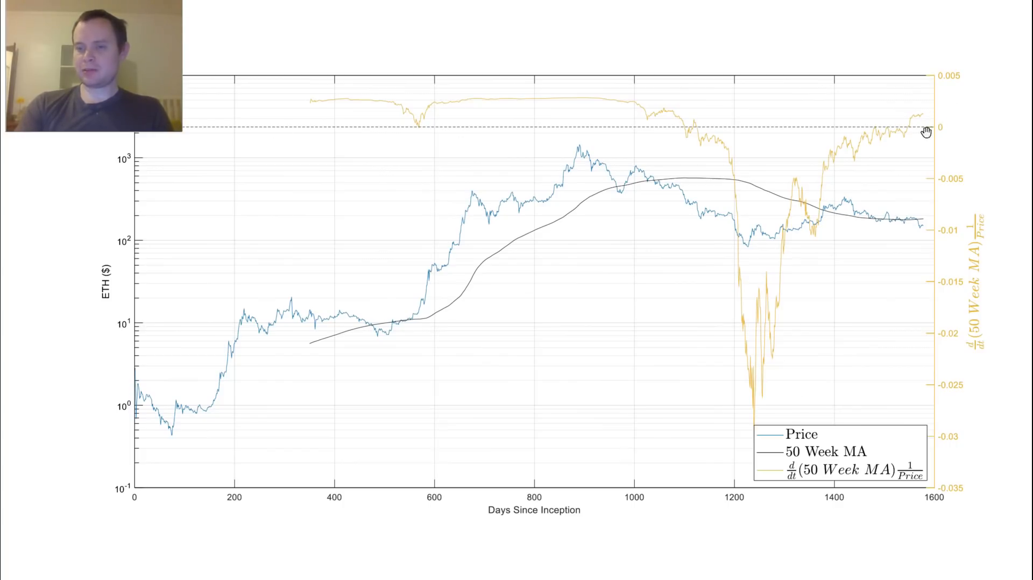
{"action": "mouse_move", "coordinate": [899, 202]}
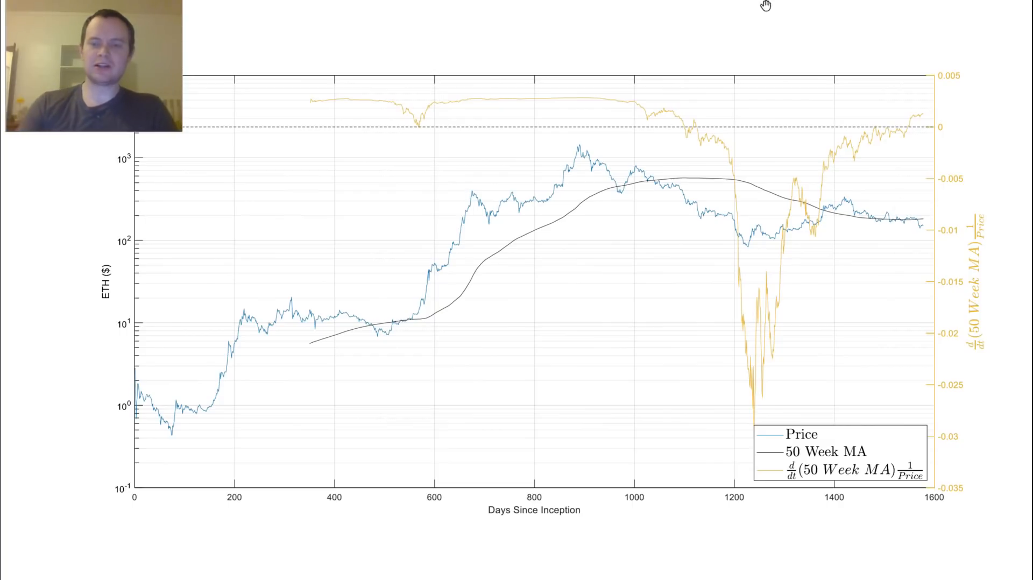
{"action": "mouse_move", "coordinate": [318, 344]}
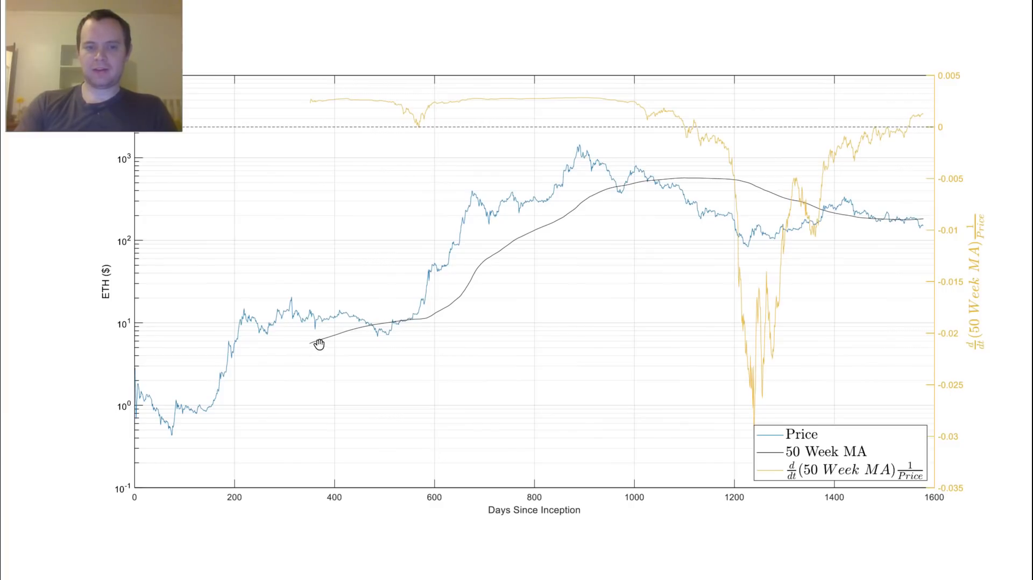
{"action": "mouse_move", "coordinate": [336, 94]}
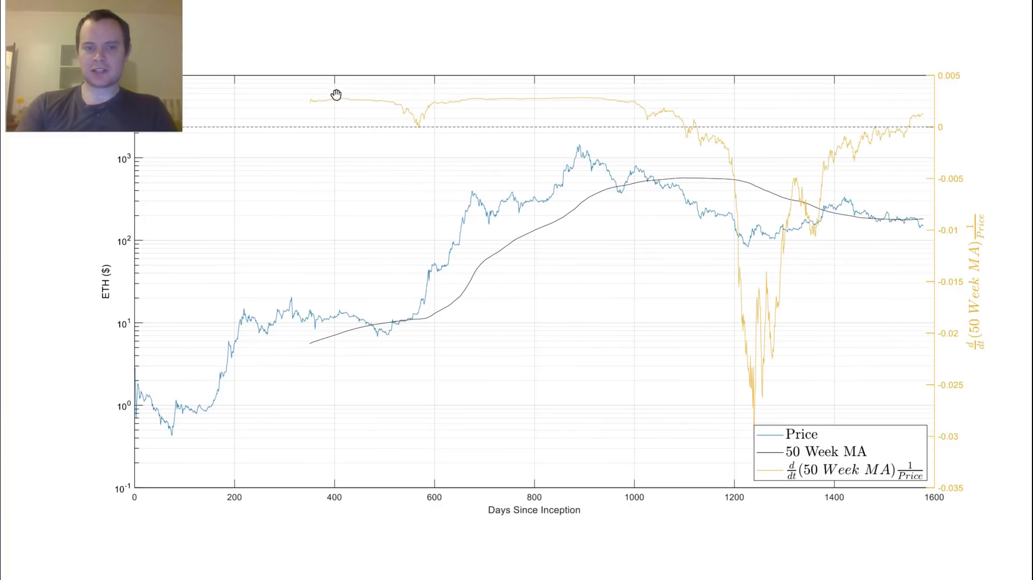
{"action": "mouse_move", "coordinate": [379, 97]}
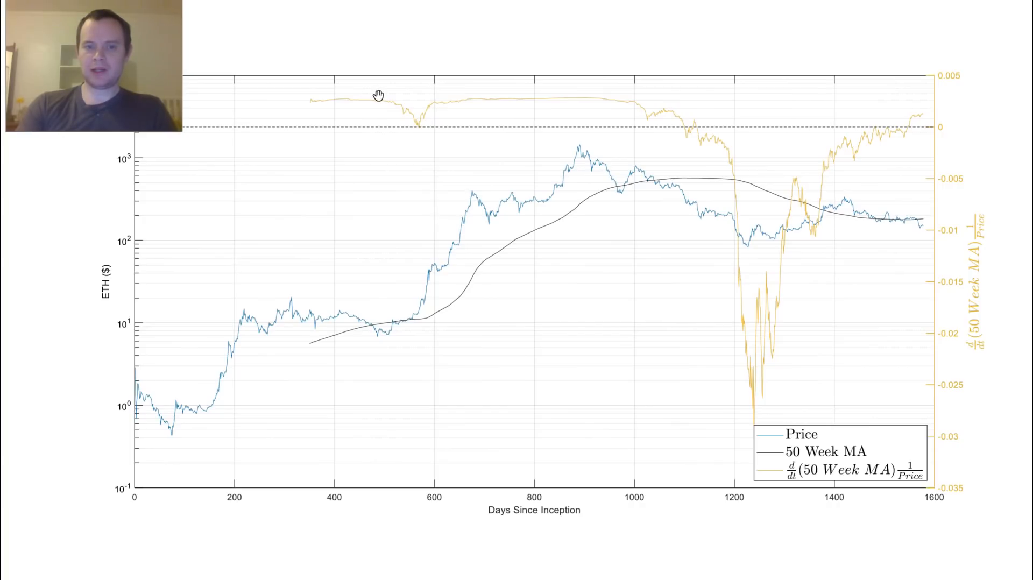
{"action": "mouse_move", "coordinate": [417, 128]}
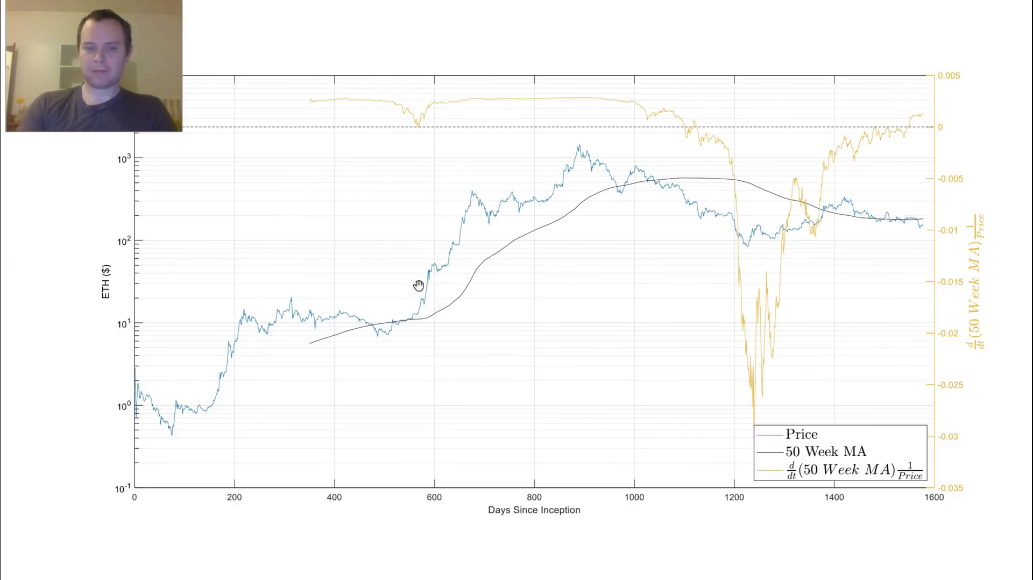
{"action": "mouse_move", "coordinate": [421, 326]}
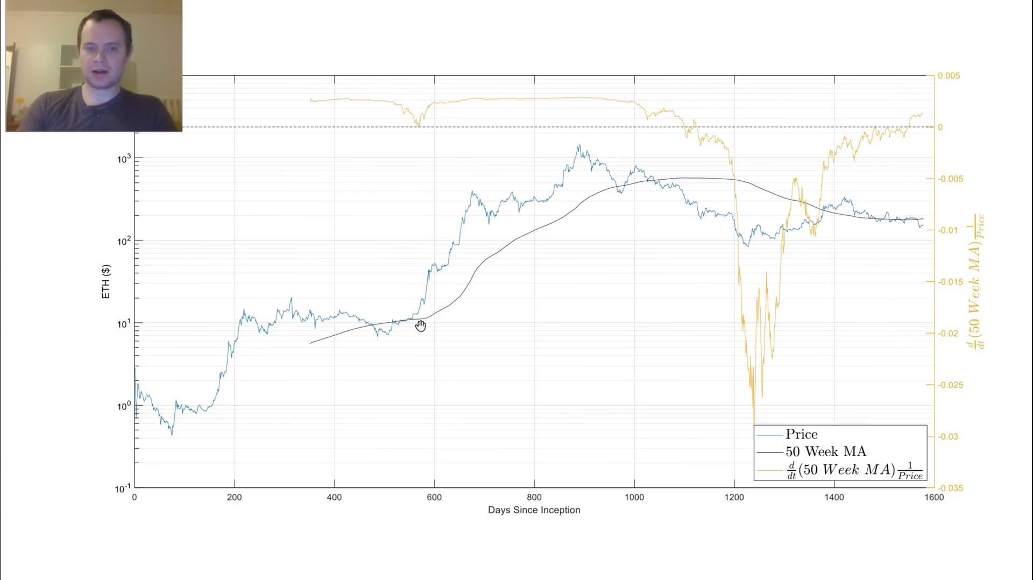
{"action": "mouse_move", "coordinate": [424, 123]}
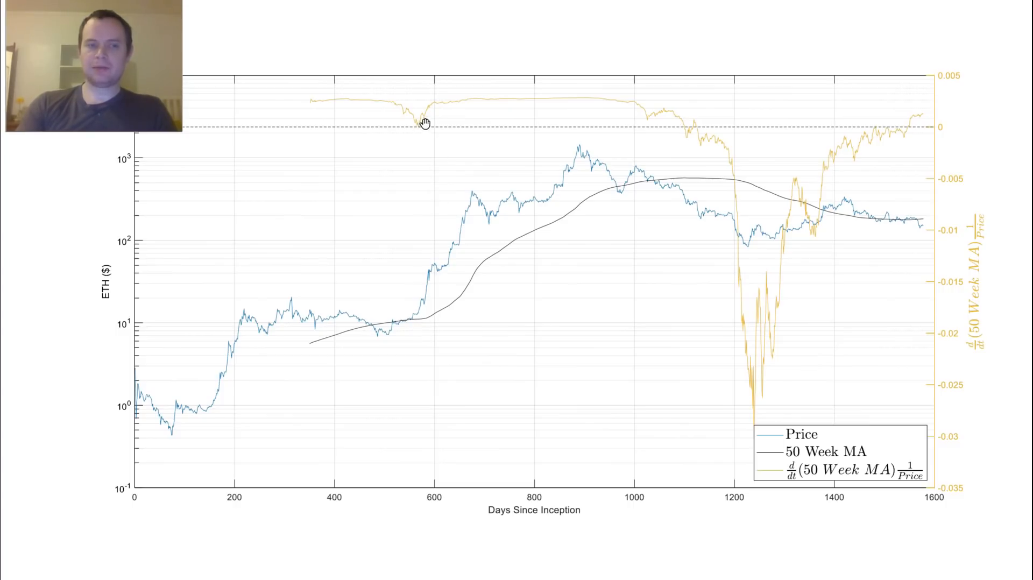
{"action": "mouse_move", "coordinate": [418, 127]}
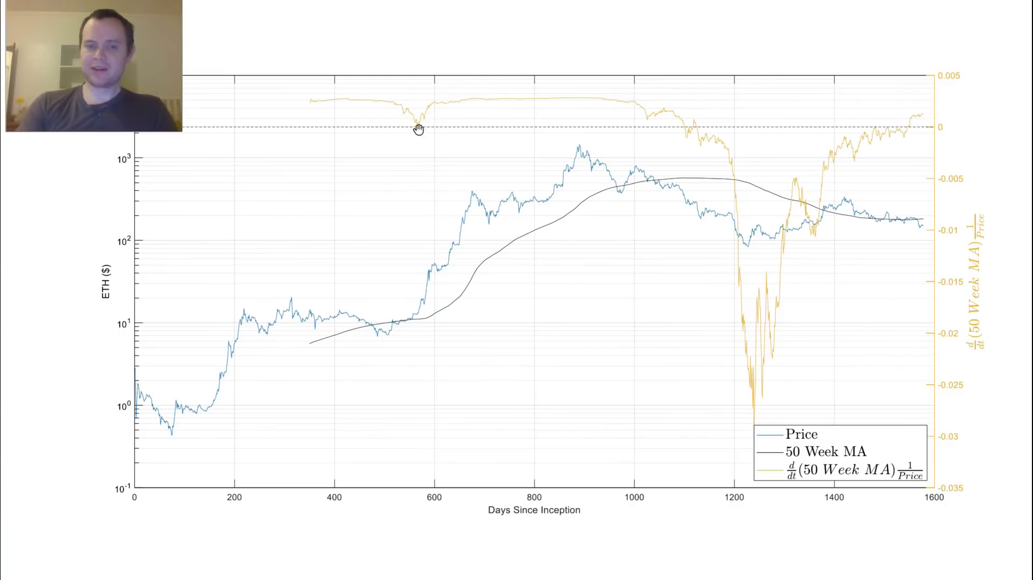
{"action": "mouse_move", "coordinate": [422, 132]}
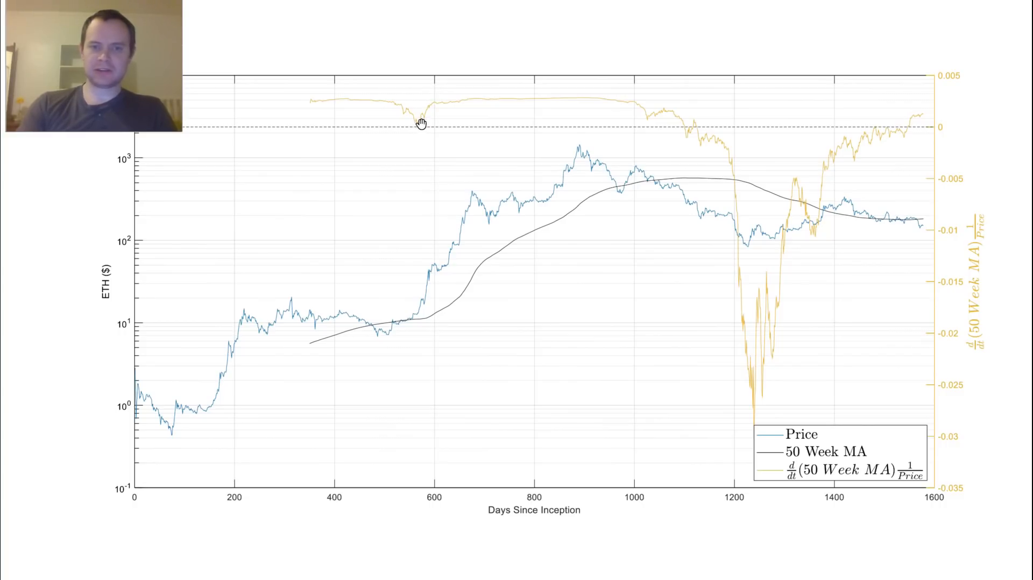
{"action": "mouse_move", "coordinate": [428, 111]}
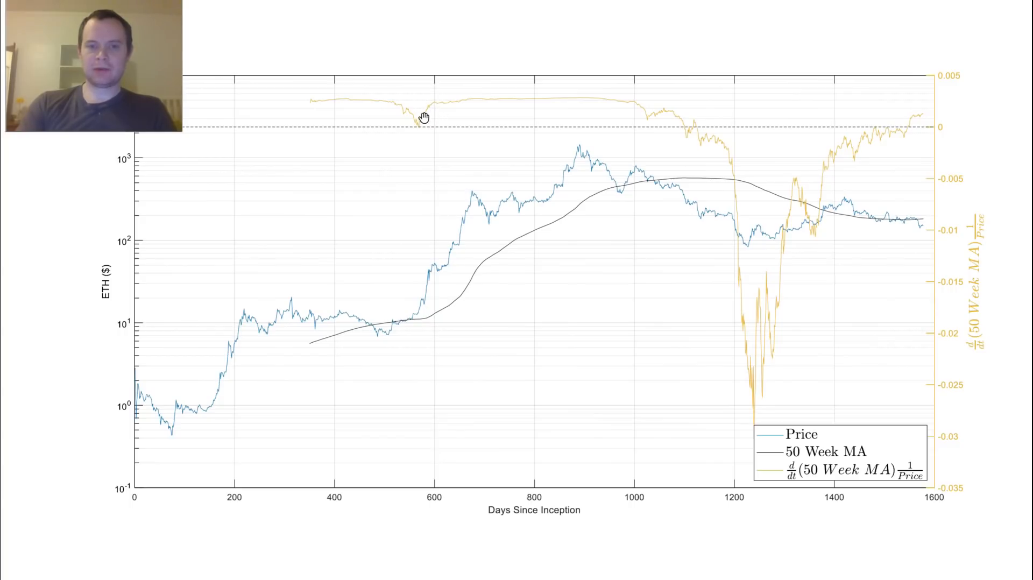
{"action": "mouse_move", "coordinate": [472, 100]}
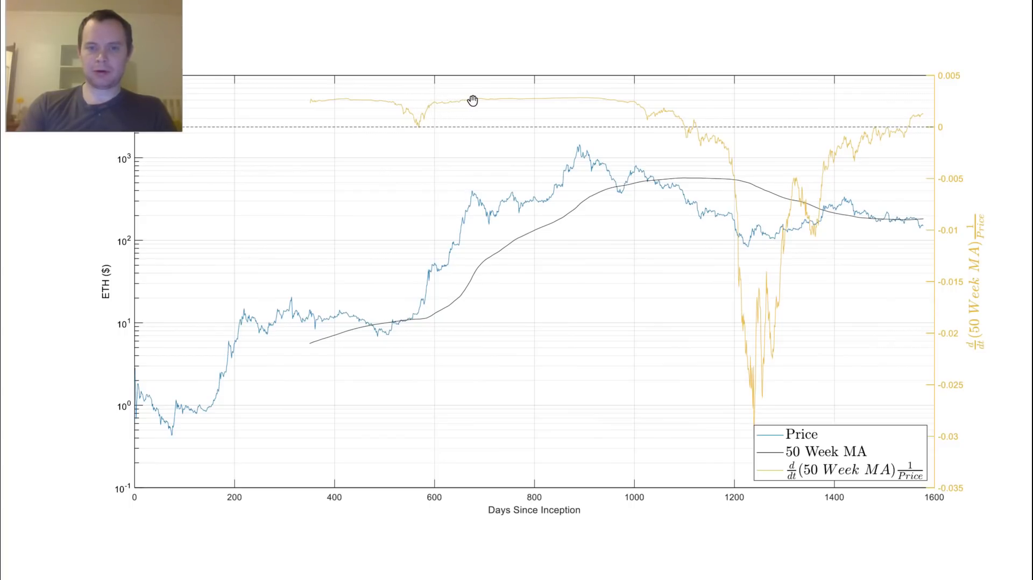
{"action": "mouse_move", "coordinate": [646, 106]}
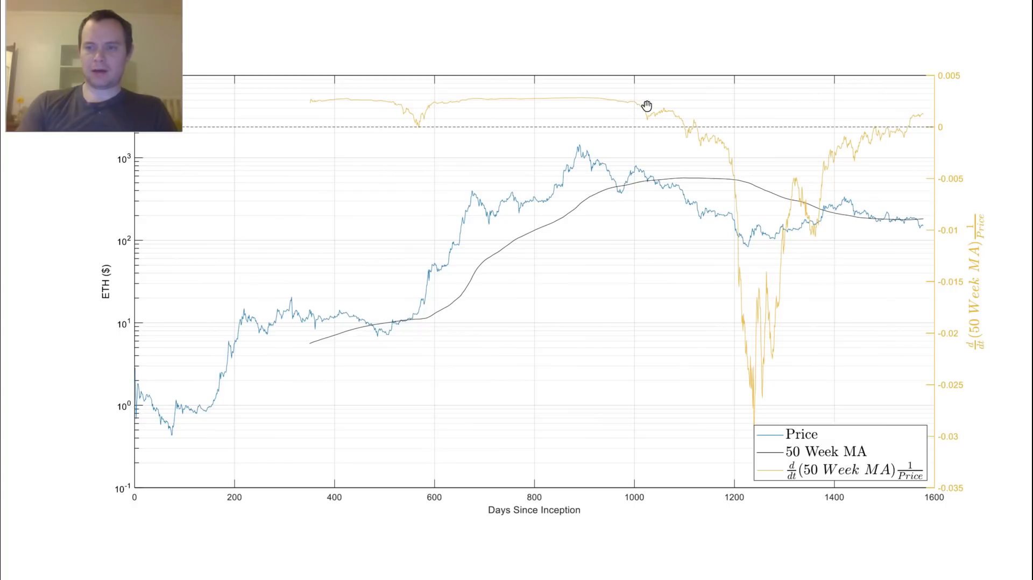
{"action": "mouse_move", "coordinate": [535, 139]}
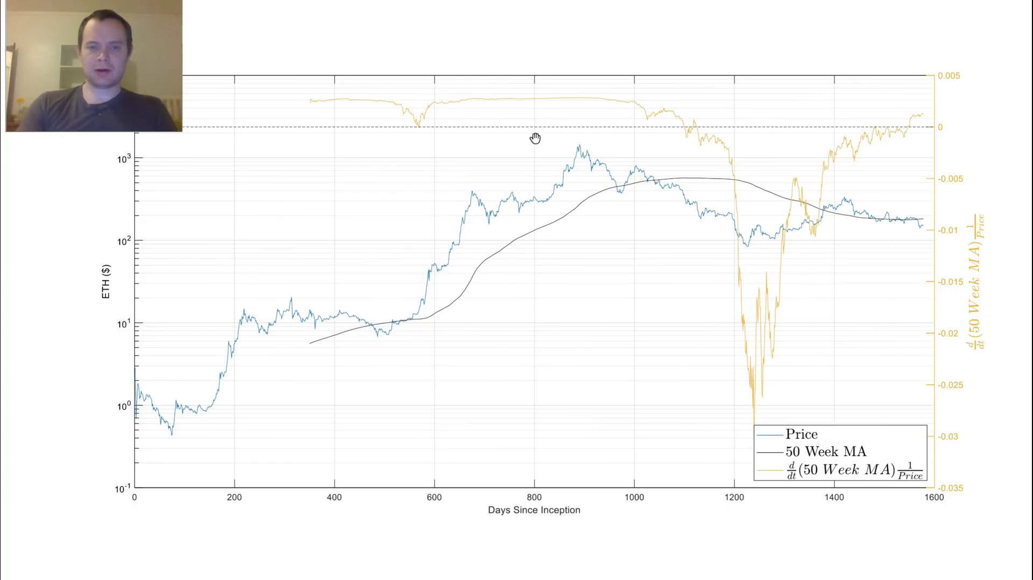
{"action": "mouse_move", "coordinate": [438, 304]}
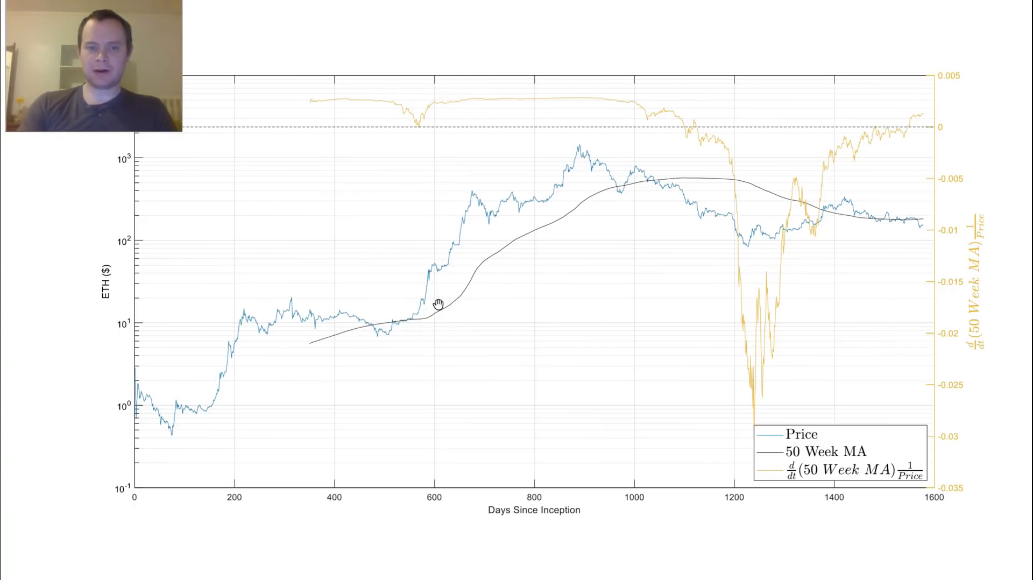
{"action": "mouse_move", "coordinate": [551, 236]}
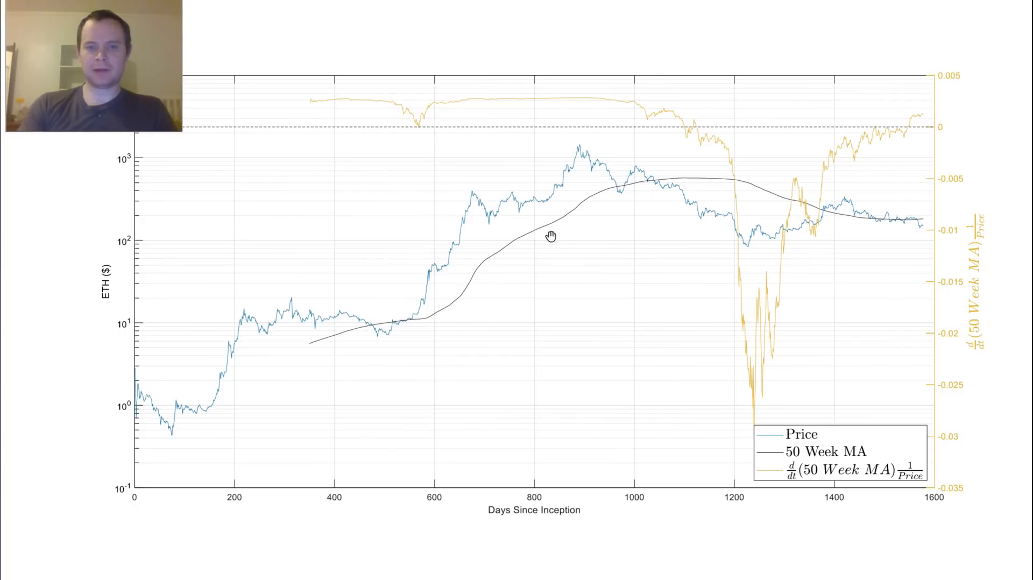
{"action": "mouse_move", "coordinate": [651, 195]}
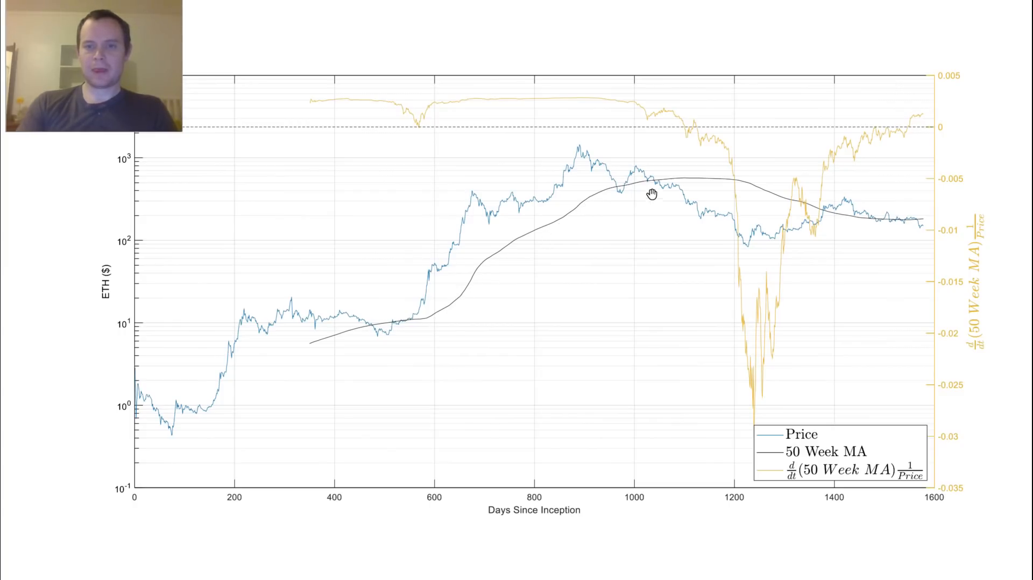
{"action": "mouse_move", "coordinate": [646, 119]}
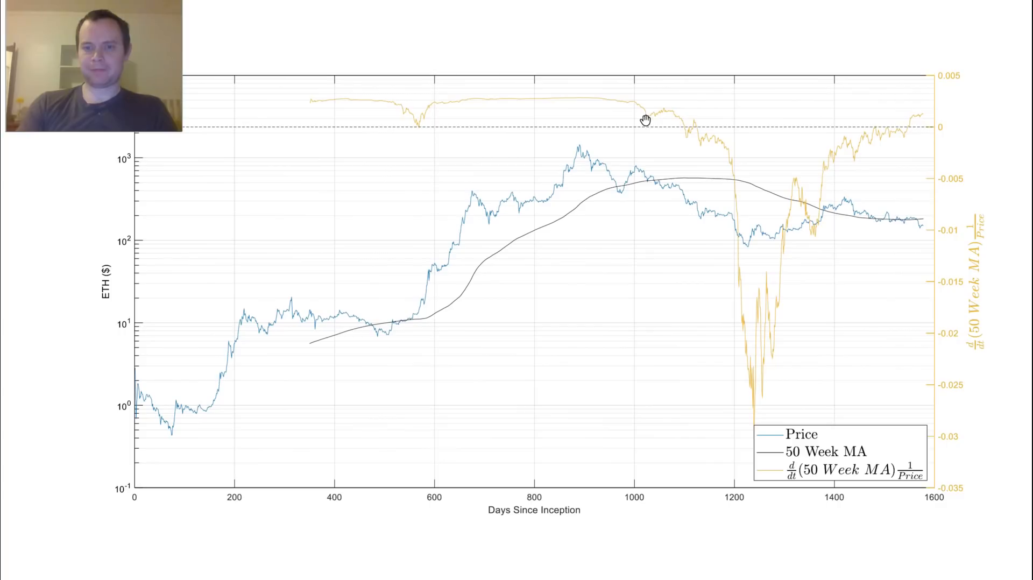
{"action": "mouse_move", "coordinate": [686, 131]}
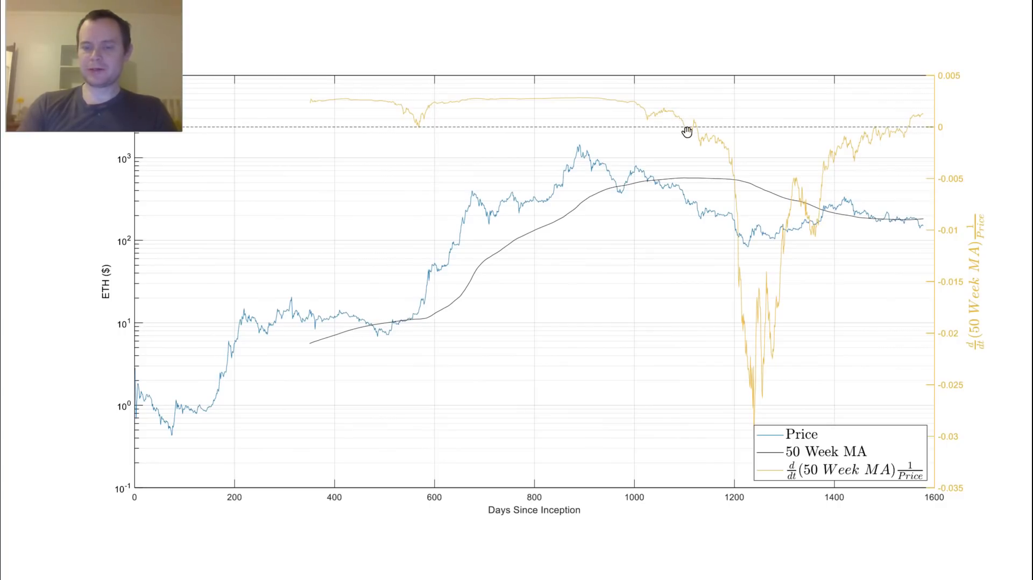
{"action": "mouse_move", "coordinate": [688, 181]}
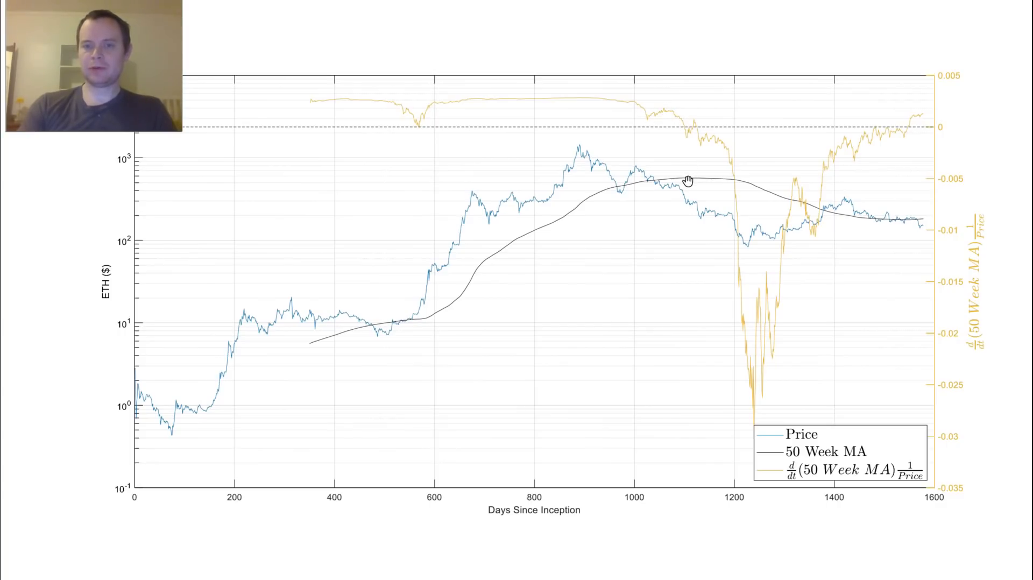
{"action": "mouse_move", "coordinate": [859, 239]}
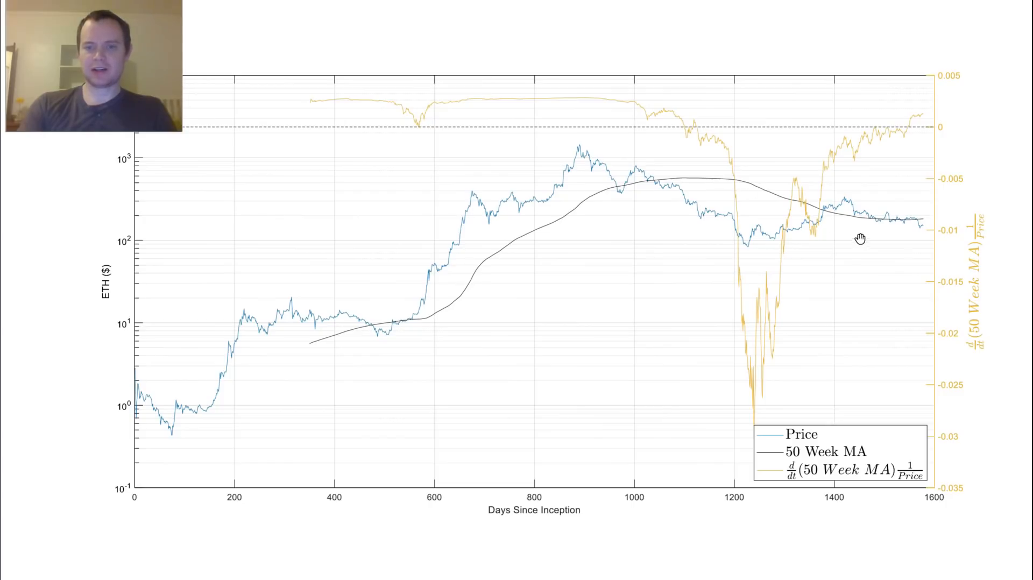
{"action": "mouse_move", "coordinate": [716, 152]}
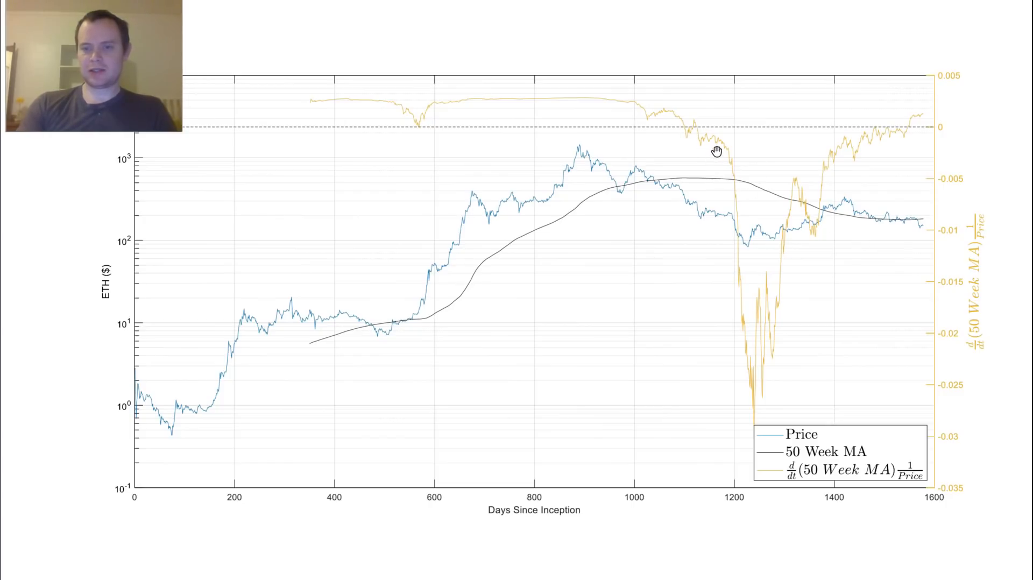
{"action": "mouse_move", "coordinate": [757, 394]}
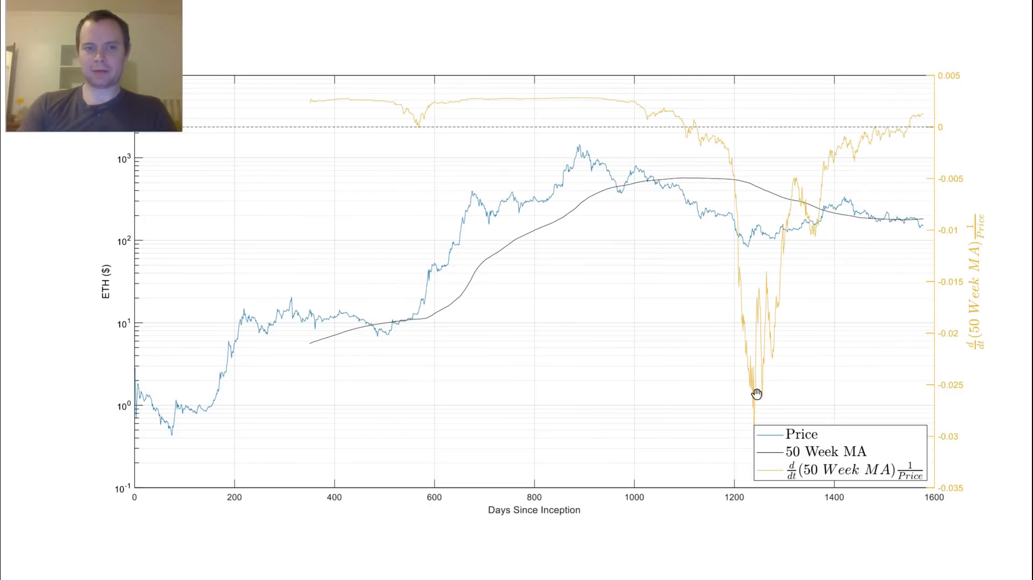
{"action": "mouse_move", "coordinate": [908, 133]}
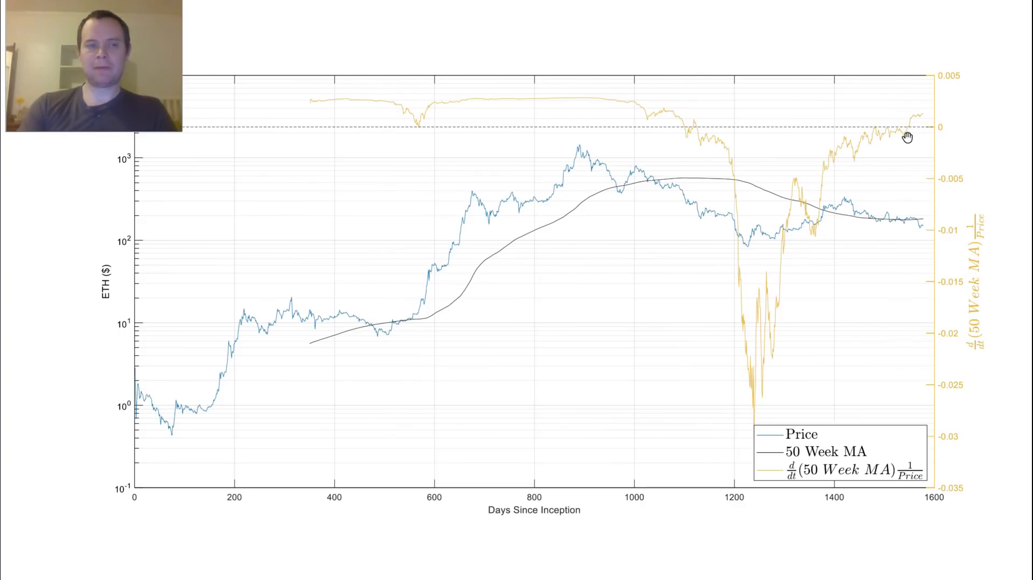
{"action": "mouse_move", "coordinate": [732, 178]}
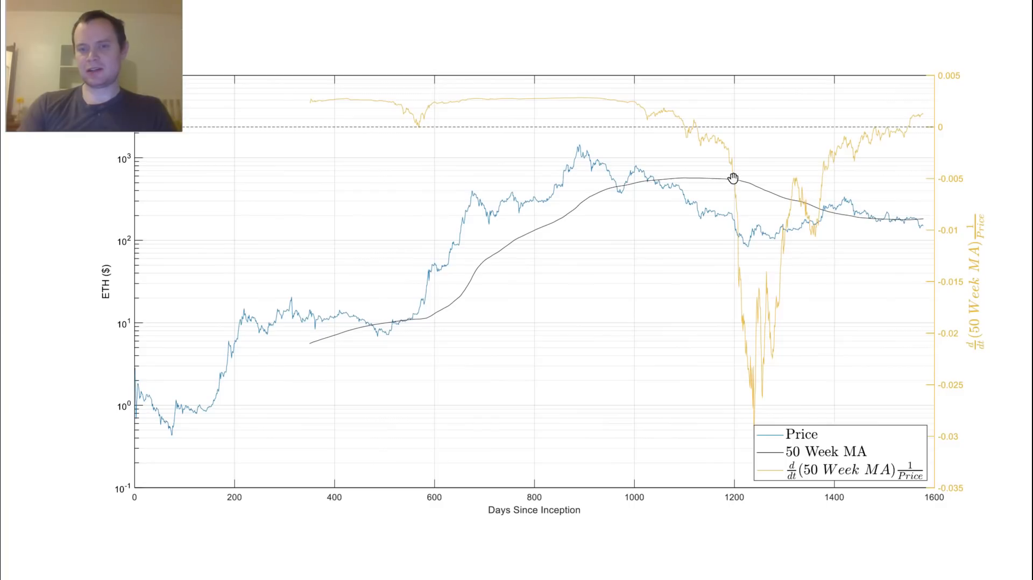
{"action": "mouse_move", "coordinate": [903, 226]}
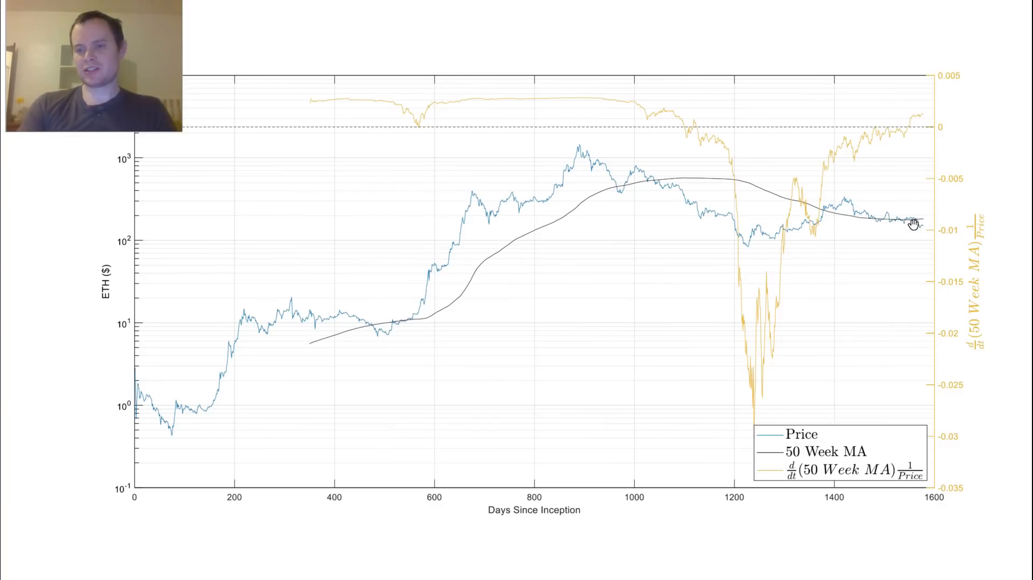
{"action": "mouse_move", "coordinate": [938, 211]}
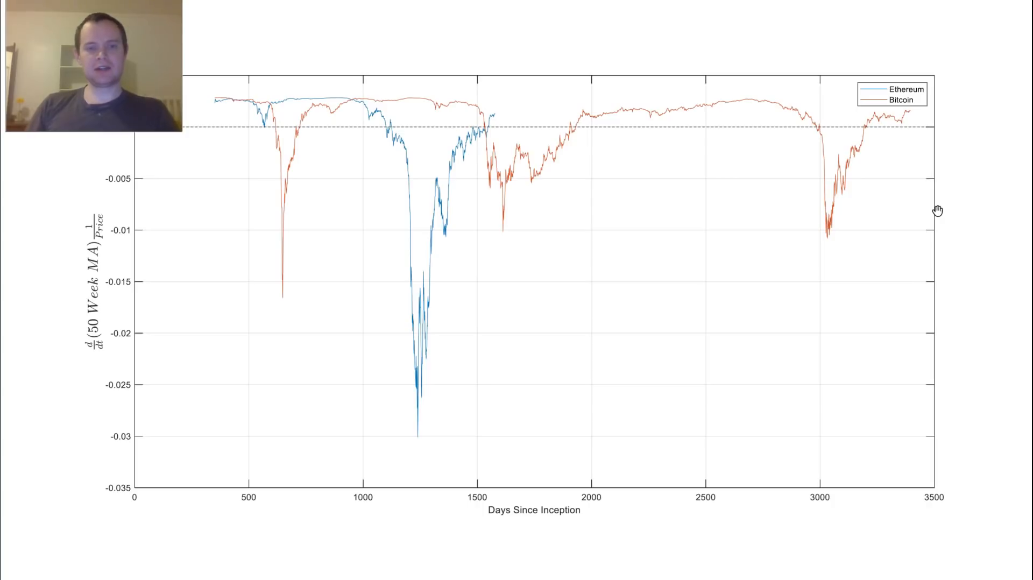
{"action": "mouse_move", "coordinate": [383, 44]}
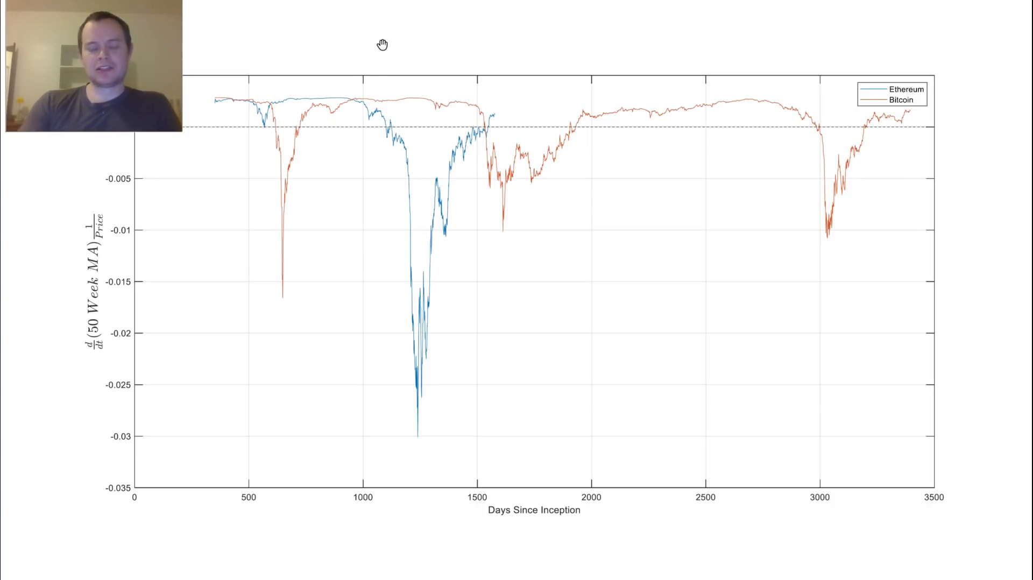
{"action": "mouse_move", "coordinate": [118, 298]}
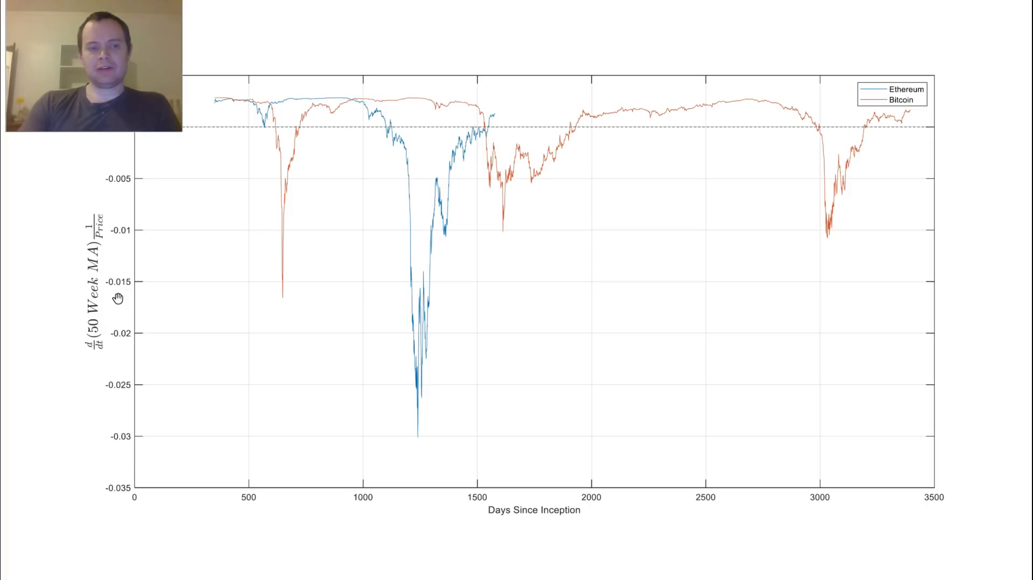
{"action": "mouse_move", "coordinate": [112, 250]}
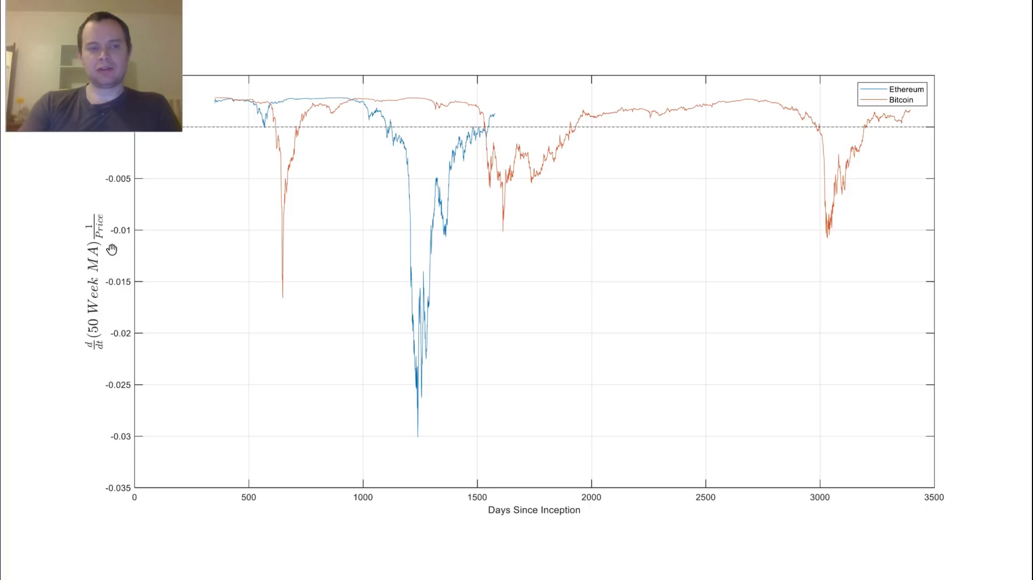
{"action": "mouse_move", "coordinate": [358, 455]}
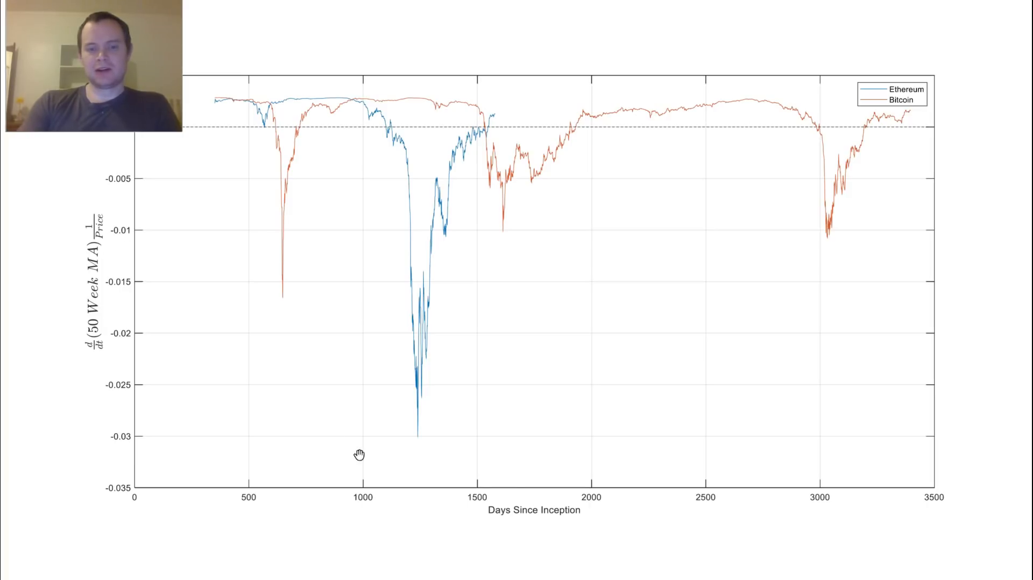
{"action": "mouse_move", "coordinate": [530, 549]}
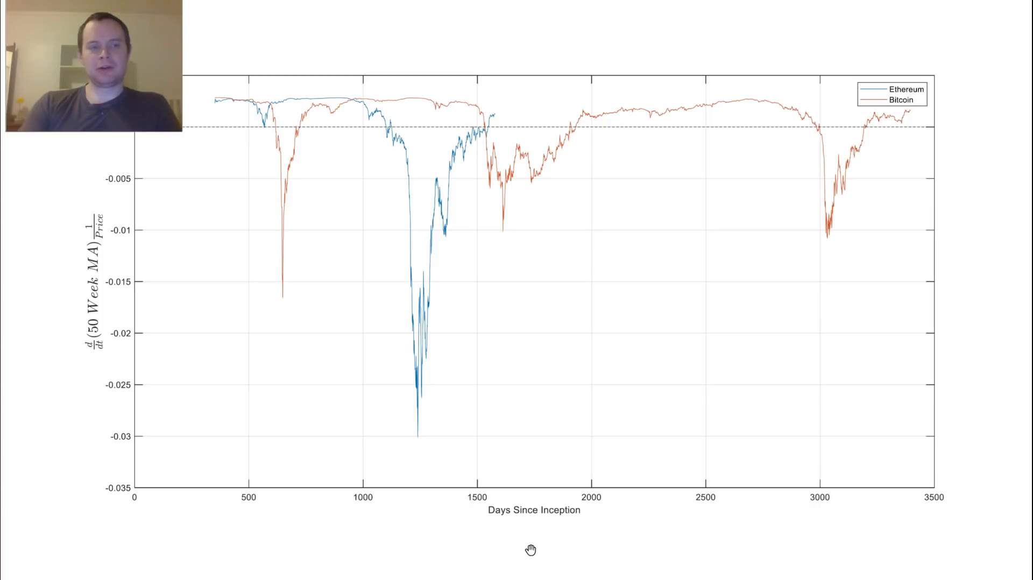
{"action": "mouse_move", "coordinate": [204, 121]}
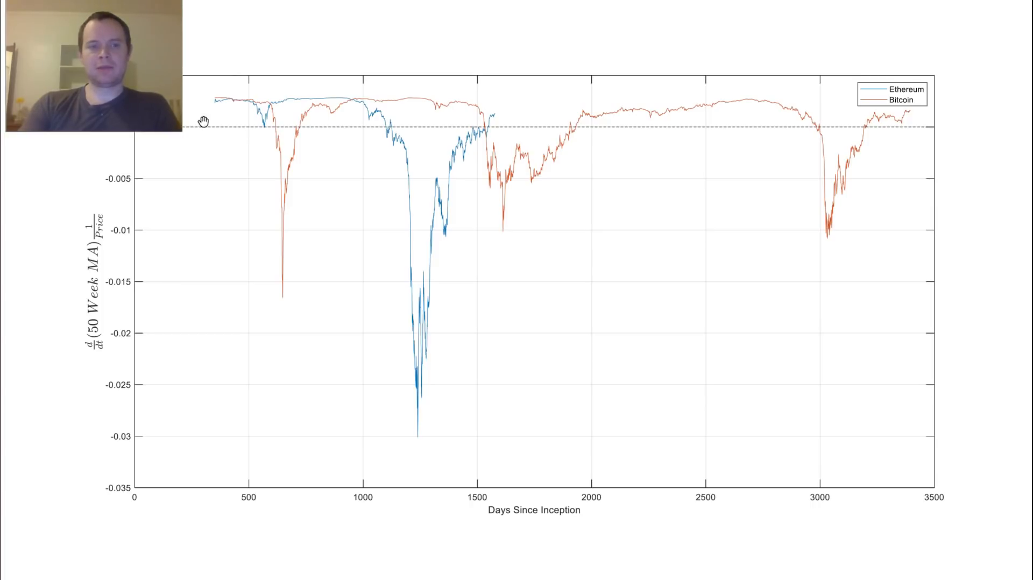
{"action": "mouse_move", "coordinate": [281, 124]}
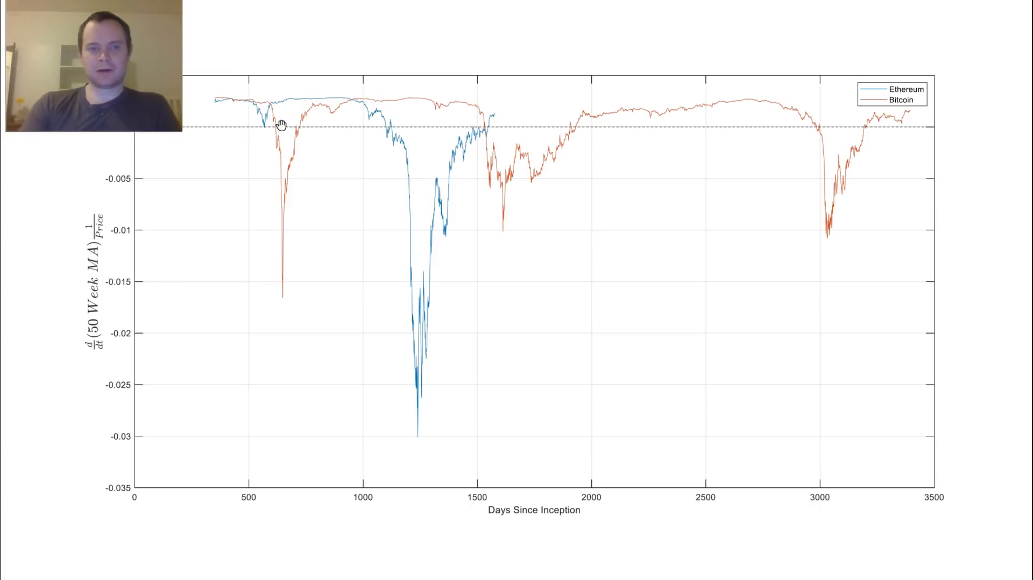
{"action": "mouse_move", "coordinate": [158, 81]}
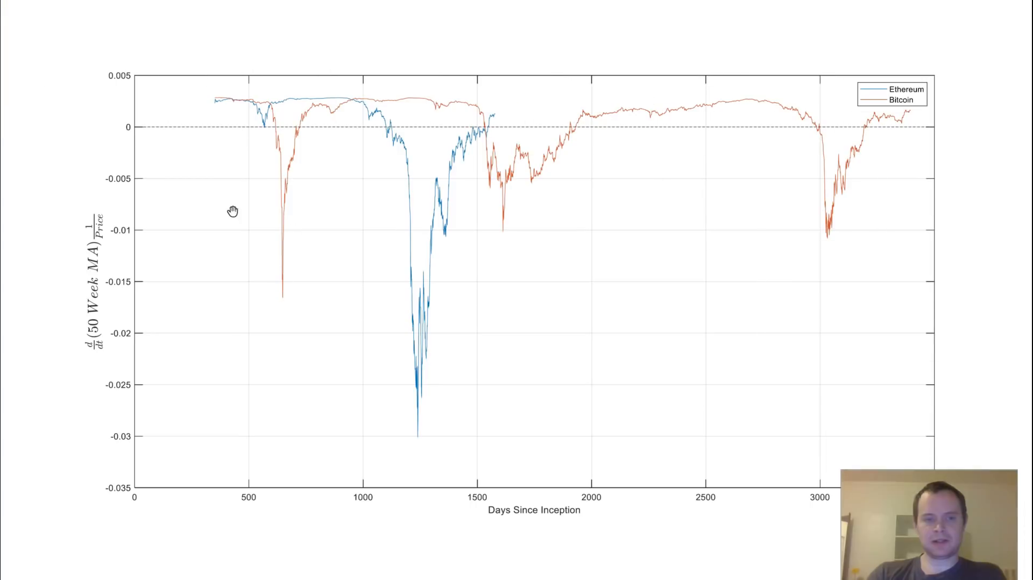
{"action": "mouse_move", "coordinate": [239, 134]}
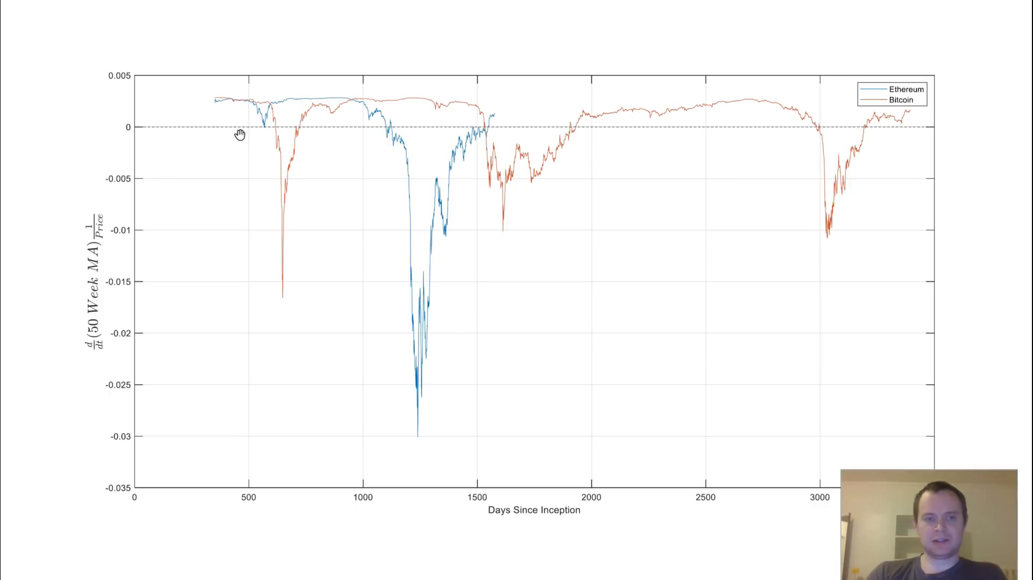
{"action": "mouse_move", "coordinate": [276, 127]}
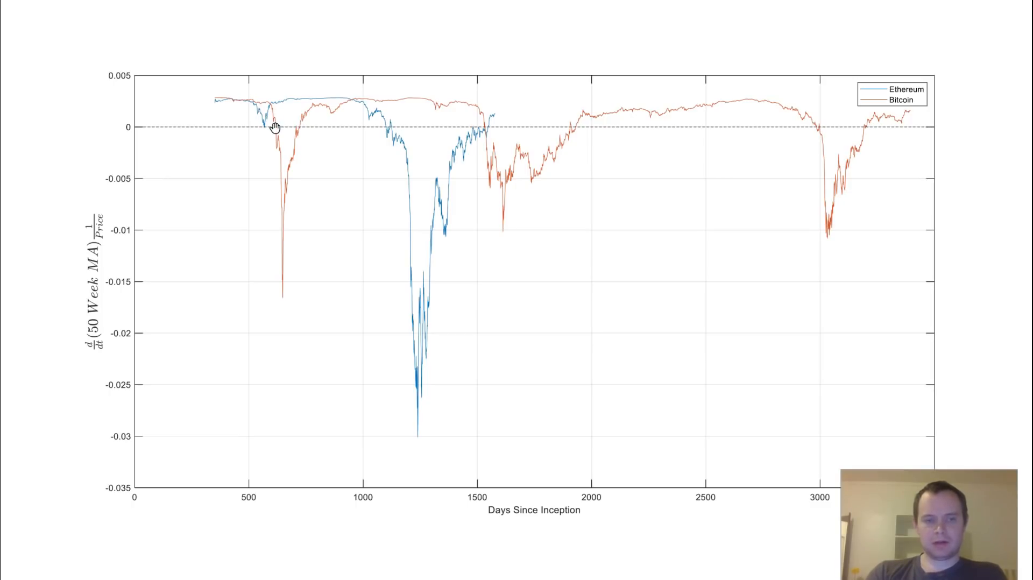
{"action": "mouse_move", "coordinate": [425, 319]}
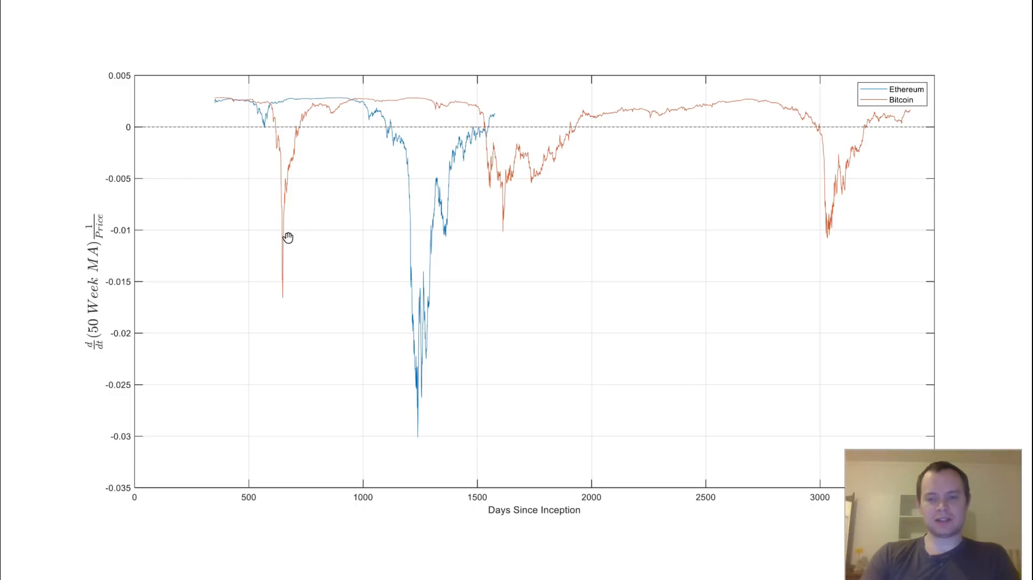
{"action": "mouse_move", "coordinate": [310, 112]}
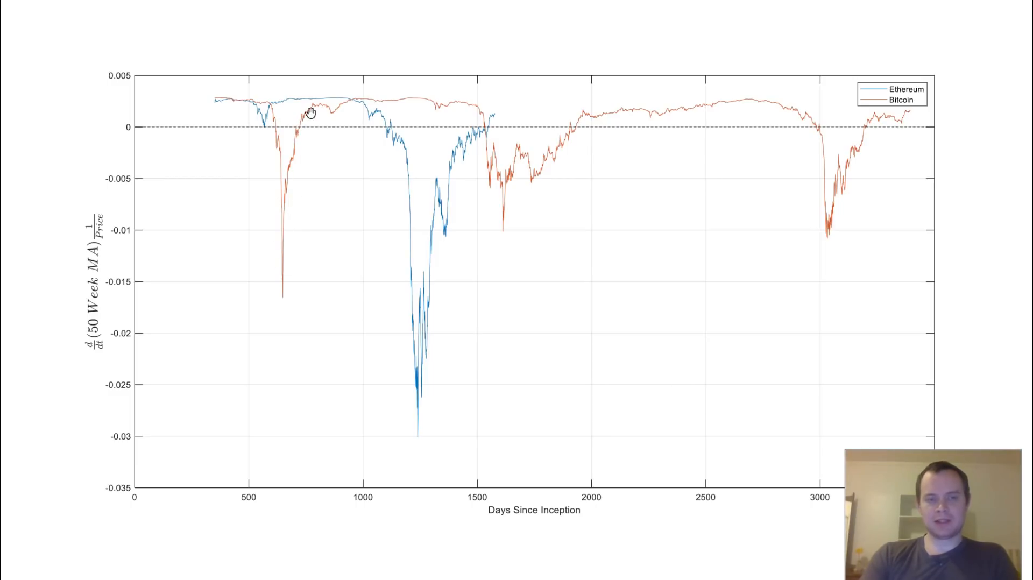
{"action": "mouse_move", "coordinate": [264, 102]}
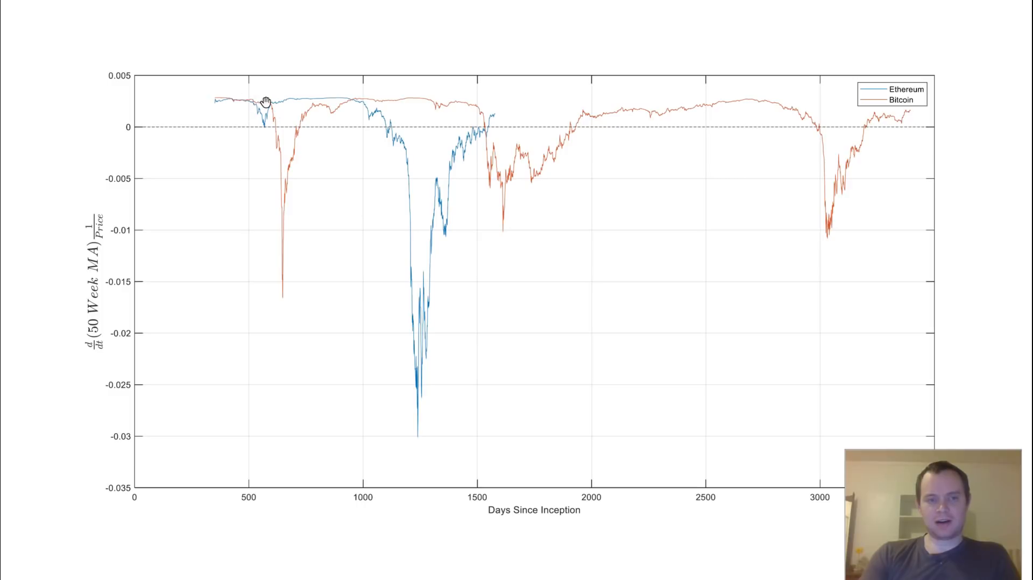
{"action": "mouse_move", "coordinate": [300, 128]}
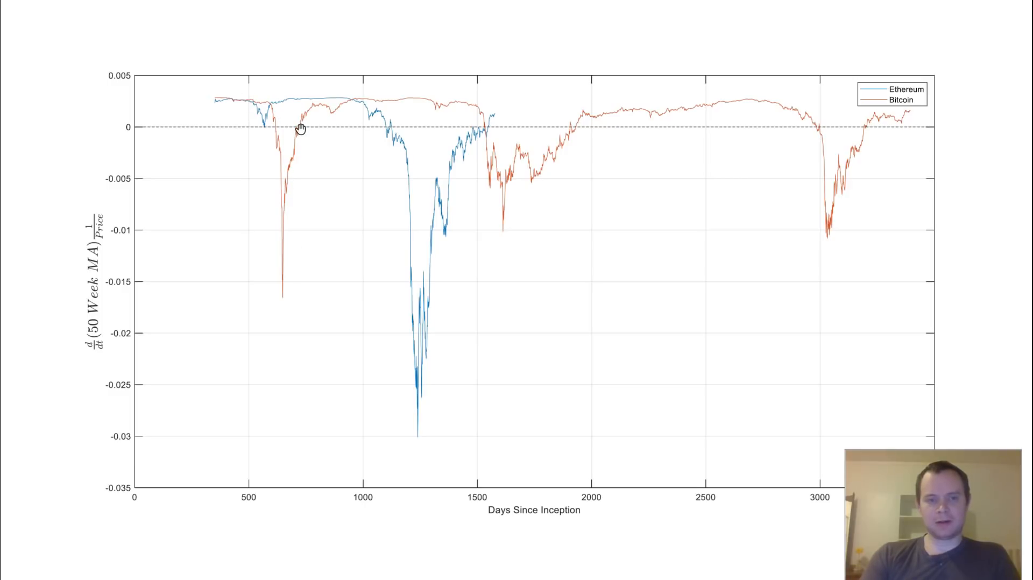
{"action": "mouse_move", "coordinate": [372, 125]}
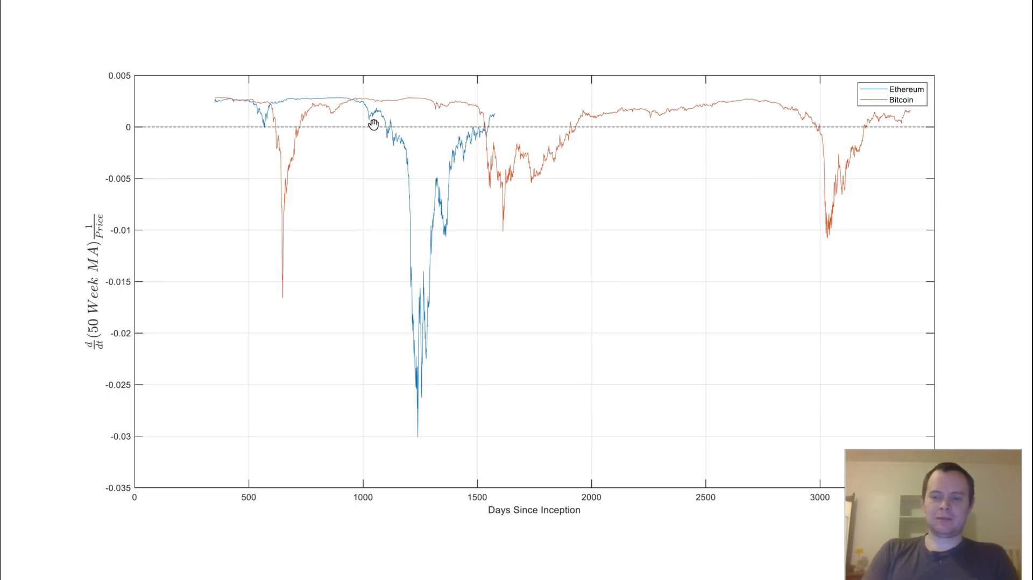
{"action": "mouse_move", "coordinate": [430, 54]}
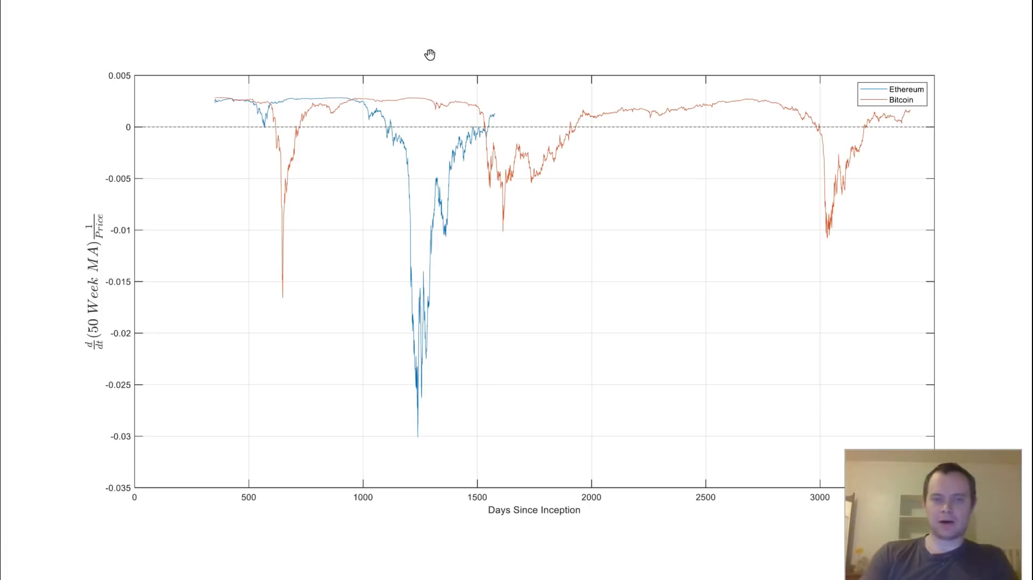
{"action": "mouse_move", "coordinate": [234, 105]}
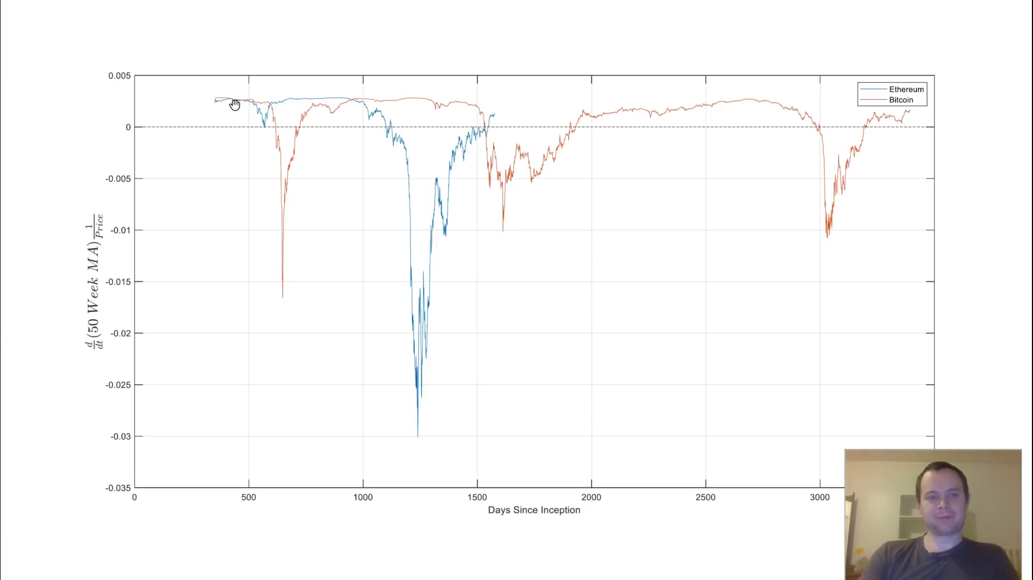
{"action": "mouse_move", "coordinate": [290, 252]}
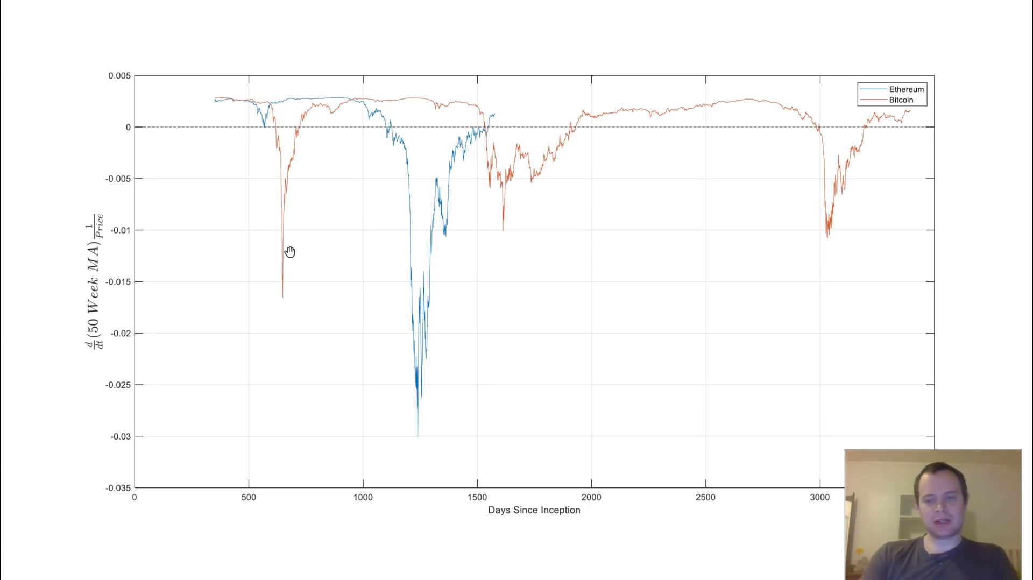
{"action": "mouse_move", "coordinate": [279, 306]}
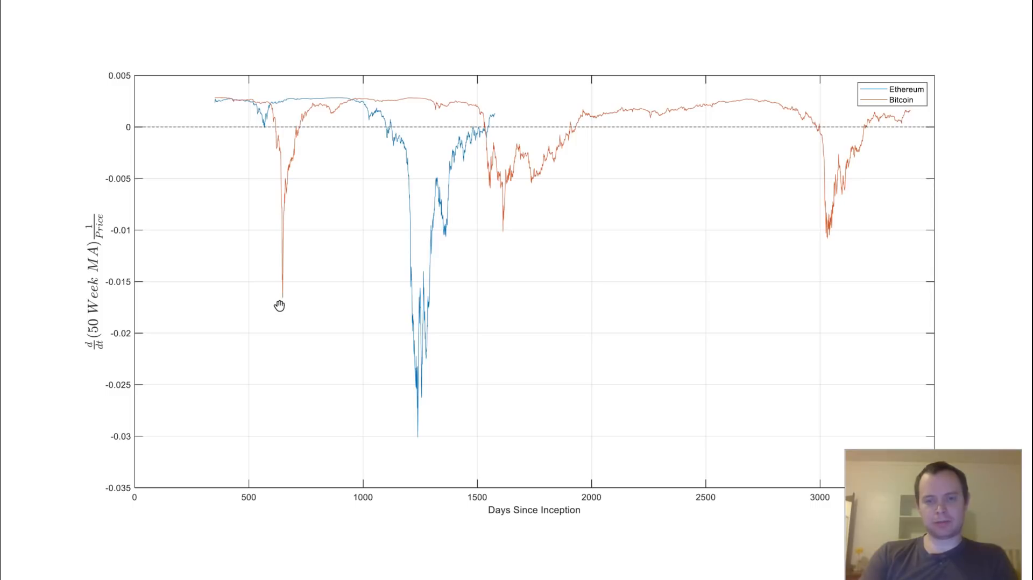
{"action": "mouse_move", "coordinate": [327, 115]}
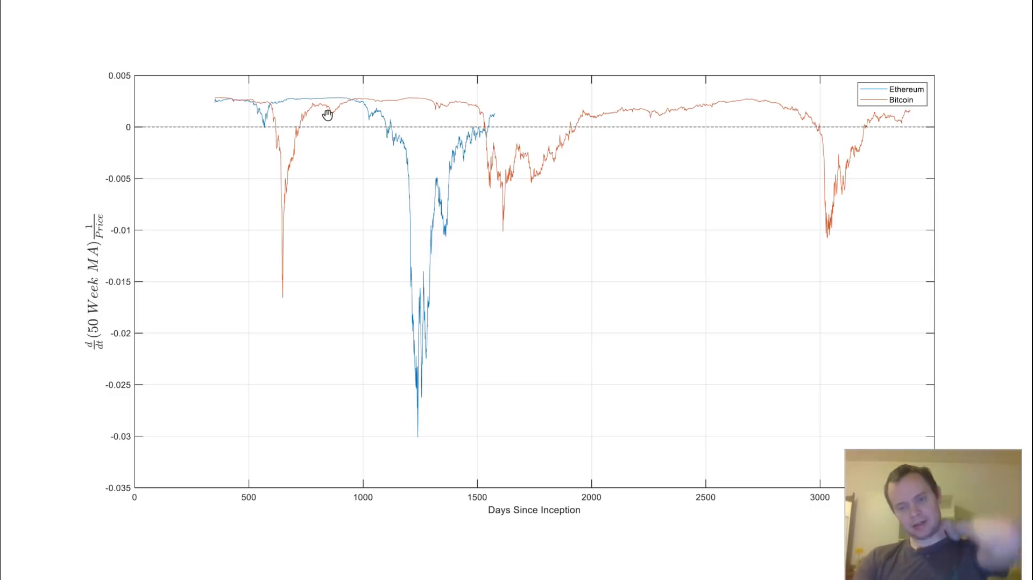
{"action": "mouse_move", "coordinate": [292, 461]}
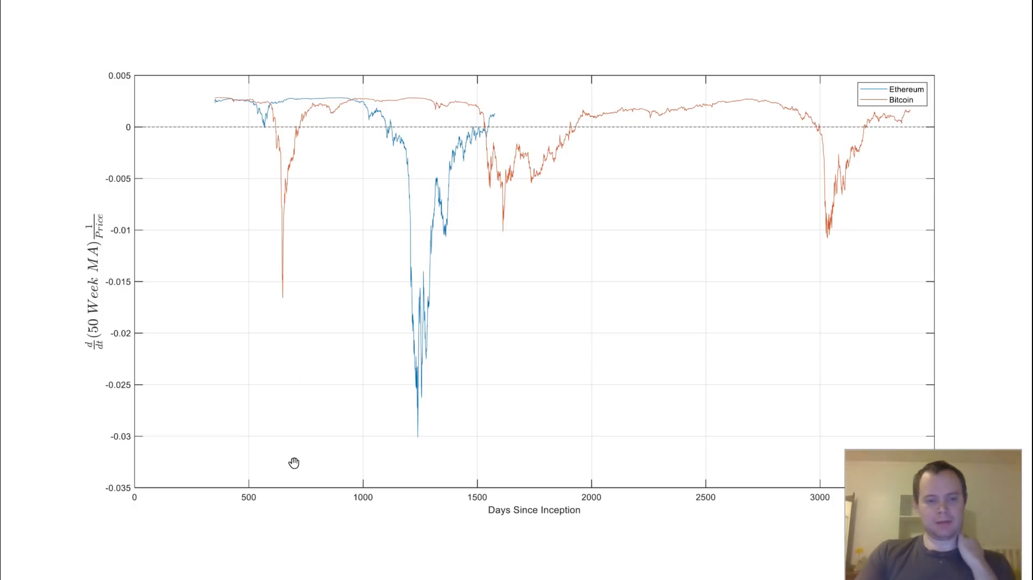
{"action": "mouse_move", "coordinate": [275, 216]}
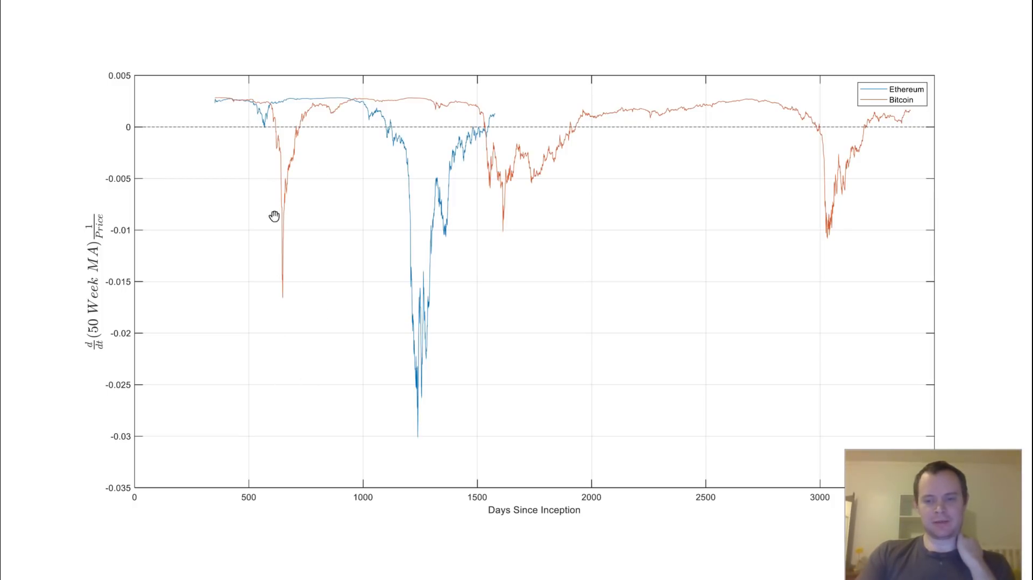
{"action": "mouse_move", "coordinate": [281, 297]}
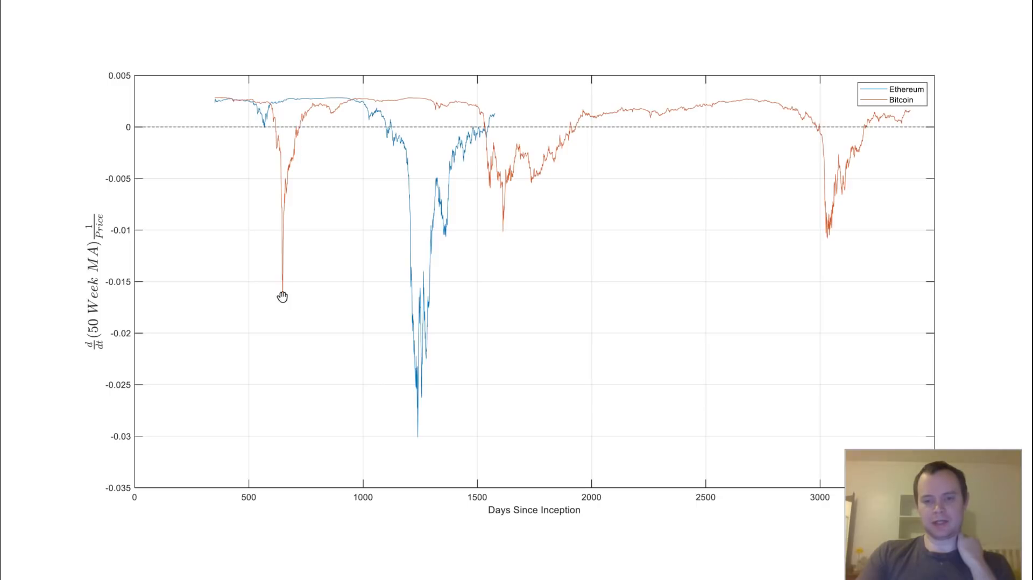
{"action": "mouse_move", "coordinate": [281, 290]}
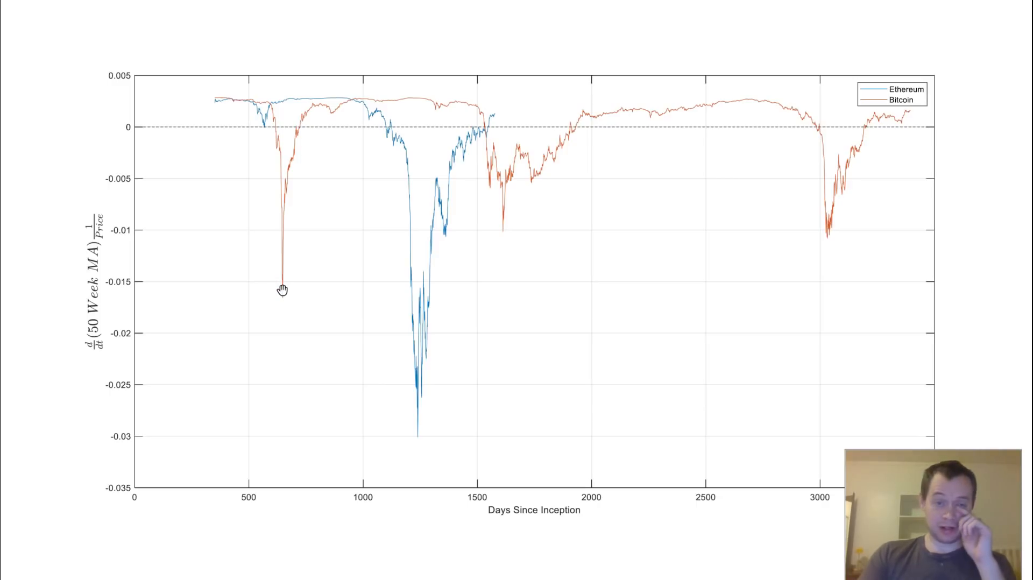
{"action": "mouse_move", "coordinate": [521, 140]}
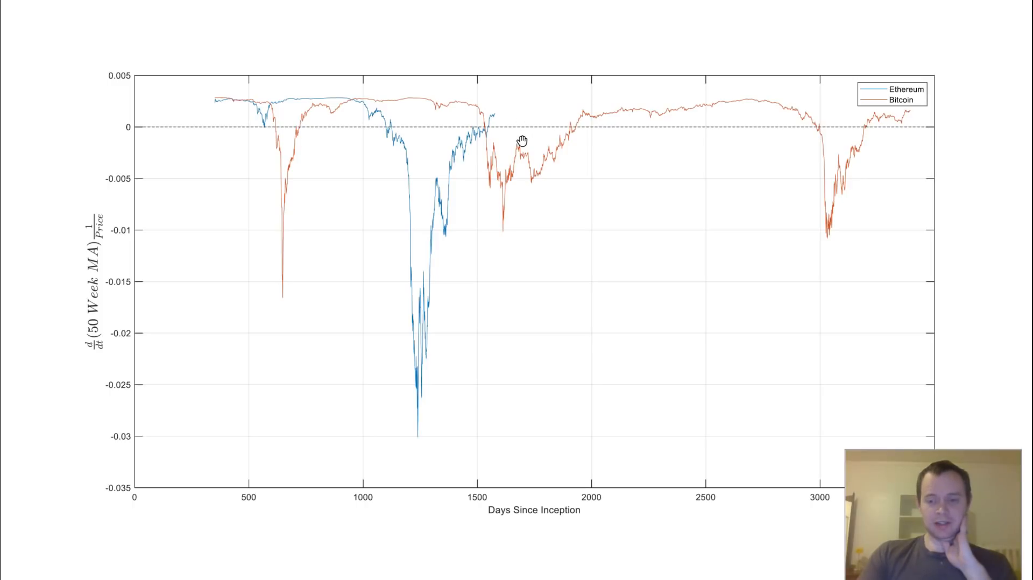
{"action": "mouse_move", "coordinate": [515, 191]}
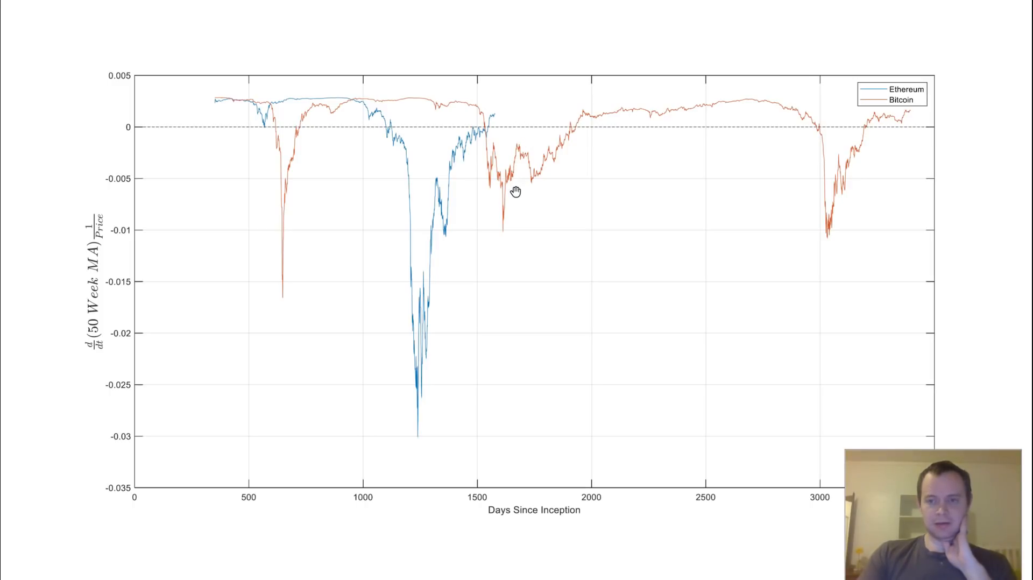
{"action": "mouse_move", "coordinate": [481, 189]}
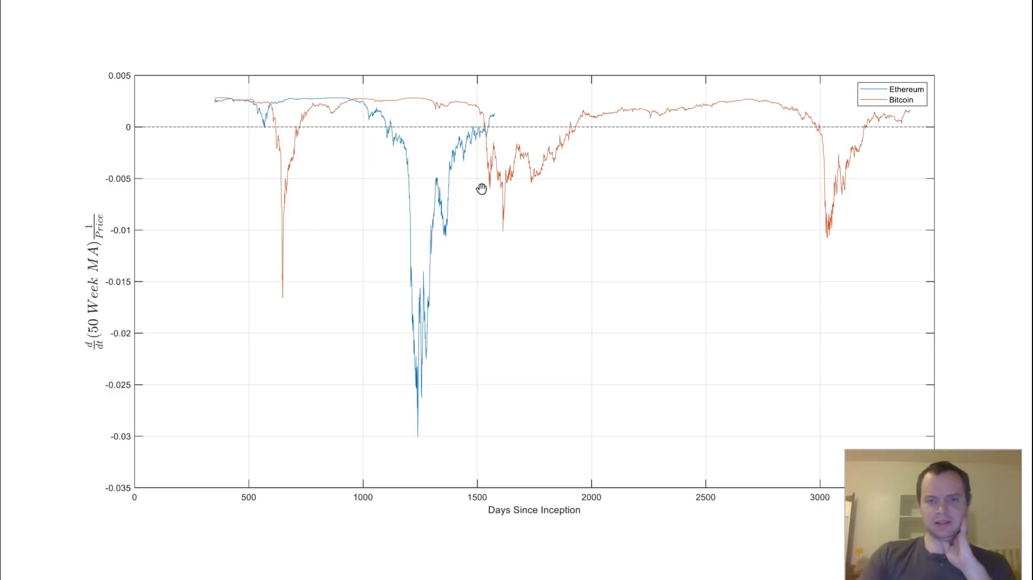
{"action": "mouse_move", "coordinate": [465, 157]}
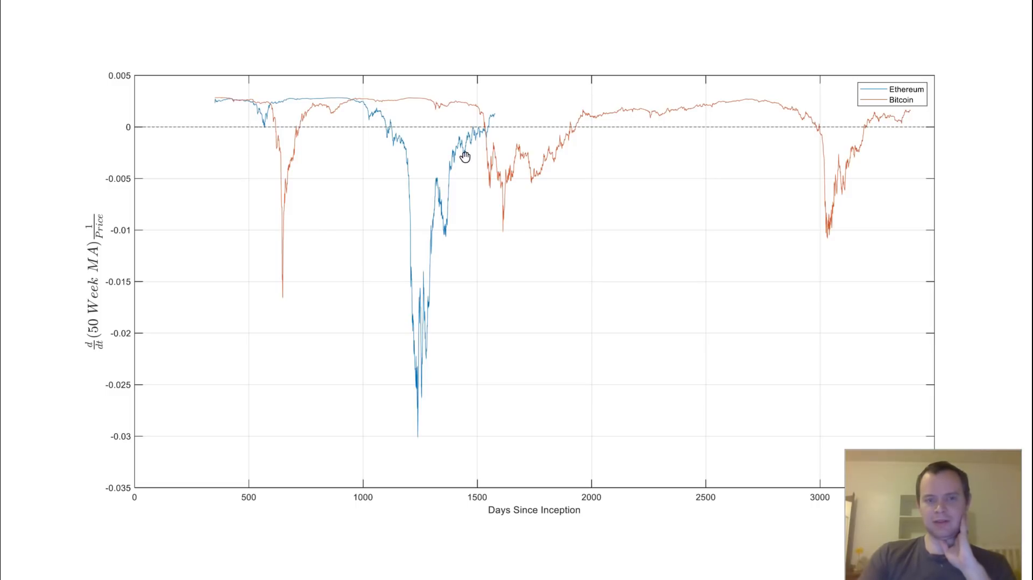
{"action": "mouse_move", "coordinate": [284, 281]}
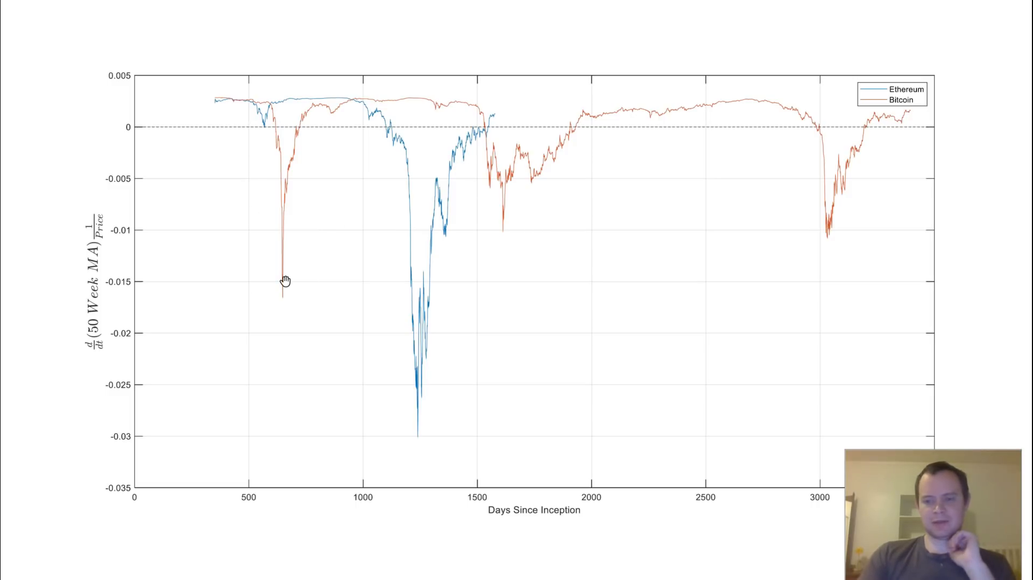
{"action": "mouse_move", "coordinate": [489, 132]}
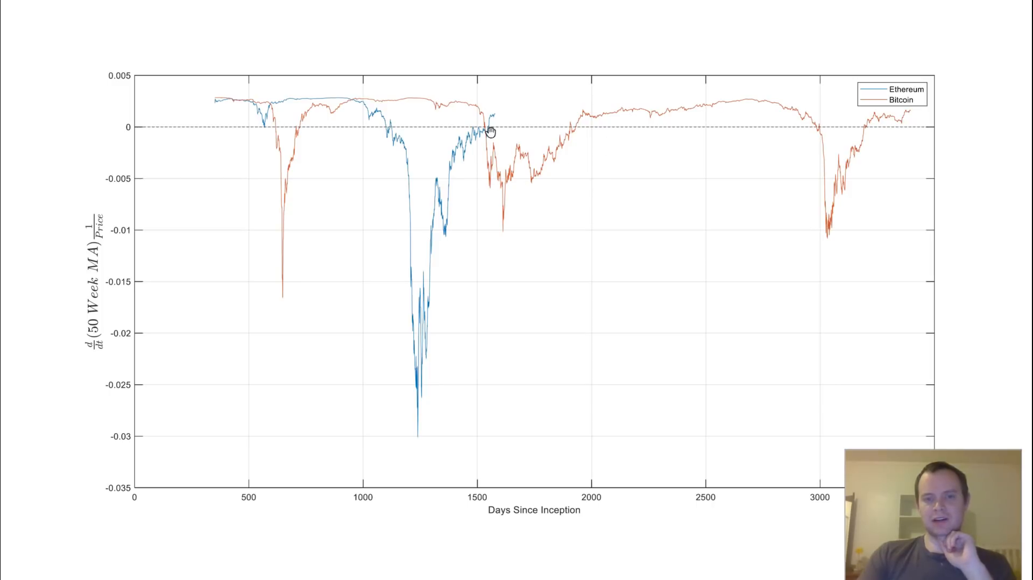
{"action": "mouse_move", "coordinate": [488, 198]}
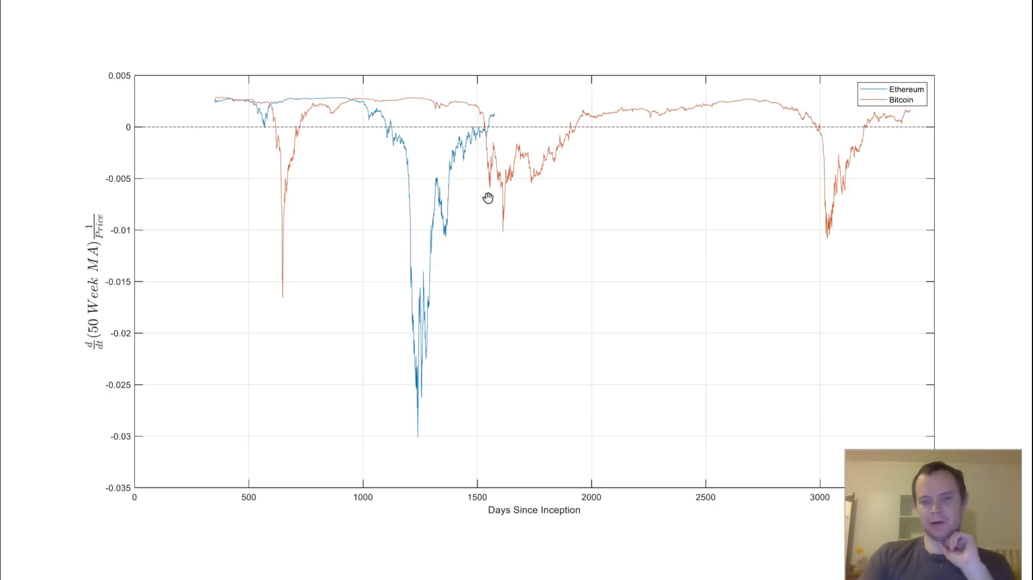
{"action": "mouse_move", "coordinate": [847, 197]}
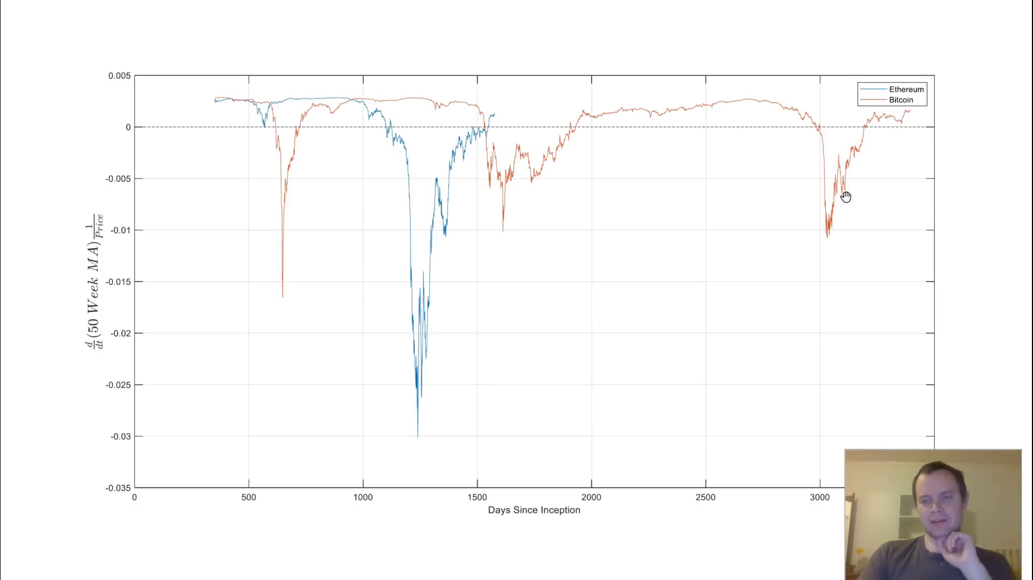
{"action": "mouse_move", "coordinate": [845, 217]}
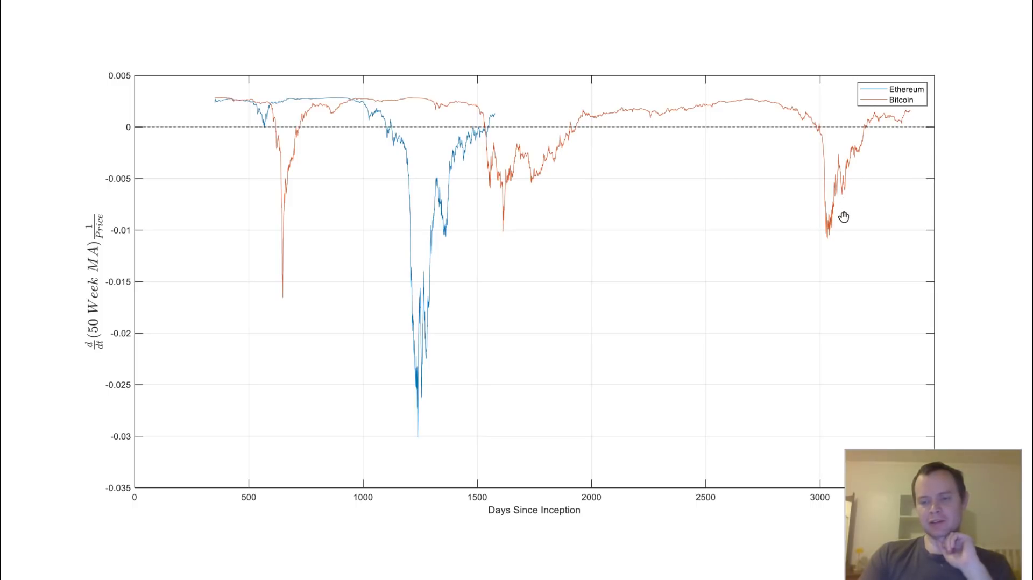
{"action": "mouse_move", "coordinate": [388, 117]}
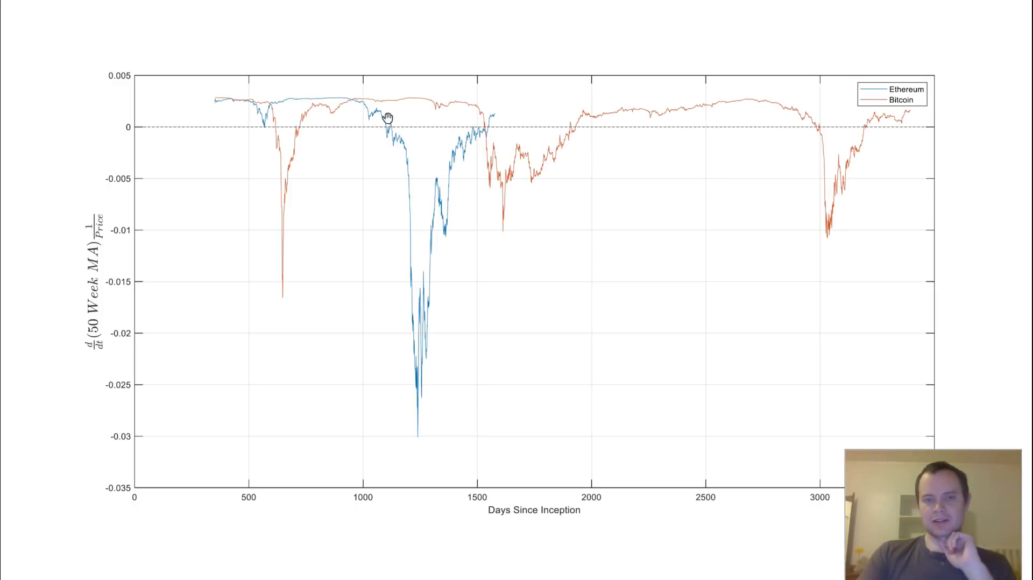
{"action": "mouse_move", "coordinate": [295, 128]}
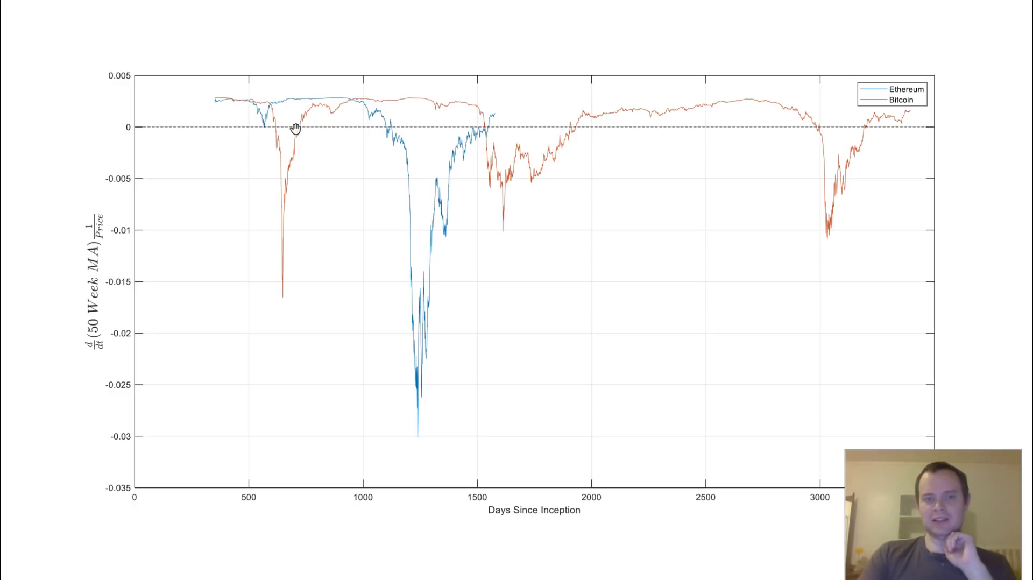
{"action": "mouse_move", "coordinate": [298, 128]}
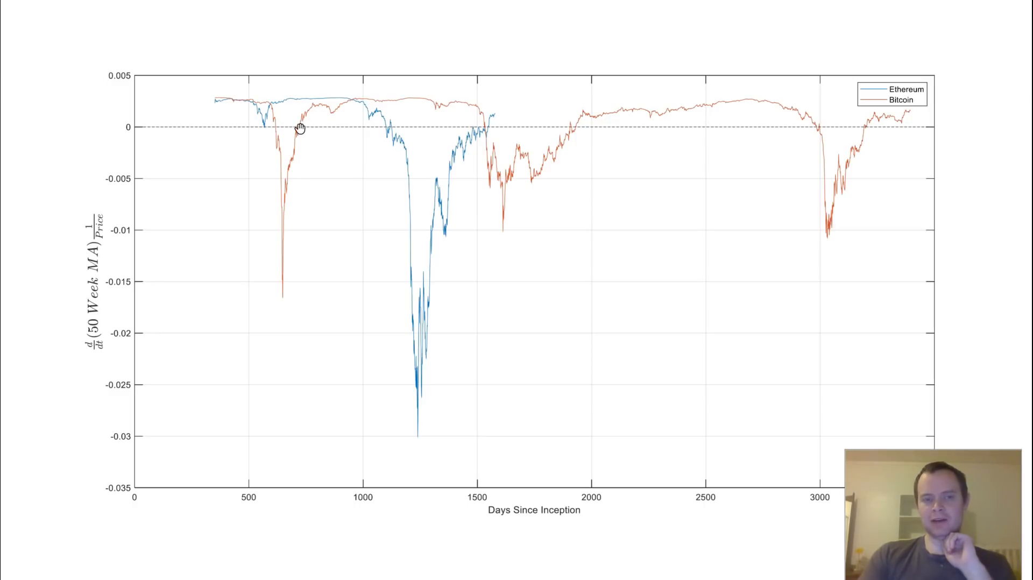
{"action": "mouse_move", "coordinate": [128, 368]}
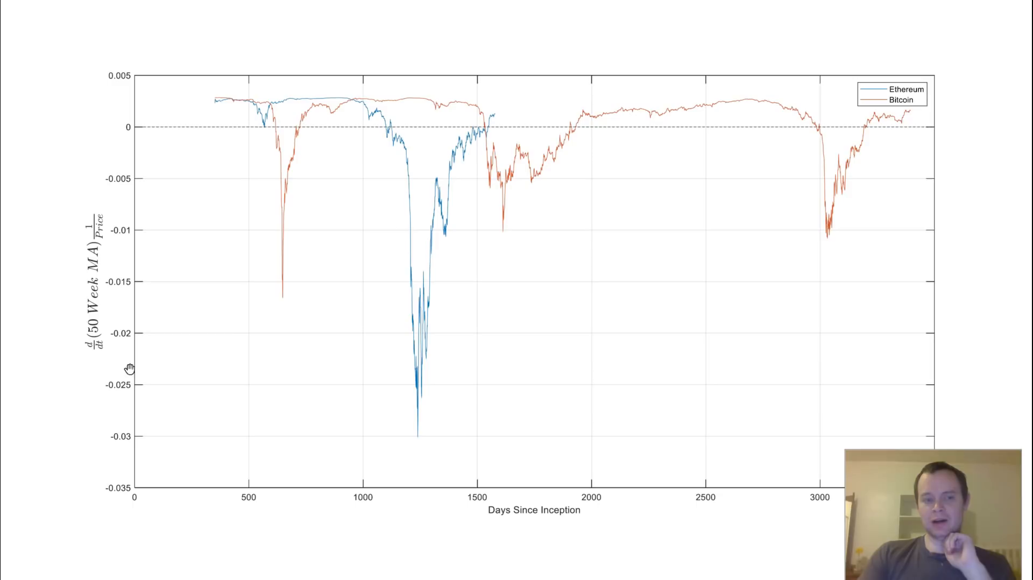
{"action": "mouse_move", "coordinate": [313, 125]}
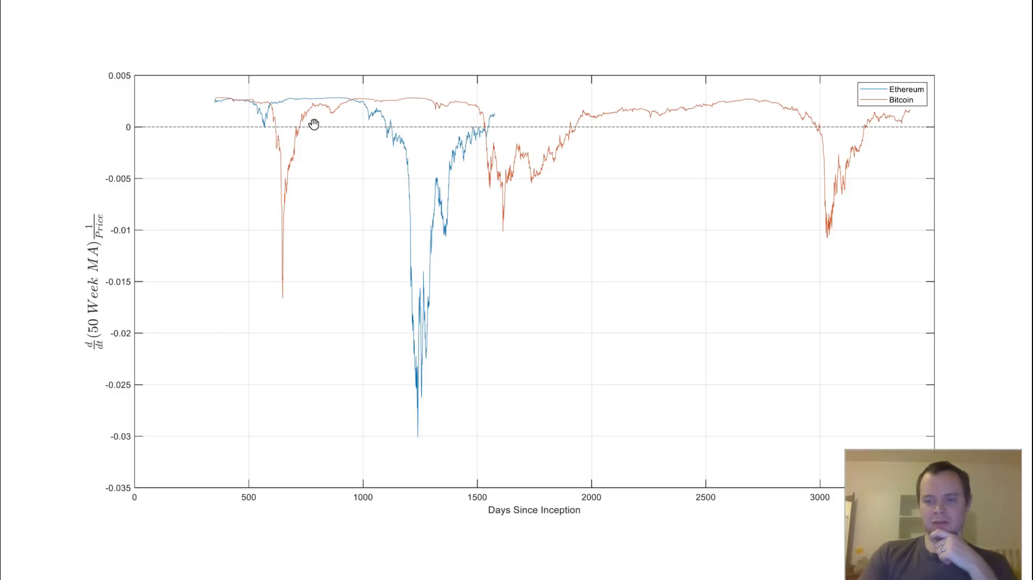
{"action": "mouse_move", "coordinate": [290, 146]}
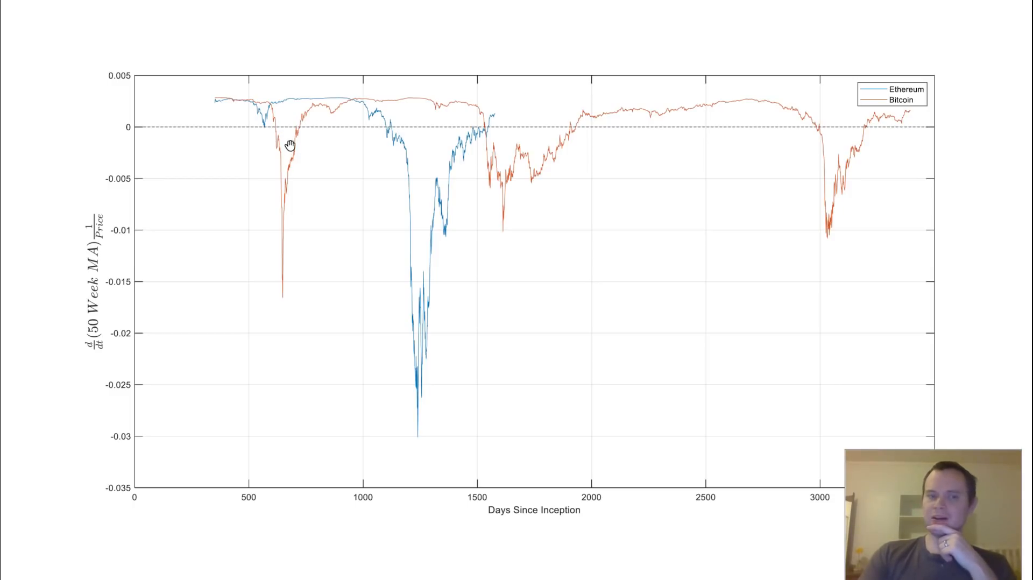
{"action": "mouse_move", "coordinate": [300, 131]}
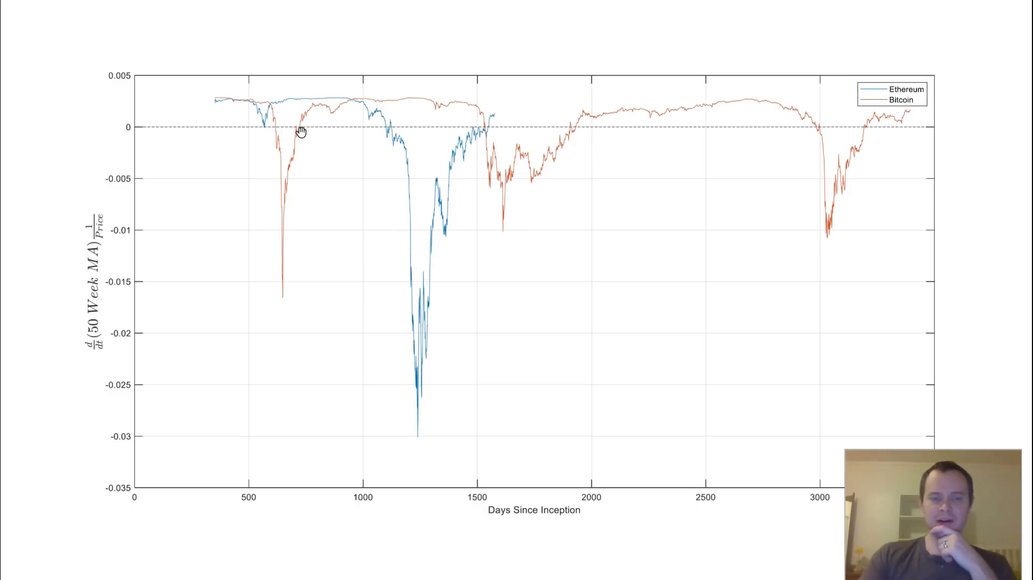
{"action": "mouse_move", "coordinate": [388, 103]}
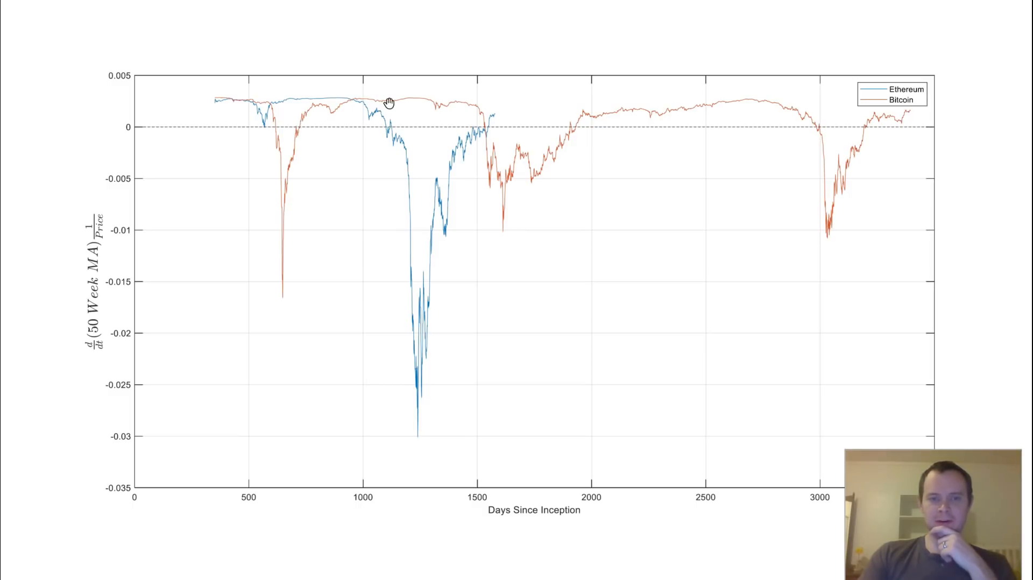
{"action": "mouse_move", "coordinate": [481, 135]}
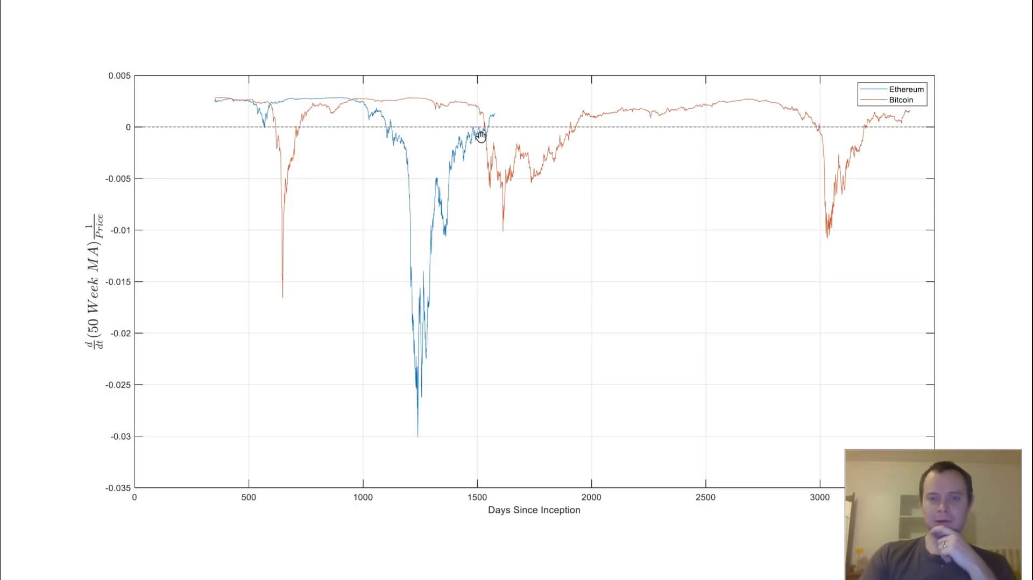
{"action": "mouse_move", "coordinate": [429, 181]}
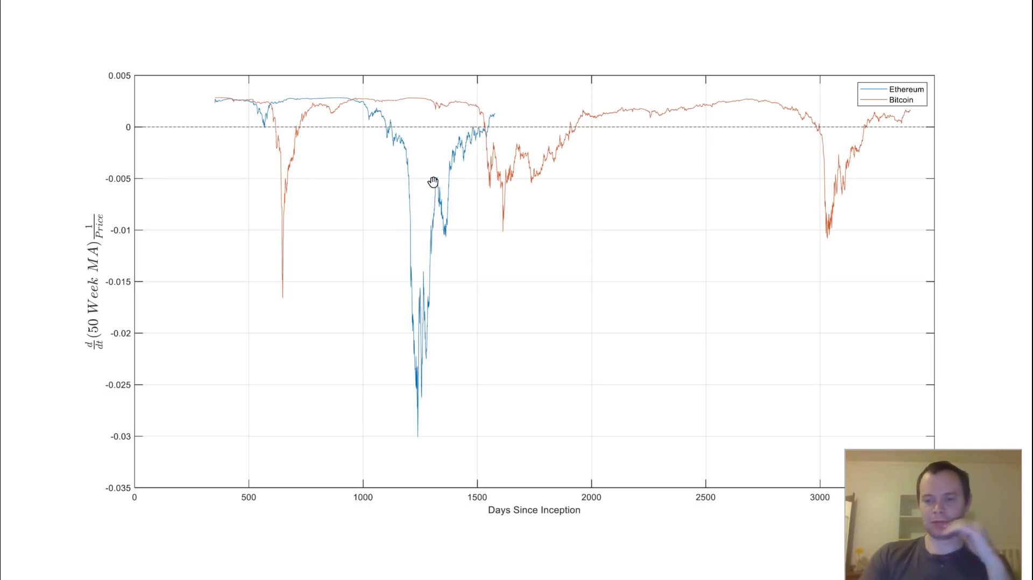
{"action": "mouse_move", "coordinate": [583, 95]}
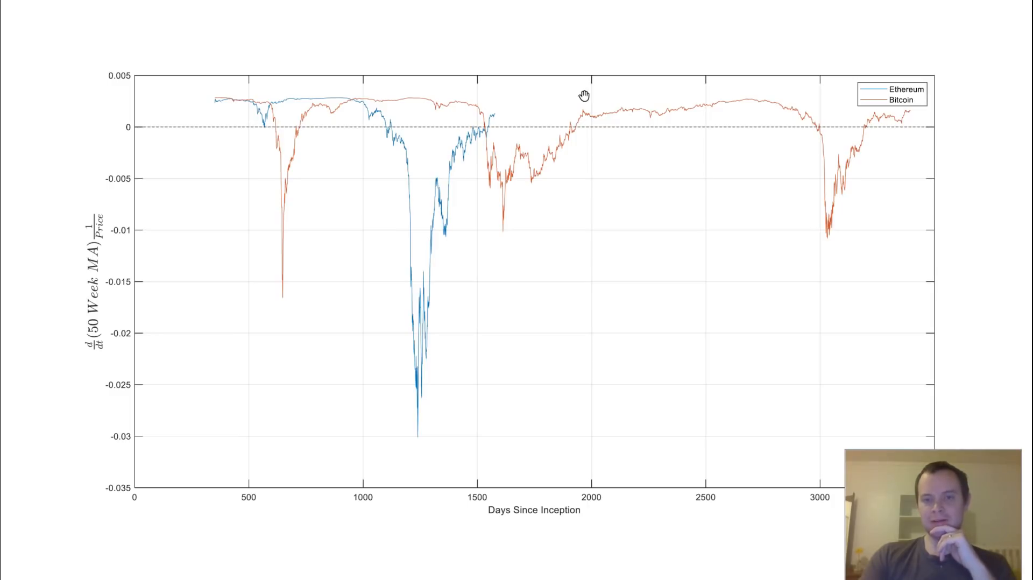
{"action": "mouse_move", "coordinate": [581, 113]}
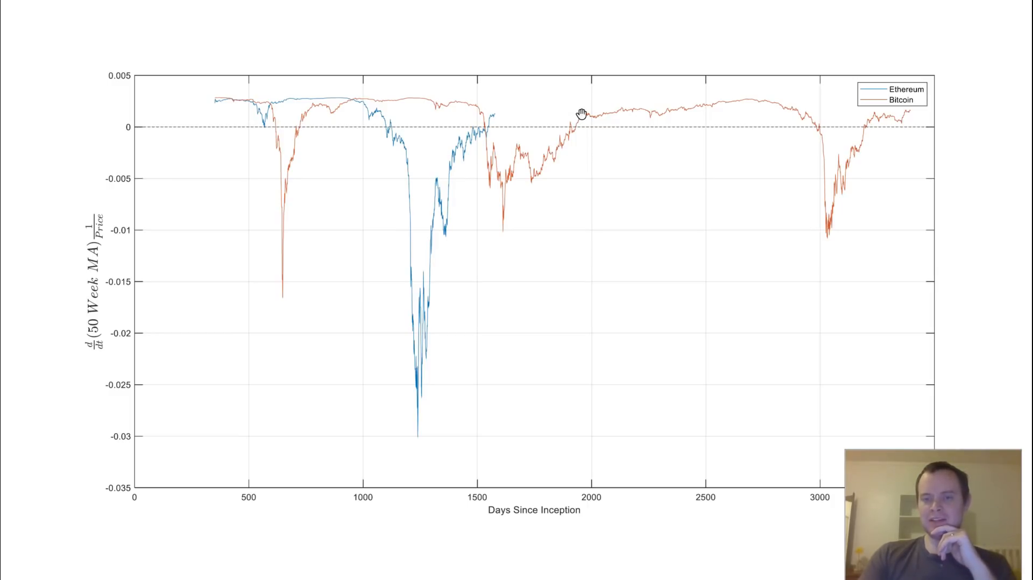
{"action": "mouse_move", "coordinate": [568, 138]}
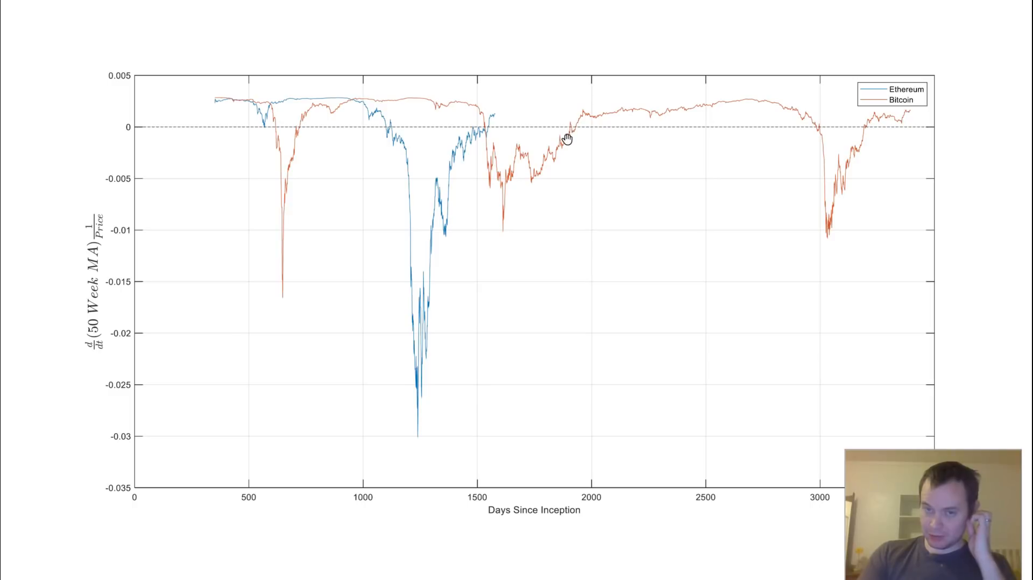
{"action": "mouse_move", "coordinate": [574, 136]}
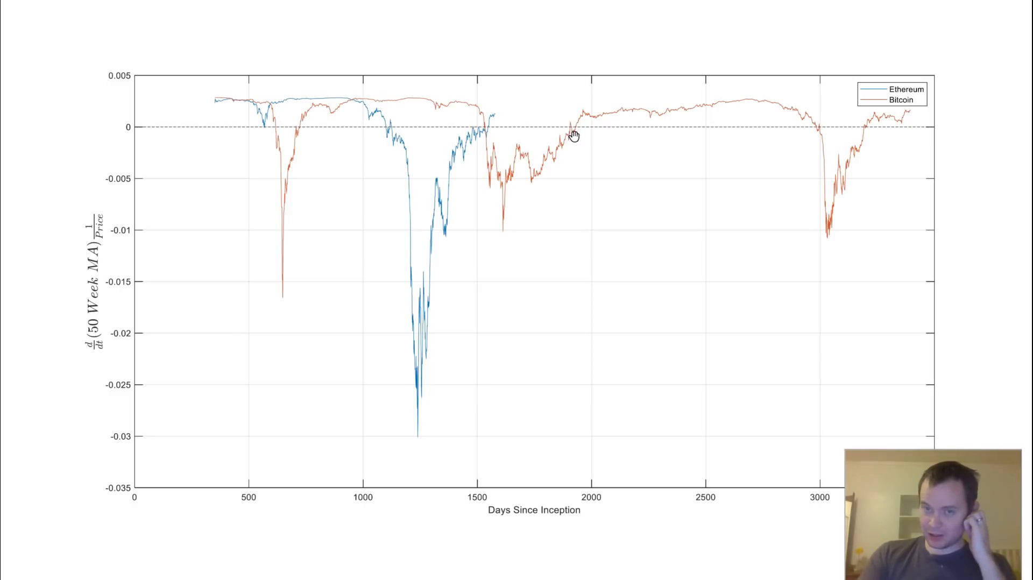
{"action": "mouse_move", "coordinate": [579, 126]}
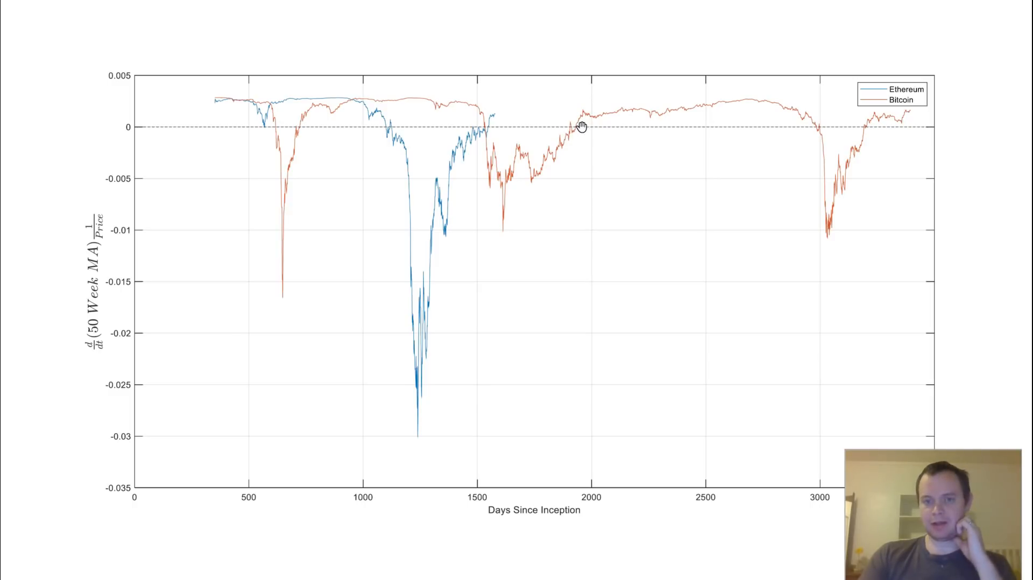
{"action": "mouse_move", "coordinate": [587, 125]}
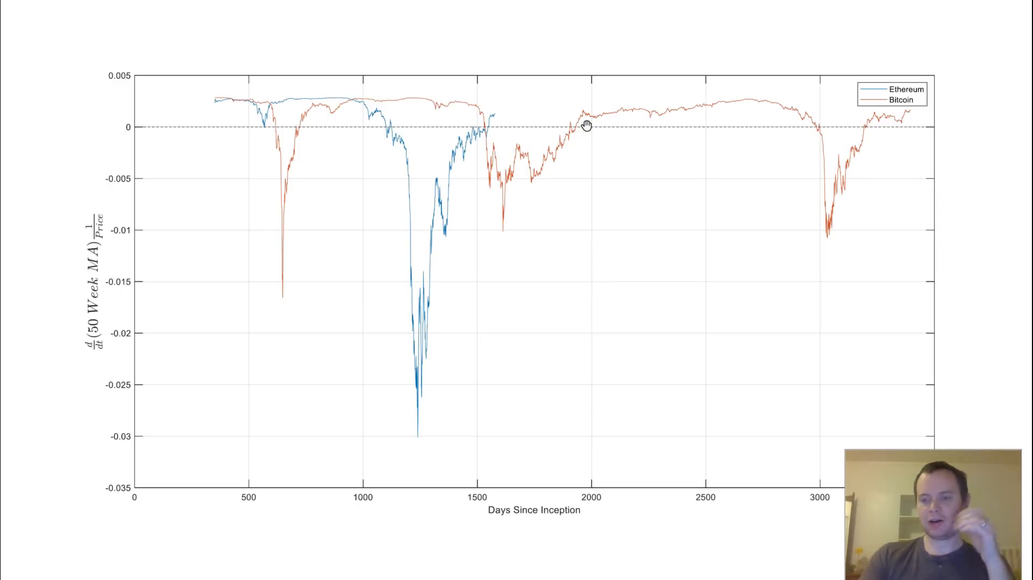
{"action": "mouse_move", "coordinate": [586, 89]}
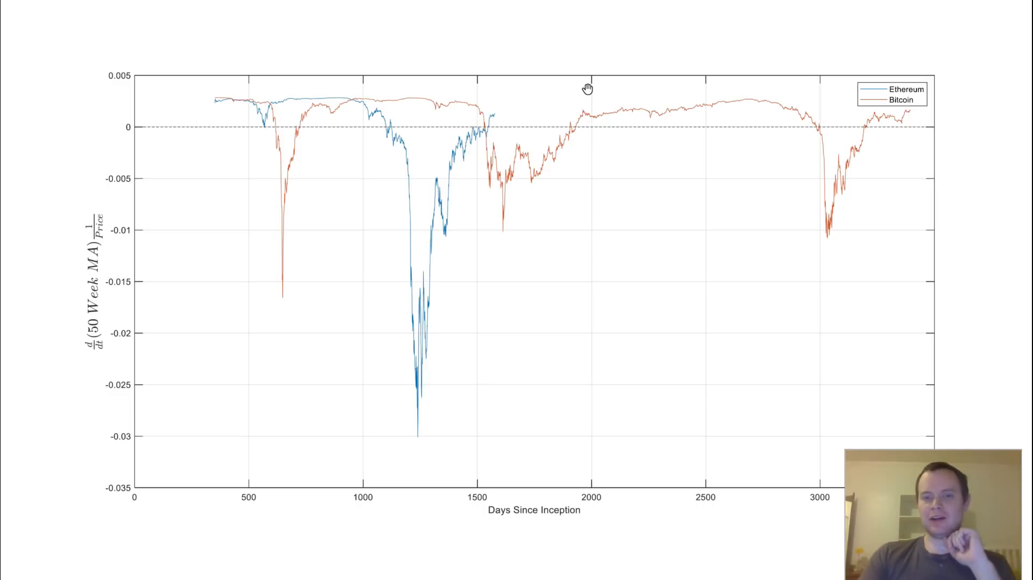
{"action": "mouse_move", "coordinate": [591, 104]}
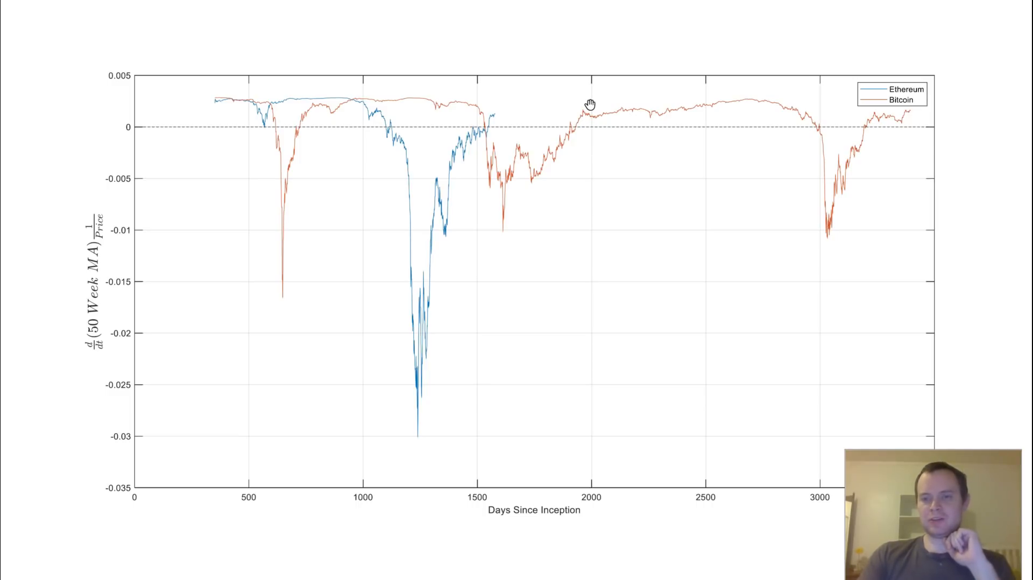
{"action": "mouse_move", "coordinate": [588, 192]}
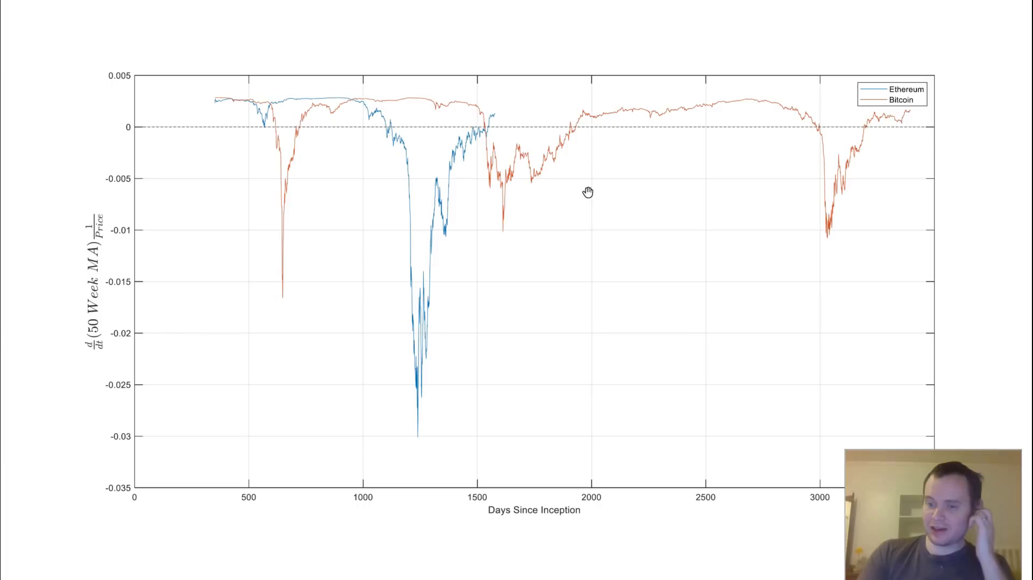
{"action": "mouse_move", "coordinate": [557, 129]}
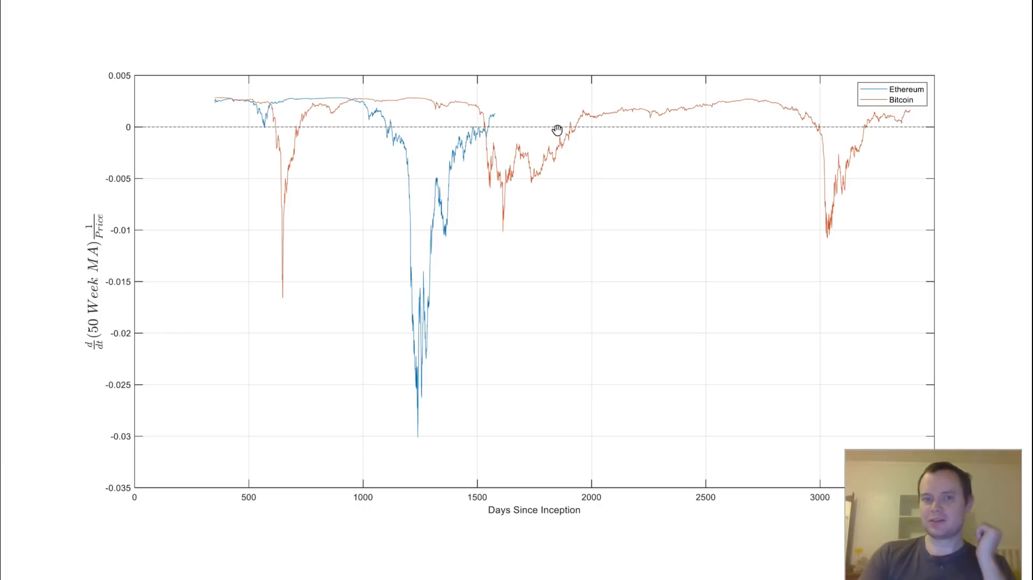
{"action": "mouse_move", "coordinate": [750, 103]}
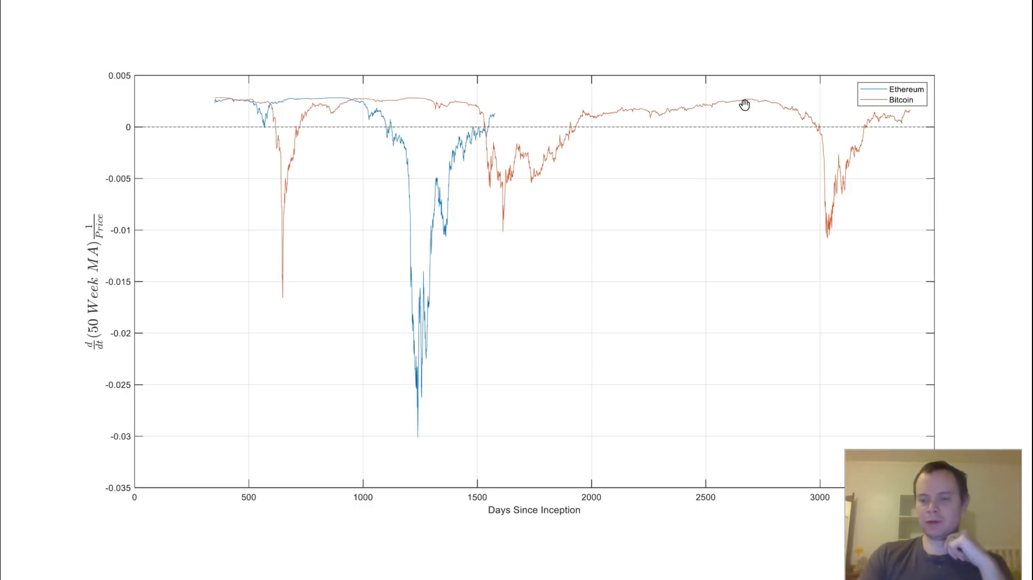
{"action": "mouse_move", "coordinate": [738, 110]}
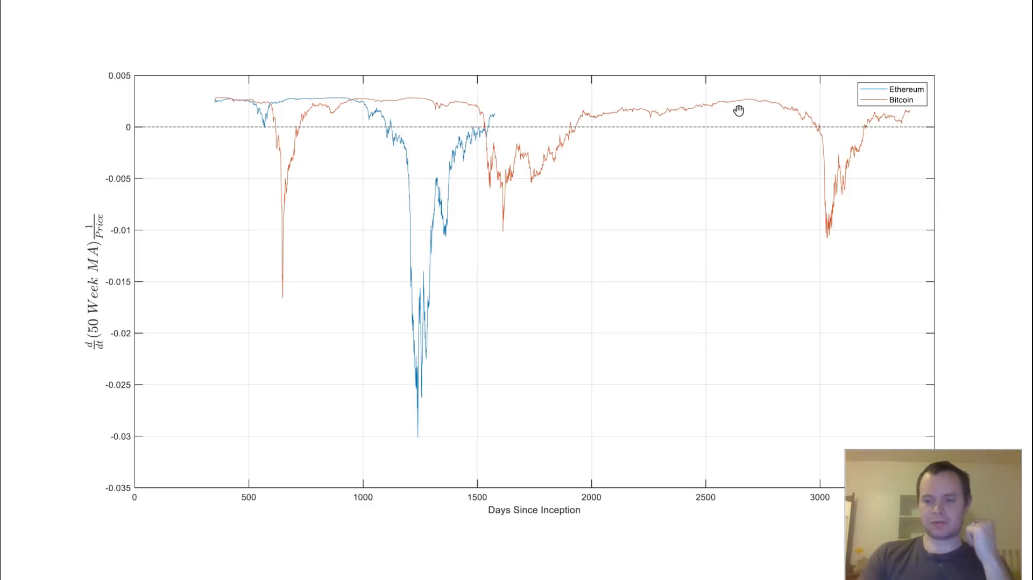
{"action": "mouse_move", "coordinate": [710, 103]}
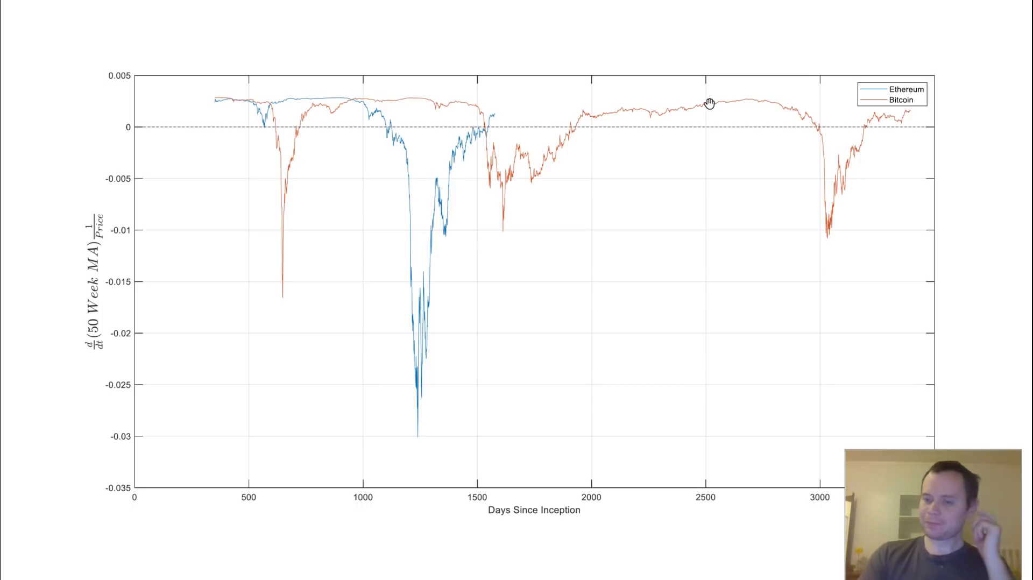
{"action": "mouse_move", "coordinate": [589, 95]}
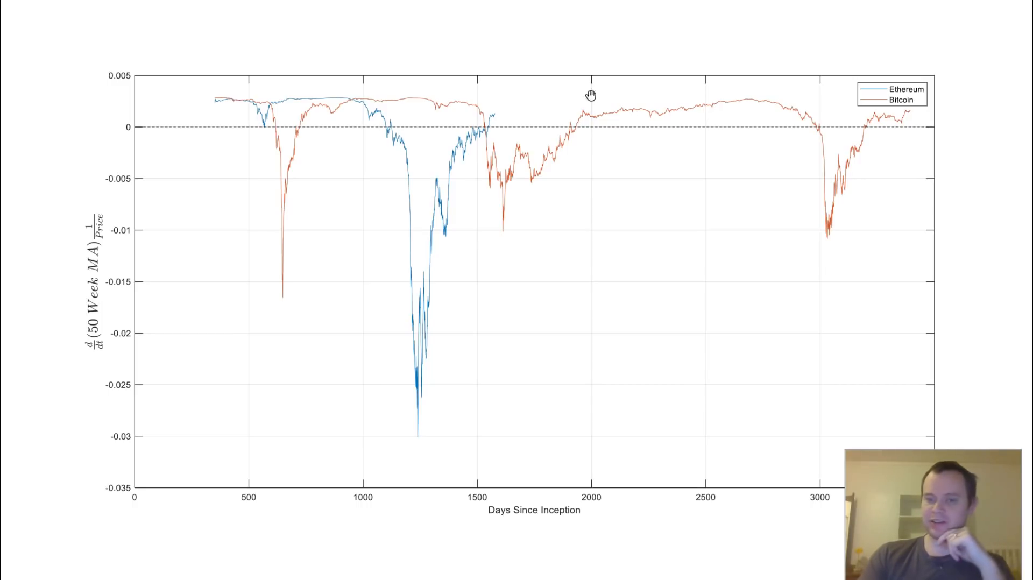
{"action": "mouse_move", "coordinate": [468, 166]}
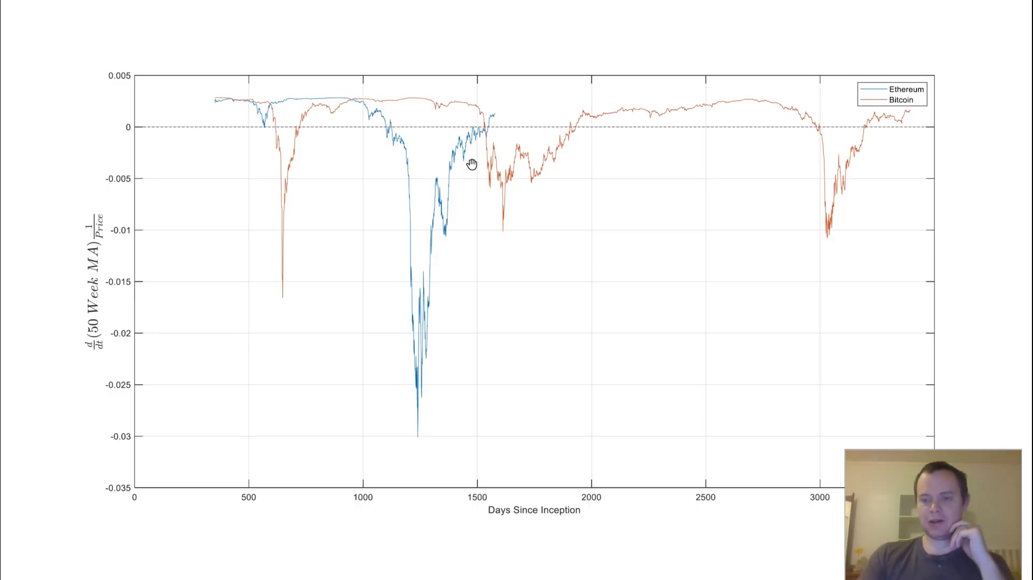
{"action": "mouse_move", "coordinate": [578, 155]}
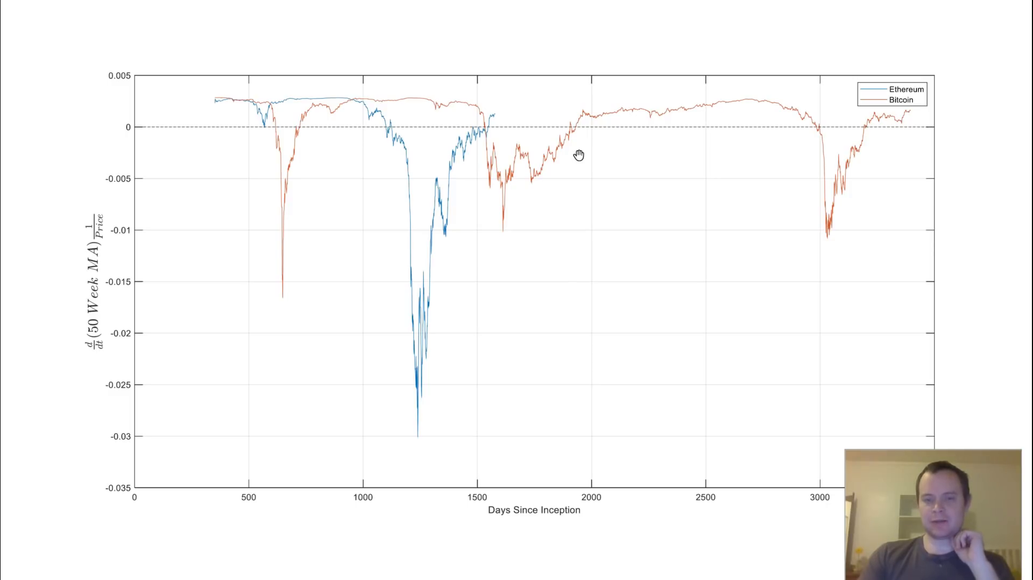
{"action": "mouse_move", "coordinate": [225, 105]}
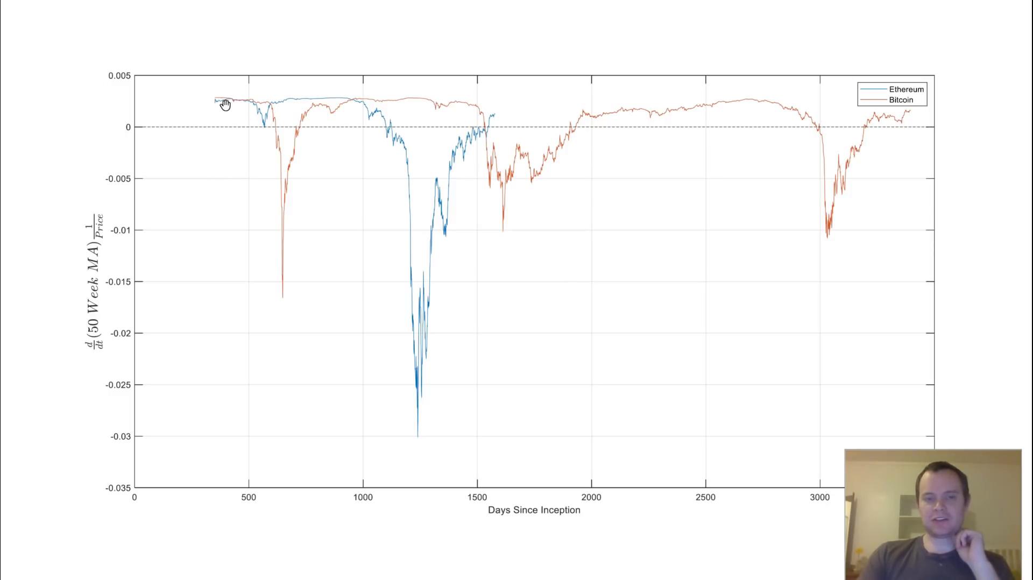
{"action": "mouse_move", "coordinate": [390, 131]}
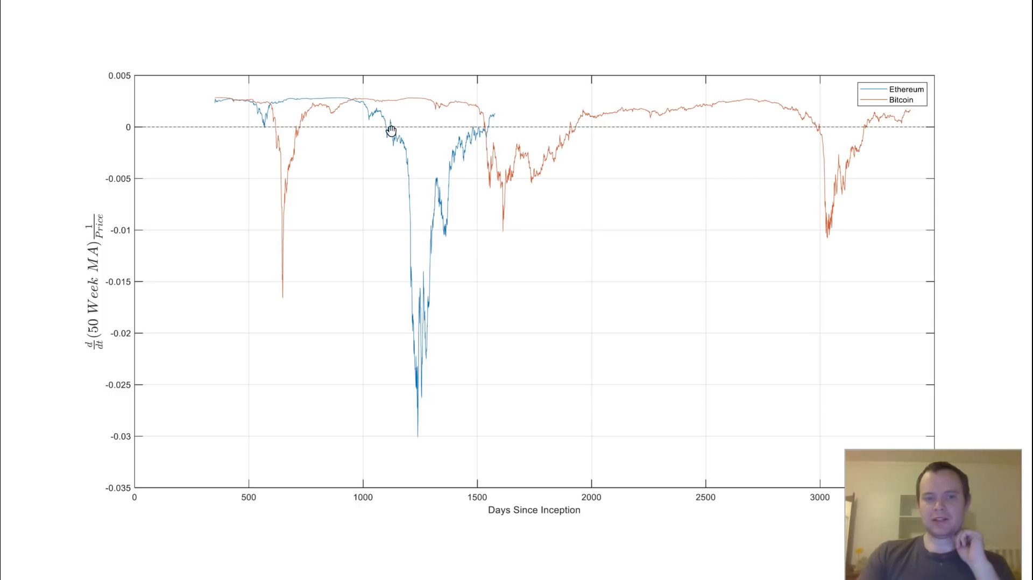
{"action": "mouse_move", "coordinate": [413, 232]}
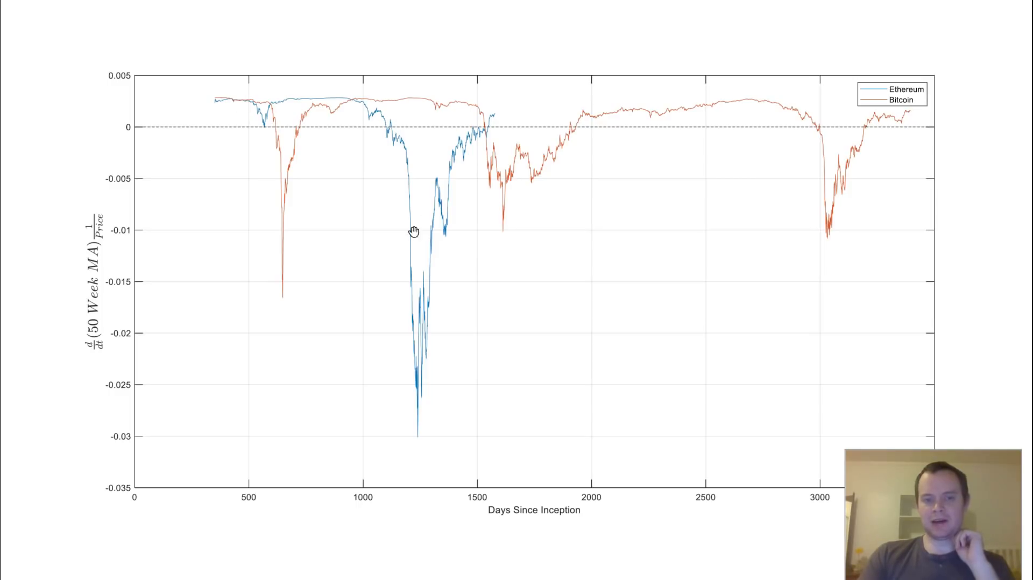
{"action": "mouse_move", "coordinate": [481, 136]}
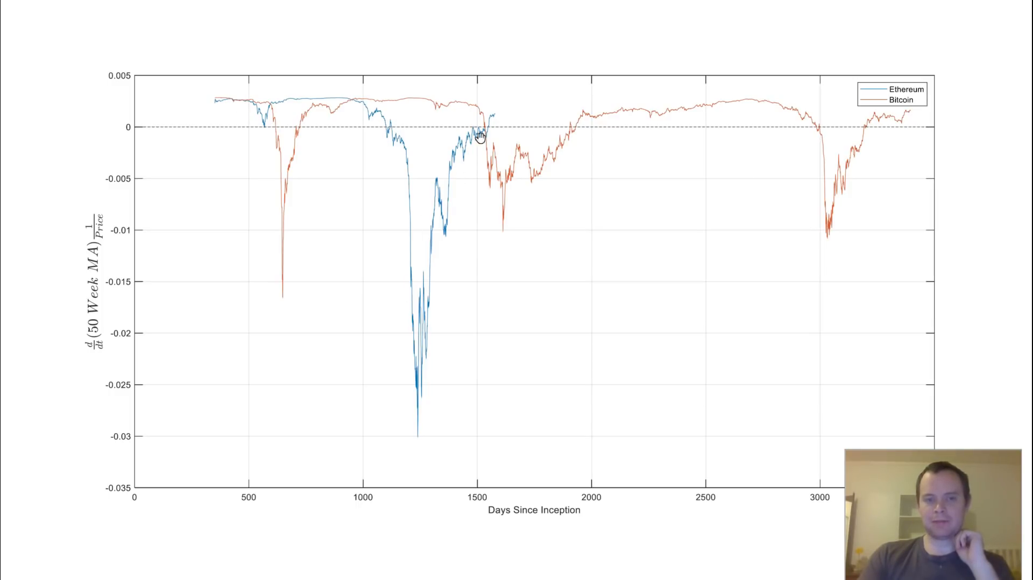
{"action": "mouse_move", "coordinate": [456, 125]}
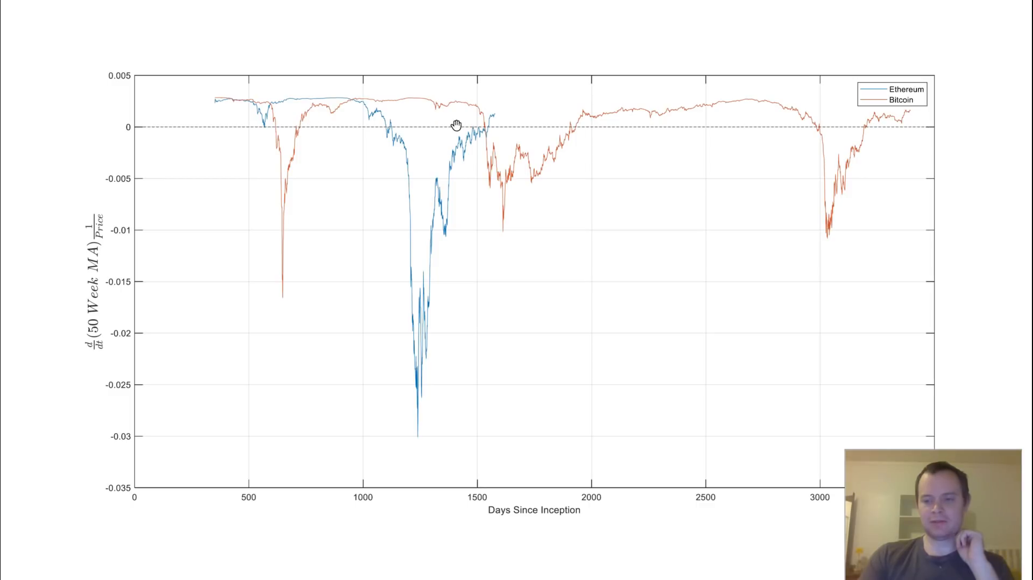
{"action": "mouse_move", "coordinate": [473, 142]}
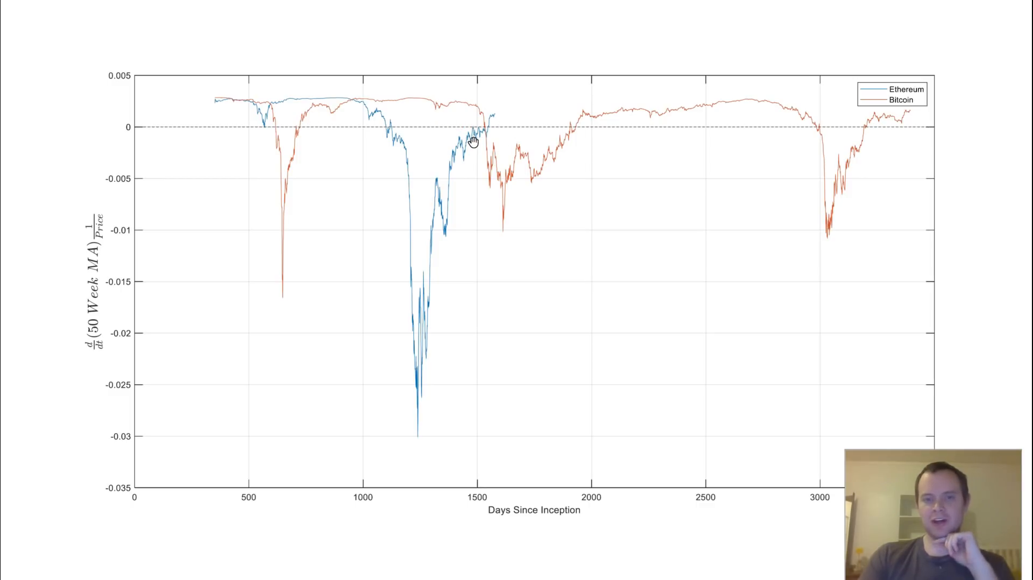
{"action": "mouse_move", "coordinate": [493, 123]}
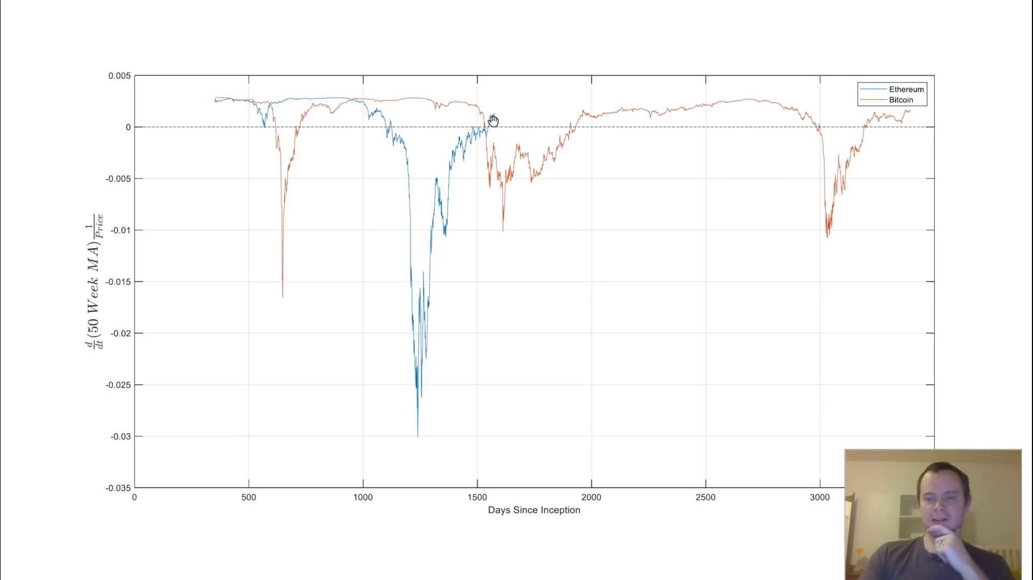
{"action": "mouse_move", "coordinate": [606, 118]}
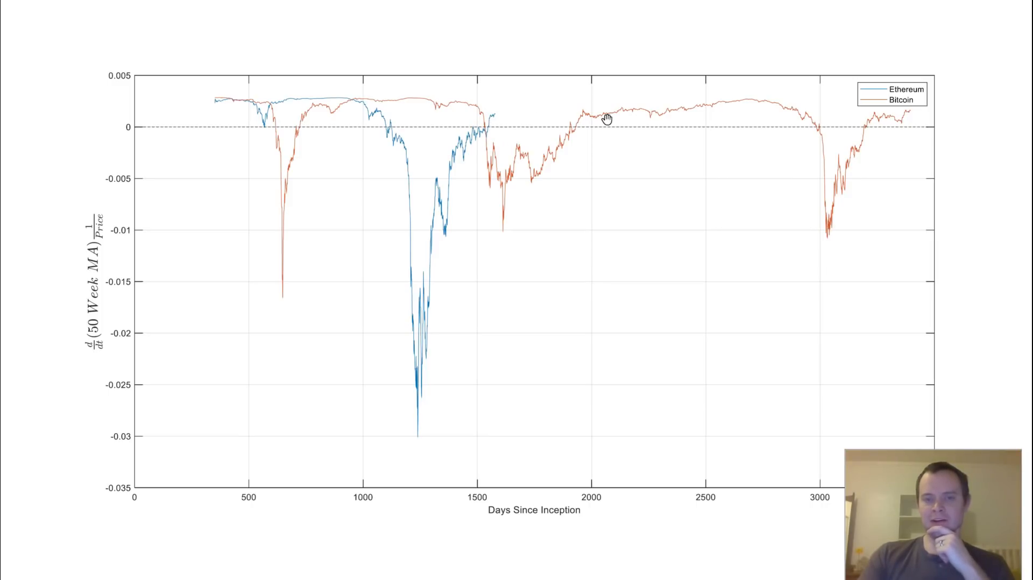
{"action": "mouse_move", "coordinate": [497, 124]}
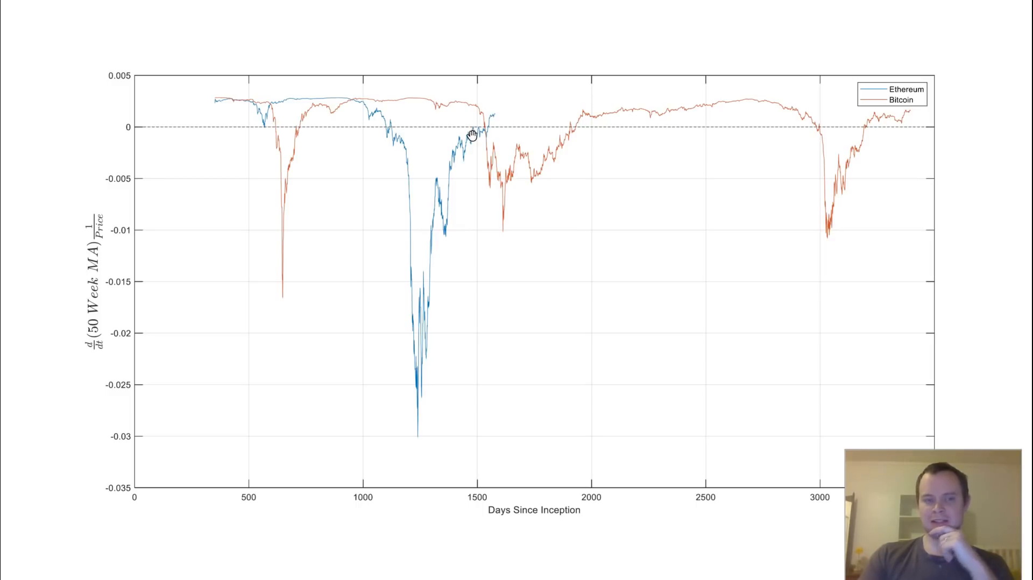
{"action": "mouse_move", "coordinate": [461, 140]}
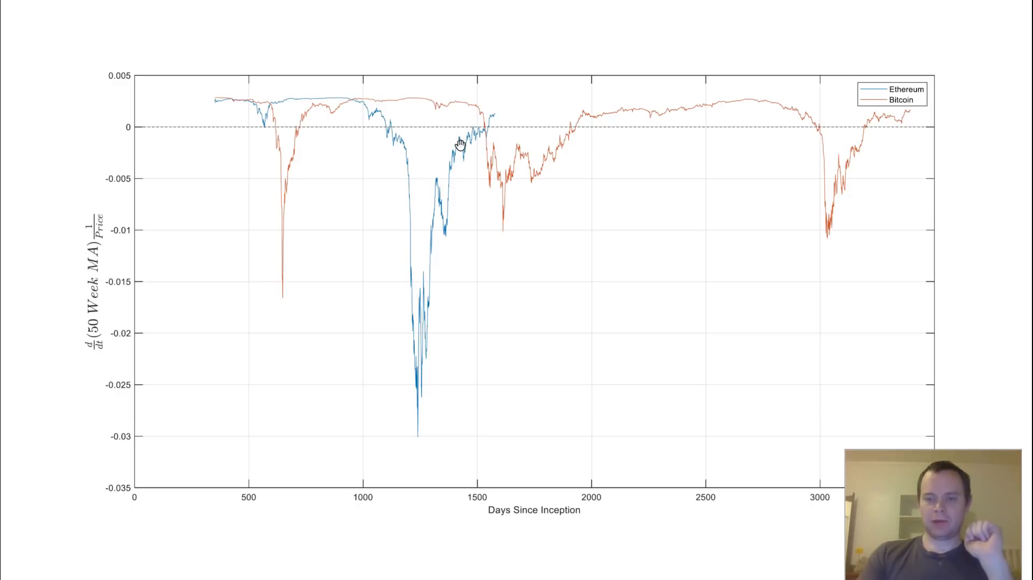
{"action": "mouse_move", "coordinate": [475, 140]}
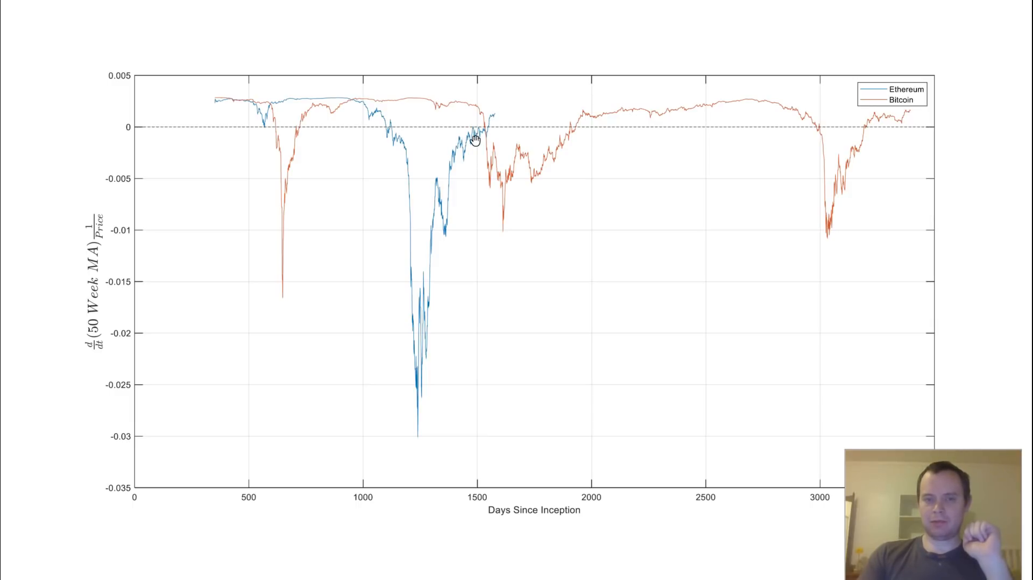
{"action": "mouse_move", "coordinate": [490, 109]}
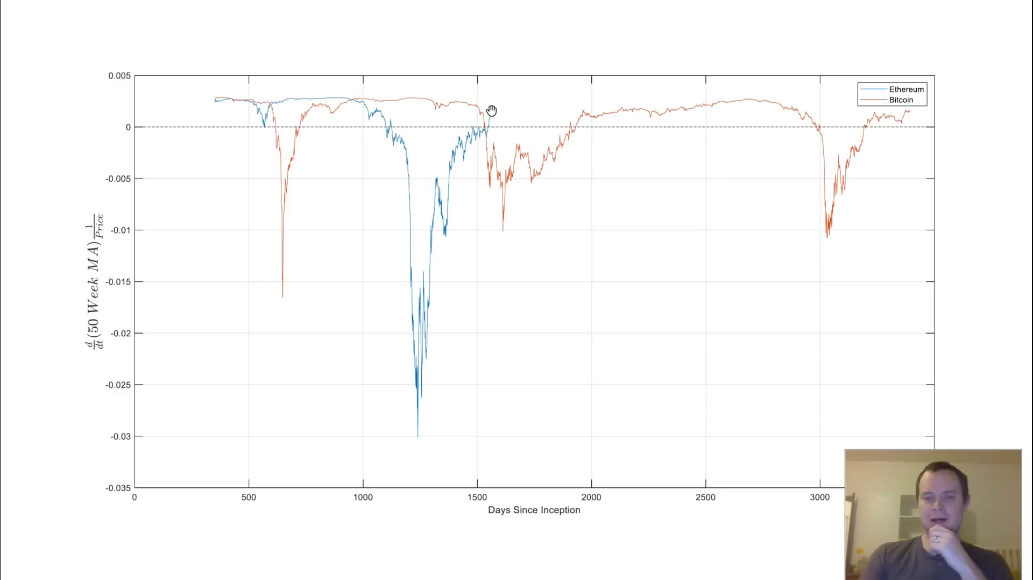
{"action": "mouse_move", "coordinate": [503, 152]}
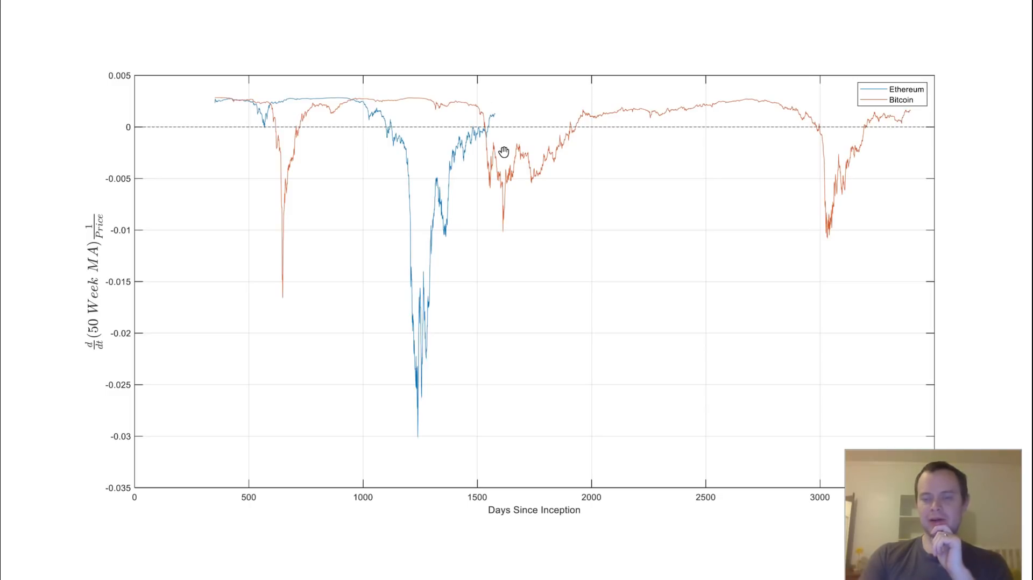
{"action": "mouse_move", "coordinate": [288, 155]}
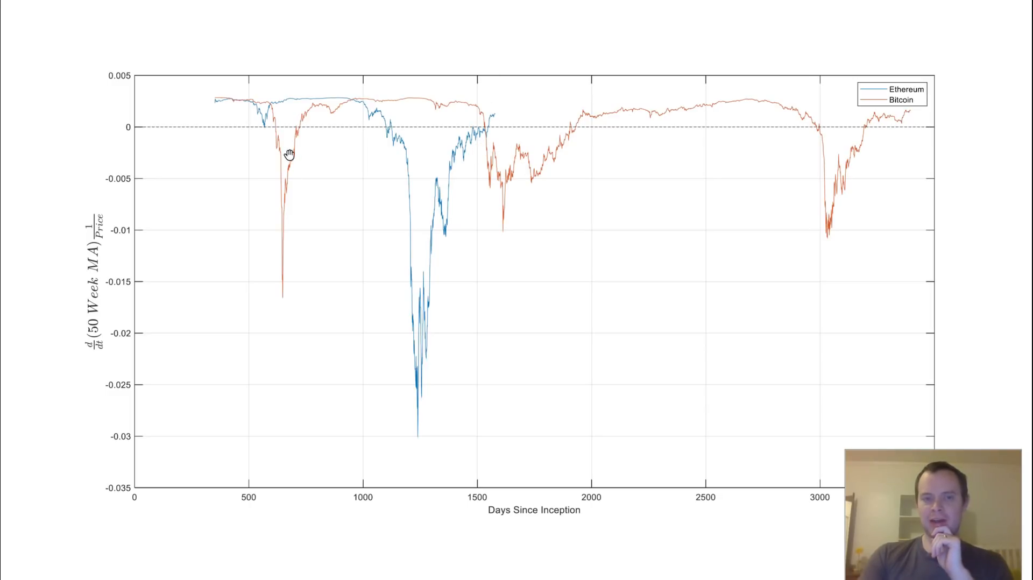
{"action": "mouse_move", "coordinate": [622, 164]}
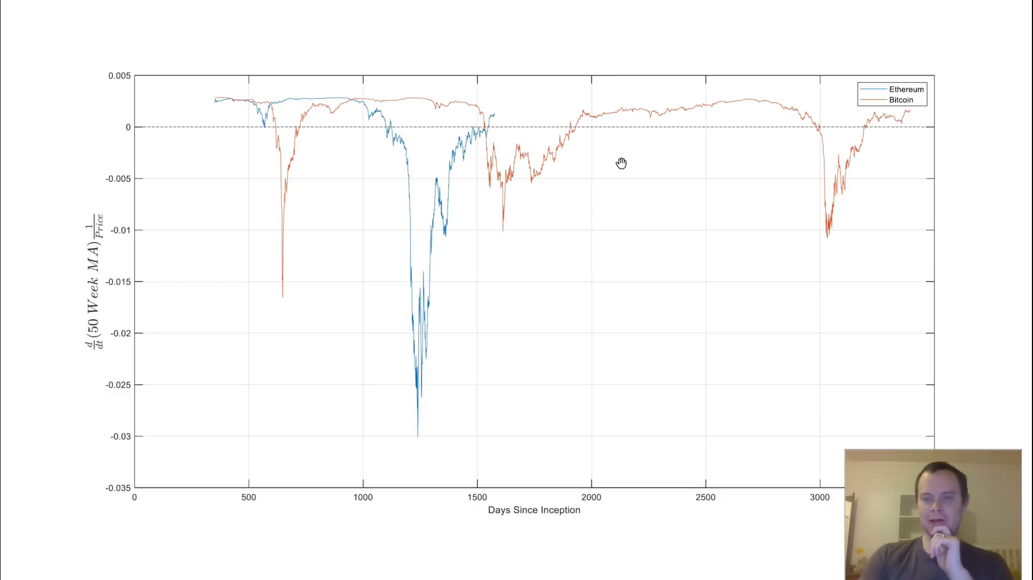
{"action": "mouse_move", "coordinate": [910, 5]}
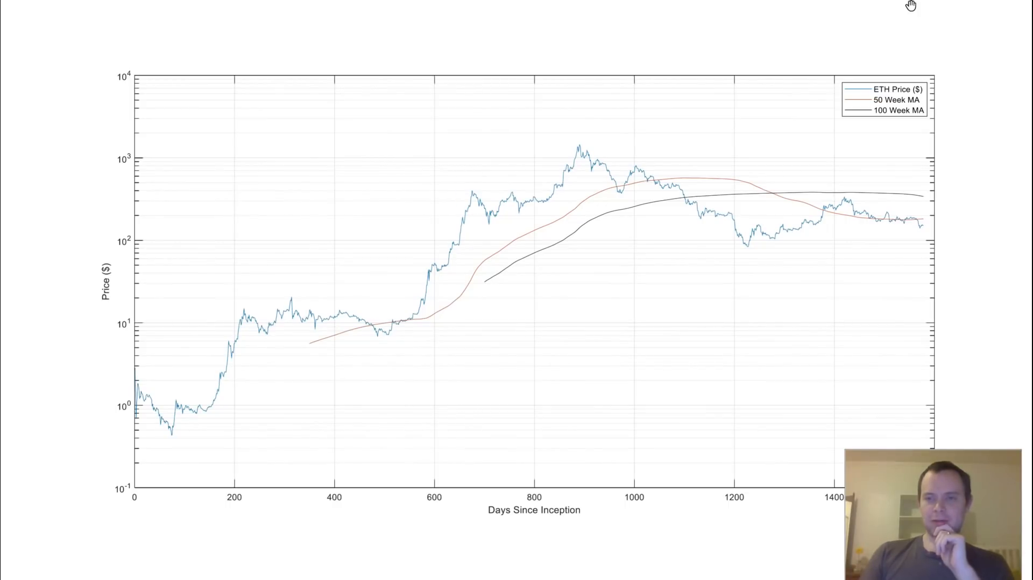
{"action": "mouse_move", "coordinate": [545, 264]}
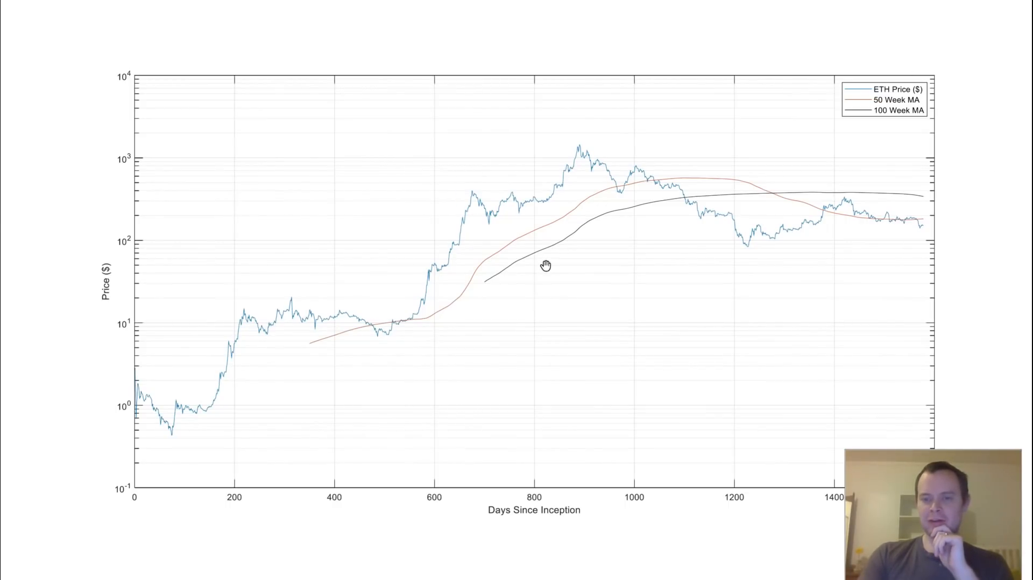
{"action": "mouse_move", "coordinate": [491, 284]}
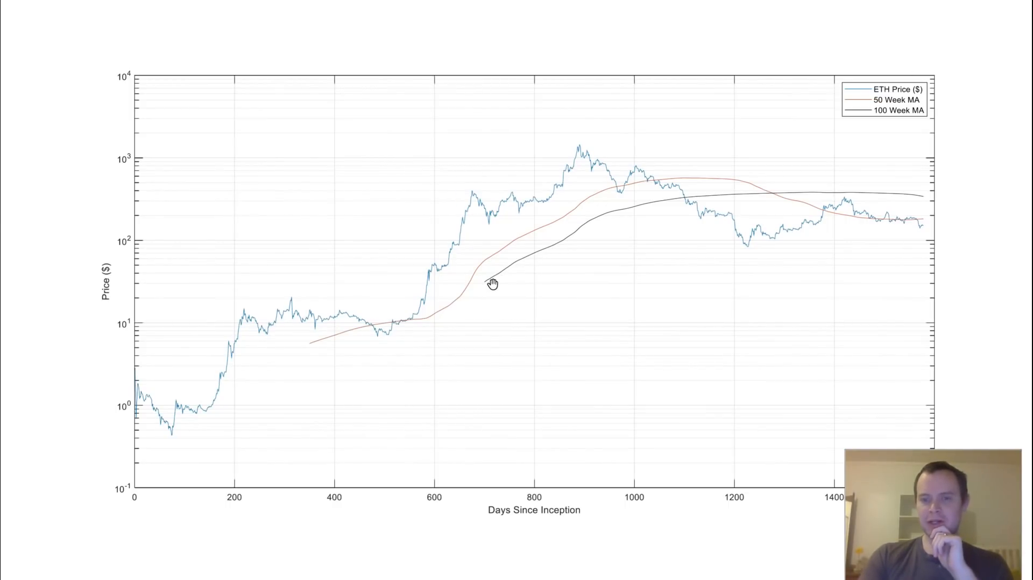
{"action": "mouse_move", "coordinate": [667, 207]}
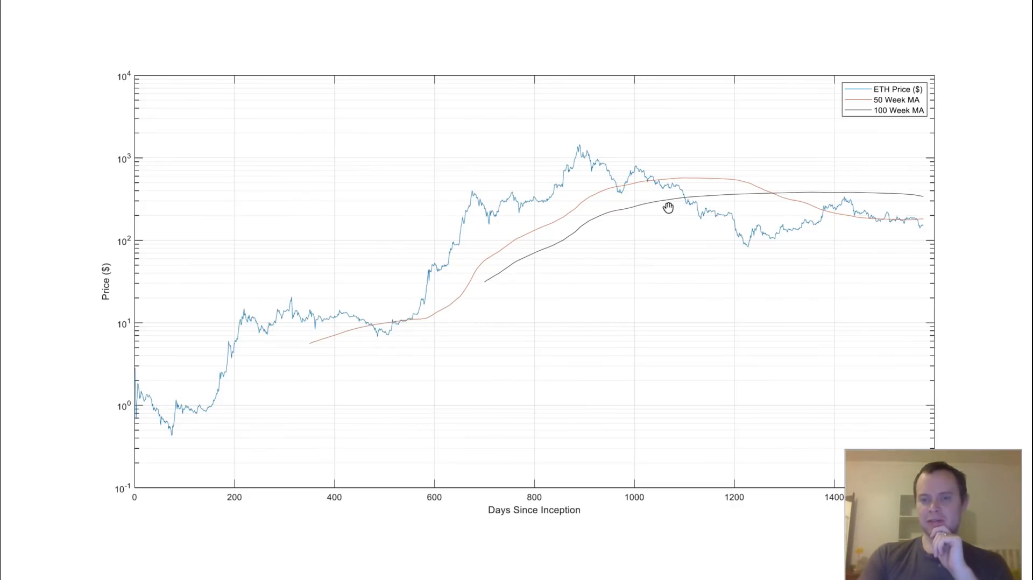
{"action": "mouse_move", "coordinate": [808, 174]}
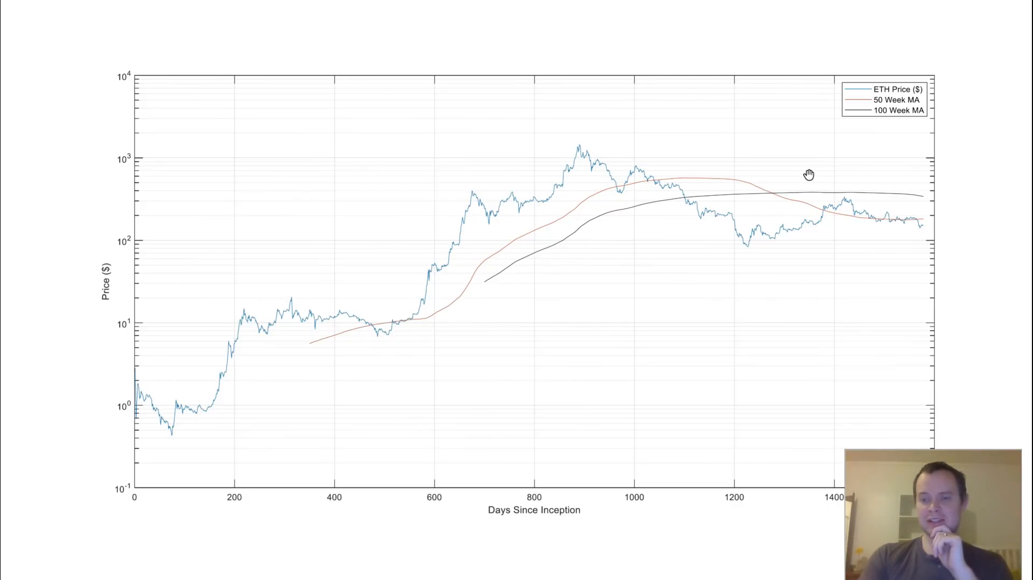
{"action": "mouse_move", "coordinate": [975, 152]}
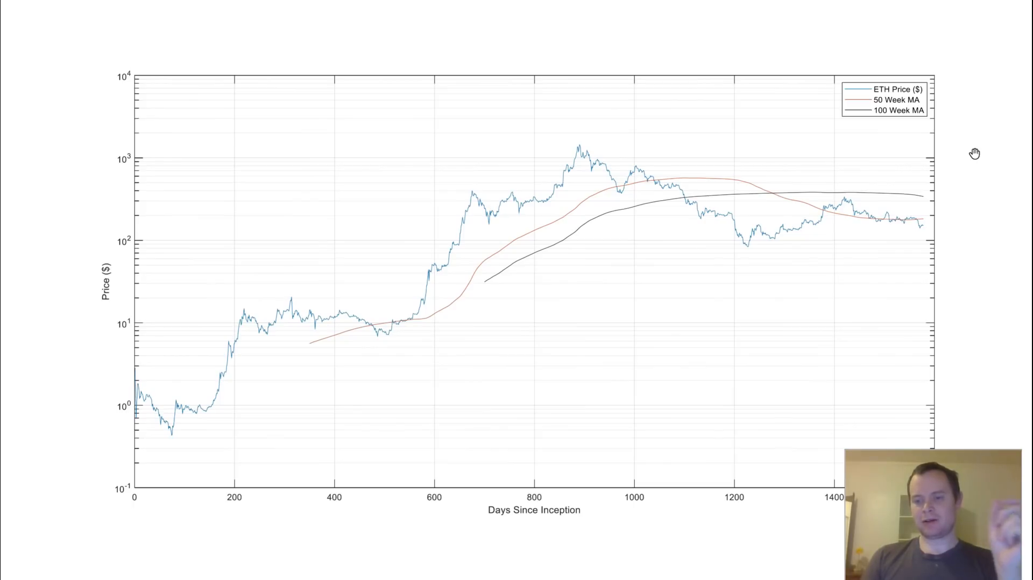
{"action": "mouse_move", "coordinate": [548, 169]}
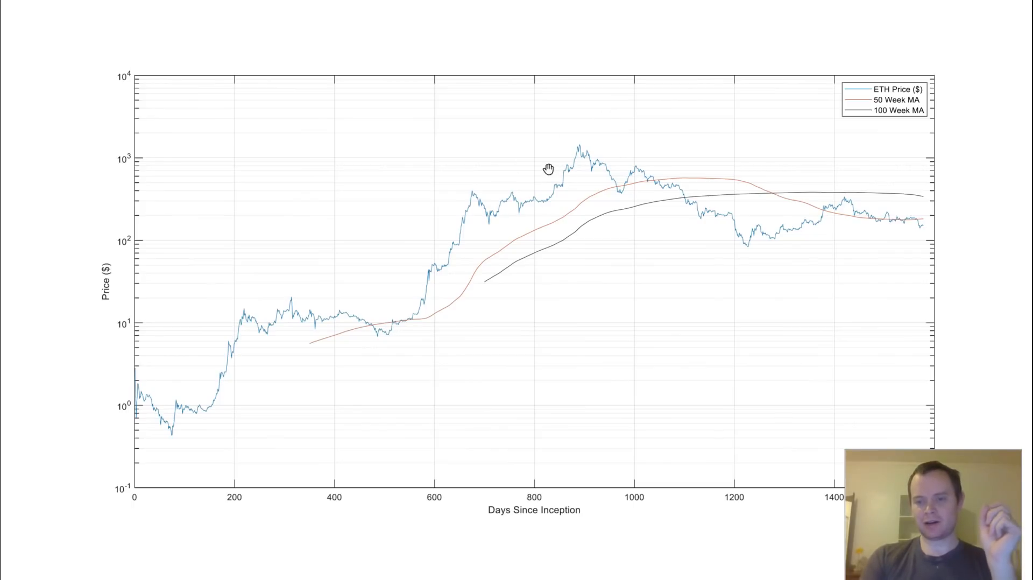
{"action": "mouse_move", "coordinate": [539, 213]}
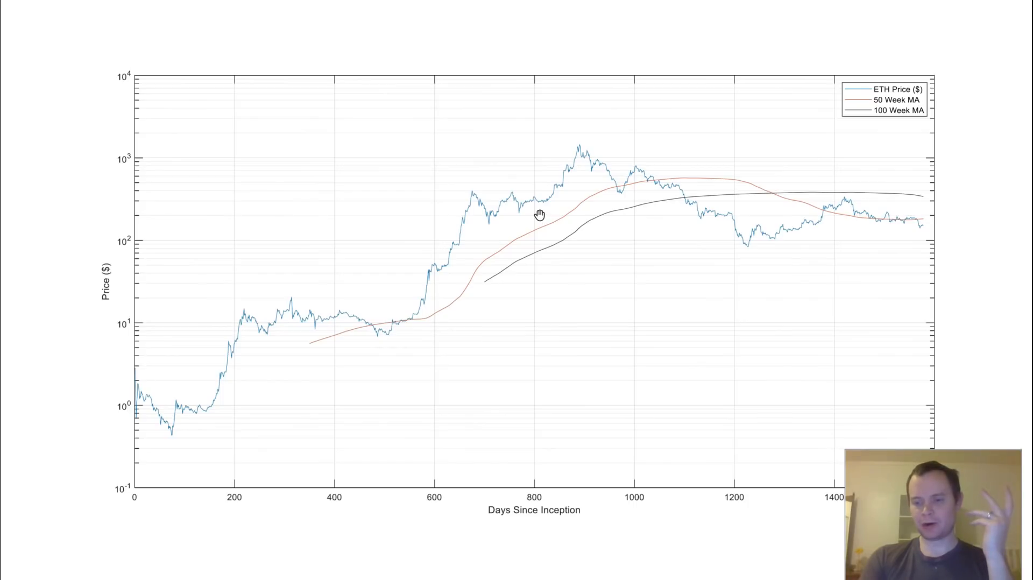
{"action": "mouse_move", "coordinate": [540, 204]}
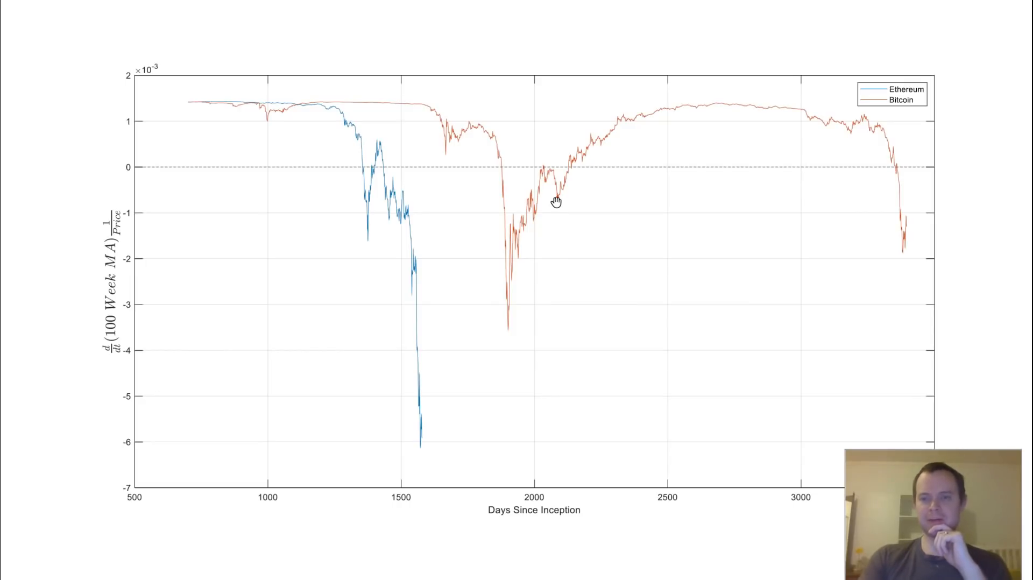
{"action": "mouse_move", "coordinate": [72, 357]}
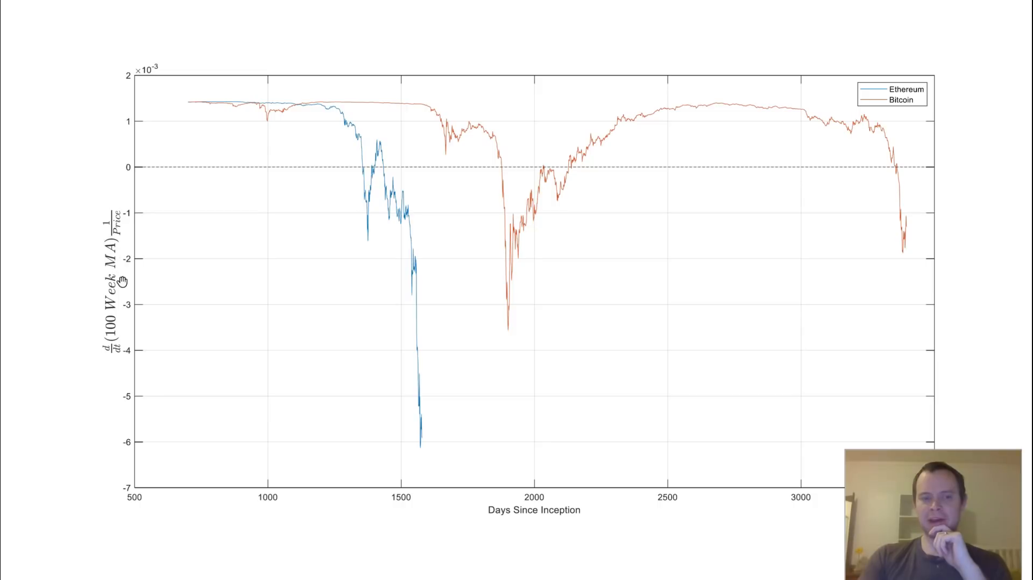
{"action": "mouse_move", "coordinate": [248, 116]}
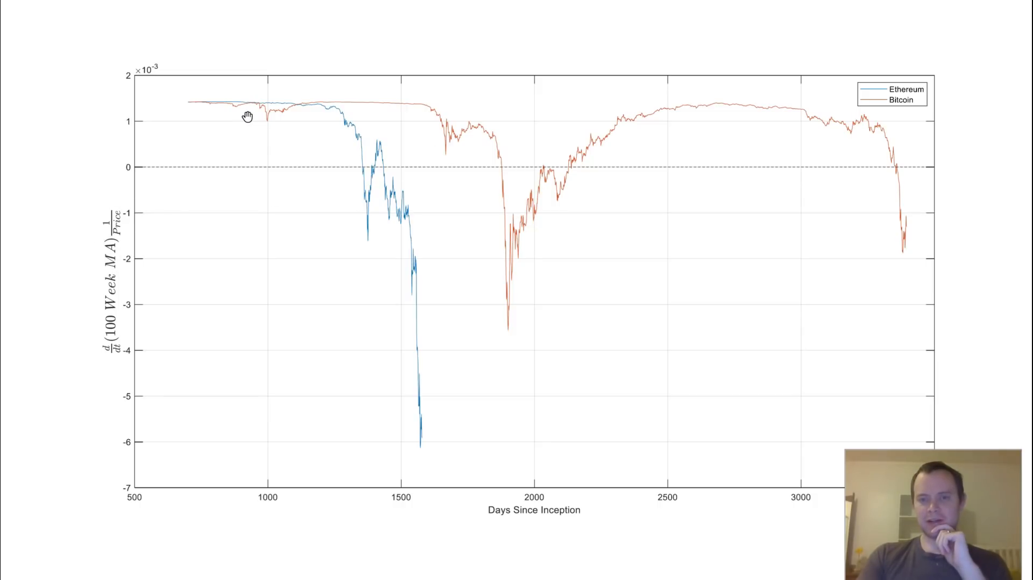
{"action": "mouse_move", "coordinate": [224, 105]}
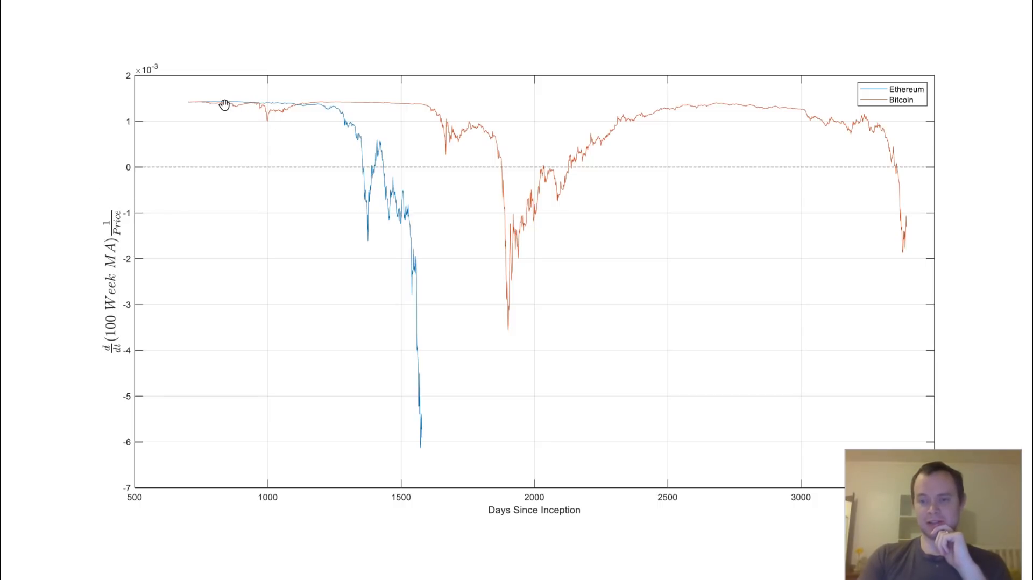
{"action": "mouse_move", "coordinate": [286, 103]}
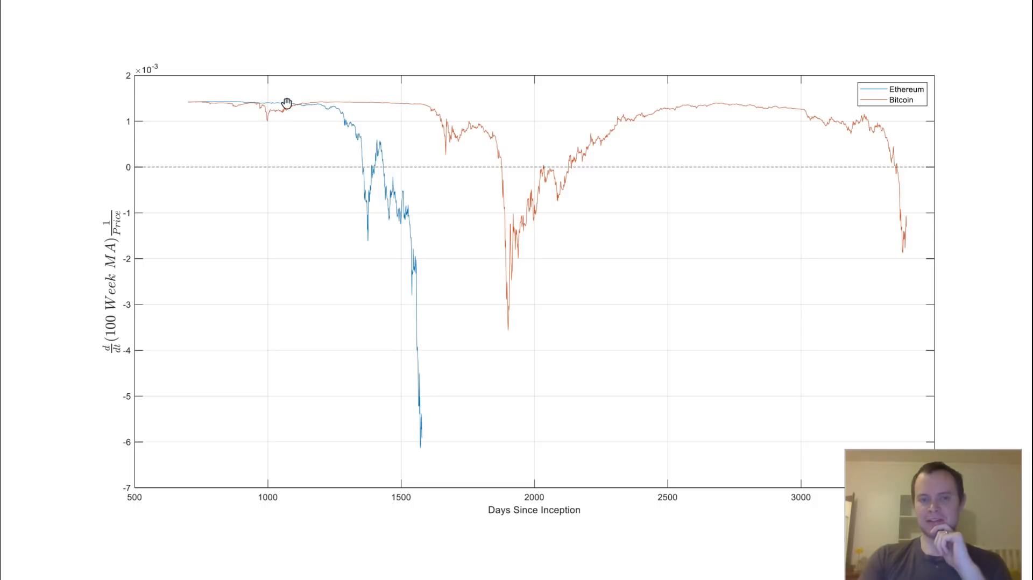
{"action": "mouse_move", "coordinate": [450, 157]}
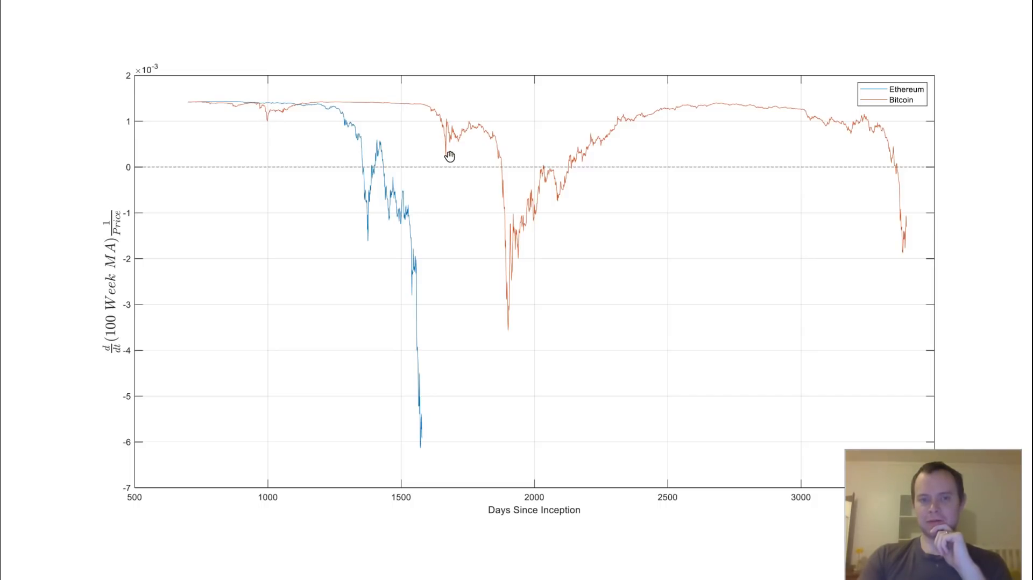
{"action": "mouse_move", "coordinate": [512, 329]}
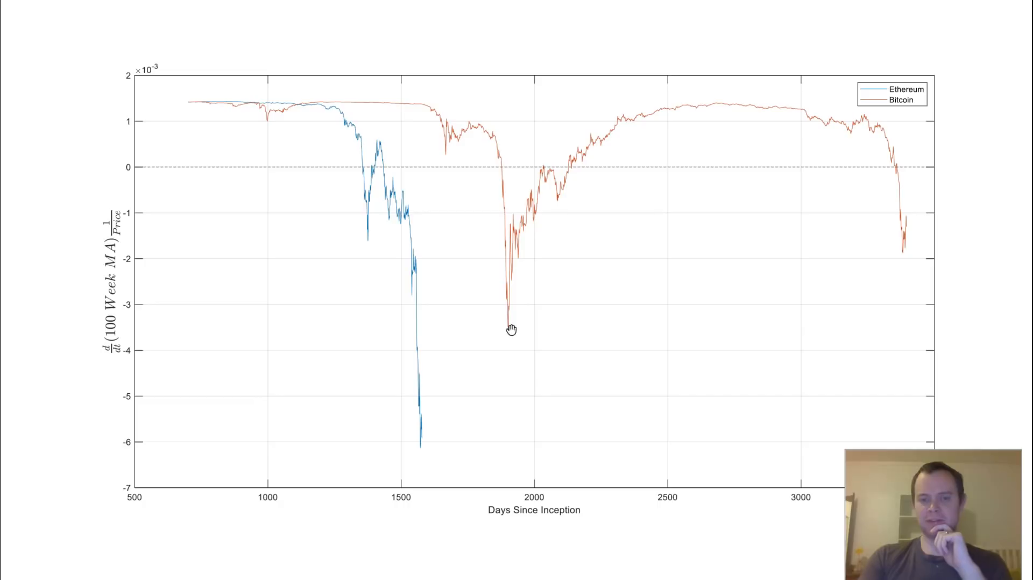
{"action": "mouse_move", "coordinate": [359, 137]}
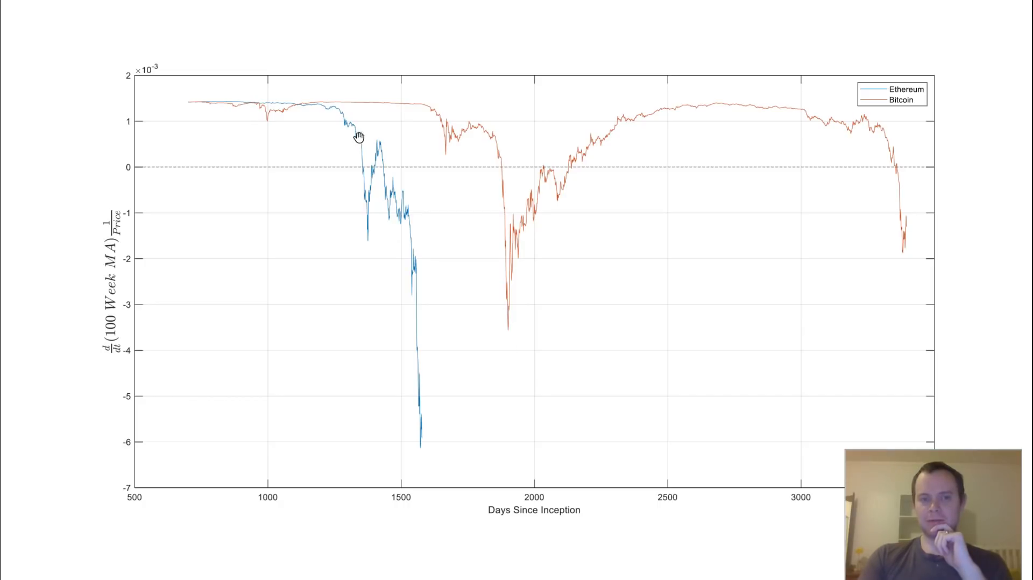
{"action": "mouse_move", "coordinate": [388, 137]}
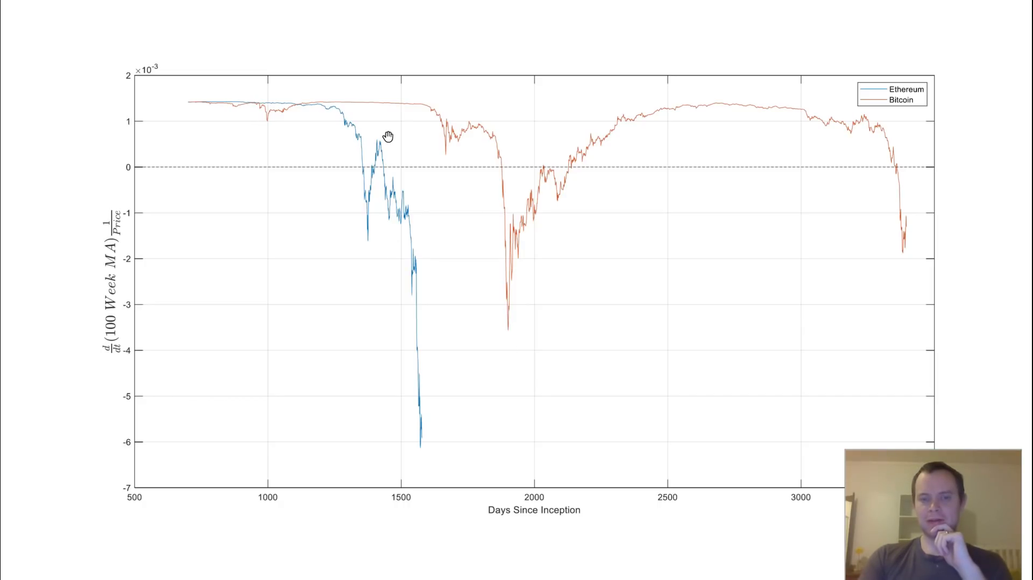
{"action": "mouse_move", "coordinate": [427, 456]}
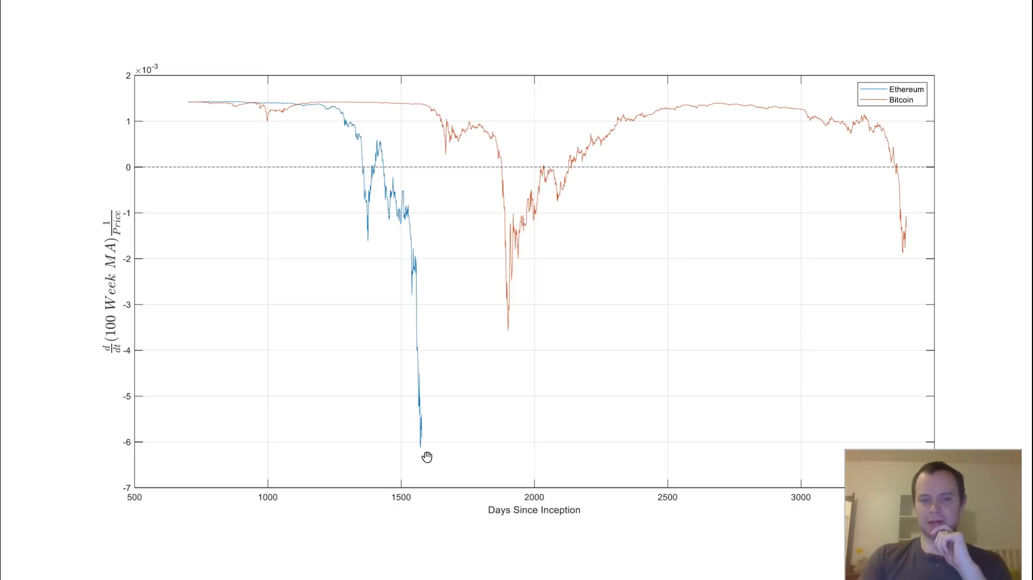
{"action": "mouse_move", "coordinate": [571, 389]}
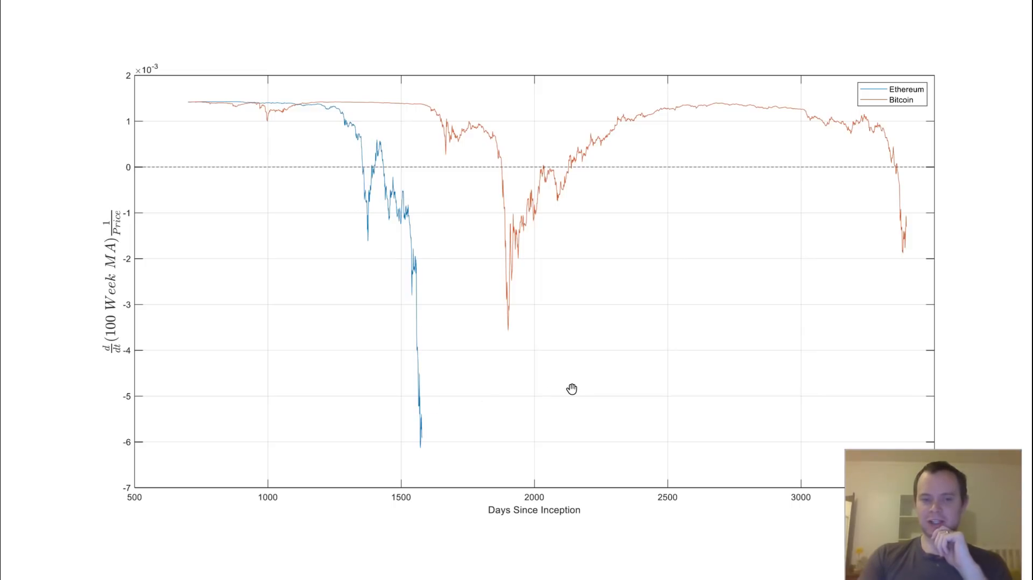
{"action": "mouse_move", "coordinate": [591, 165]}
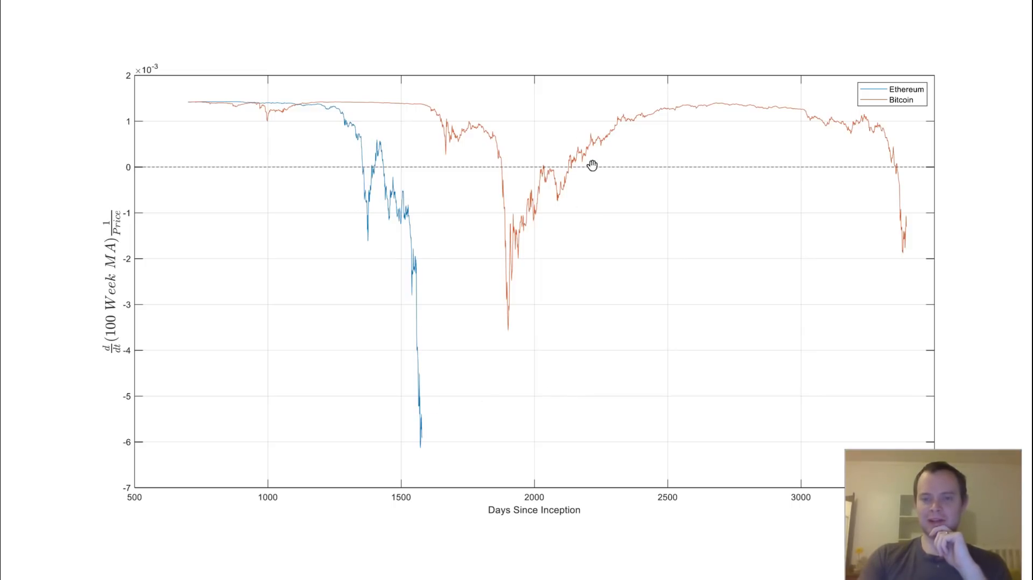
{"action": "mouse_move", "coordinate": [577, 157]}
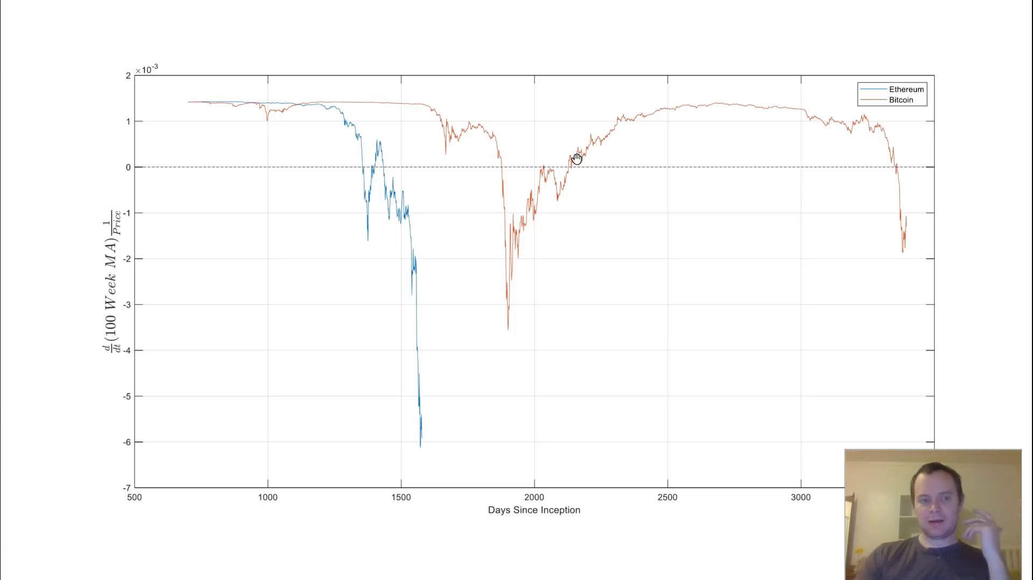
{"action": "mouse_move", "coordinate": [434, 455]}
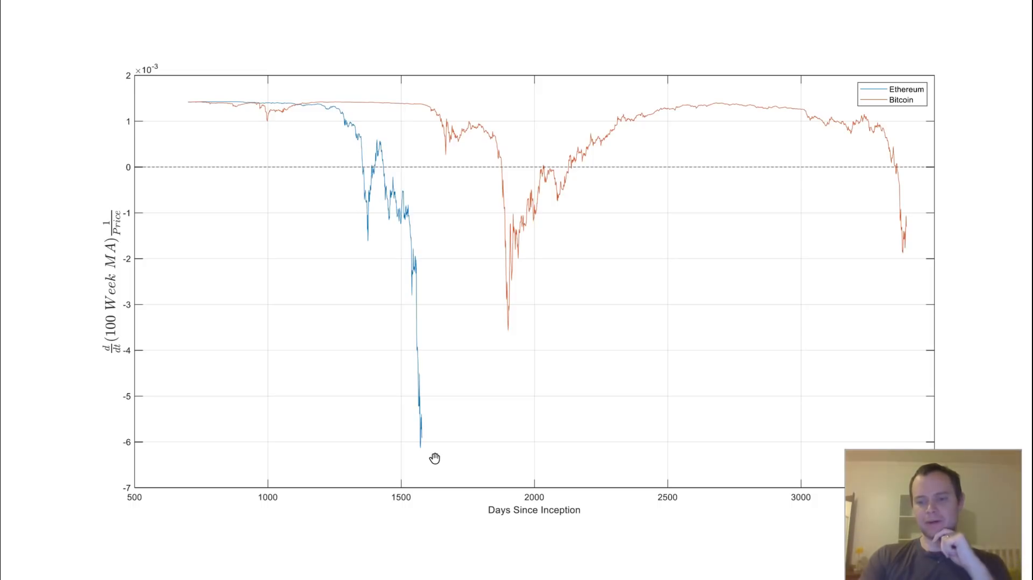
{"action": "mouse_move", "coordinate": [430, 433]}
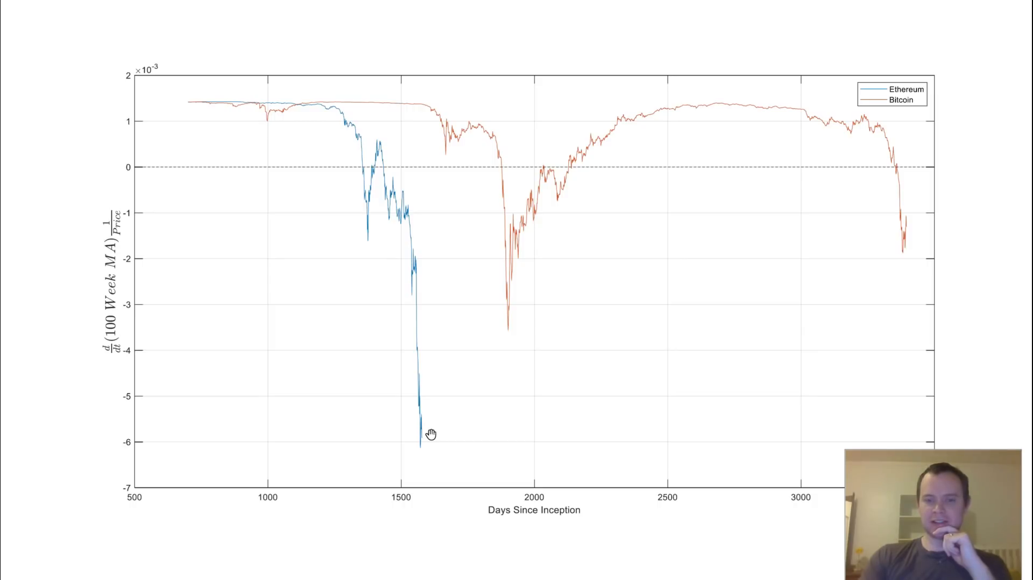
{"action": "mouse_move", "coordinate": [494, 353]}
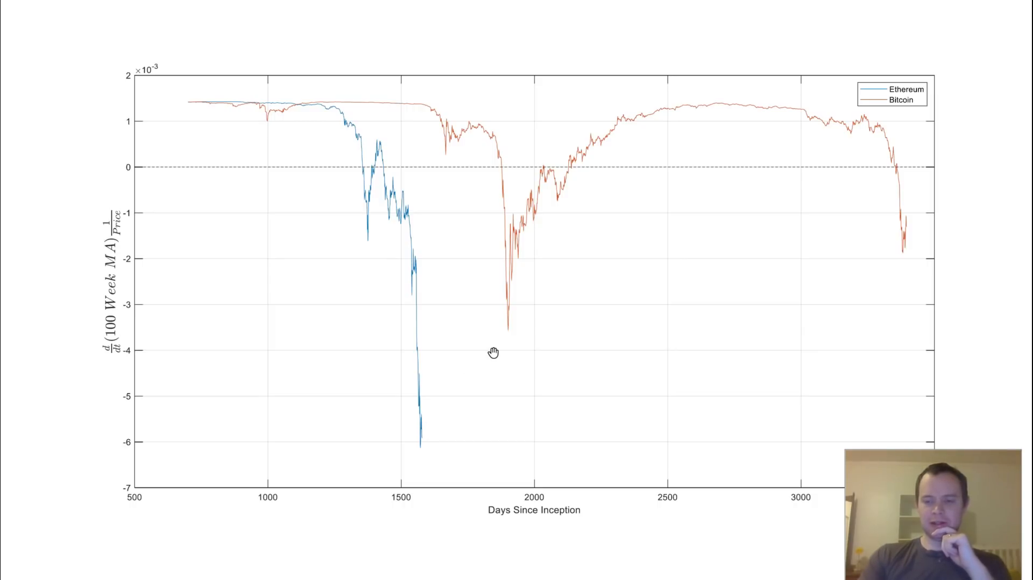
{"action": "mouse_move", "coordinate": [560, 501]}
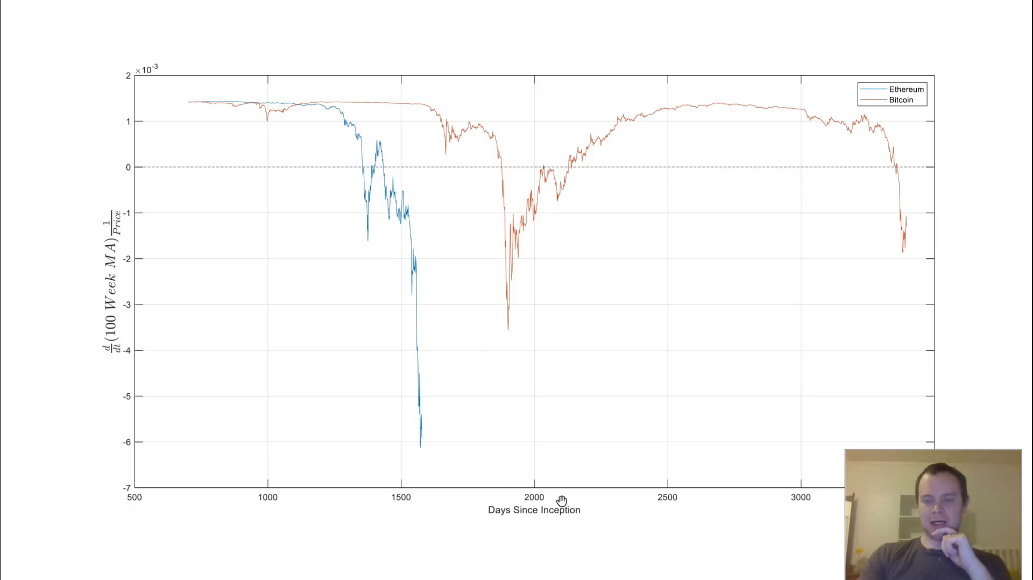
{"action": "mouse_move", "coordinate": [521, 361]}
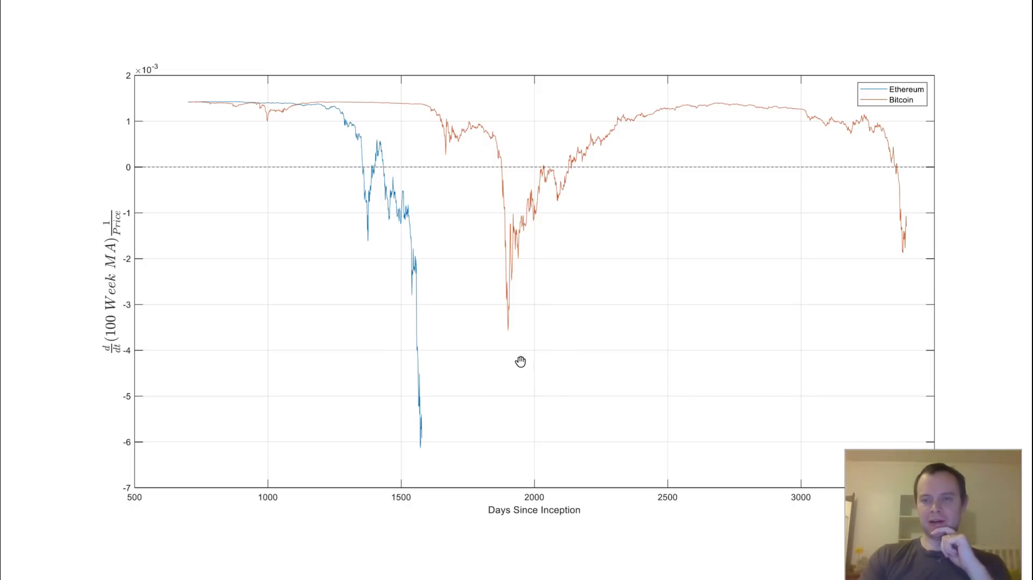
{"action": "mouse_move", "coordinate": [478, 372]}
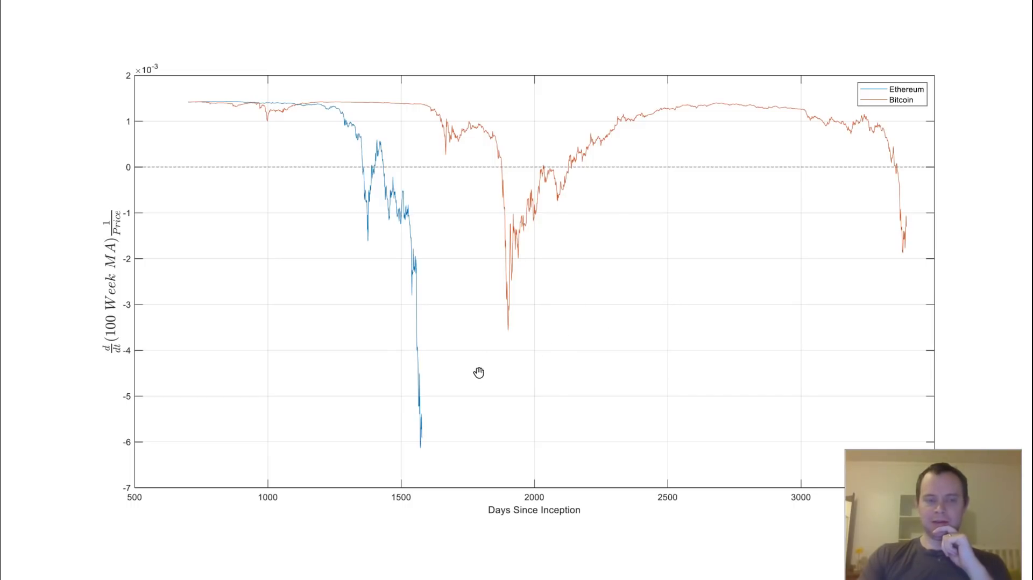
{"action": "mouse_move", "coordinate": [867, 139]}
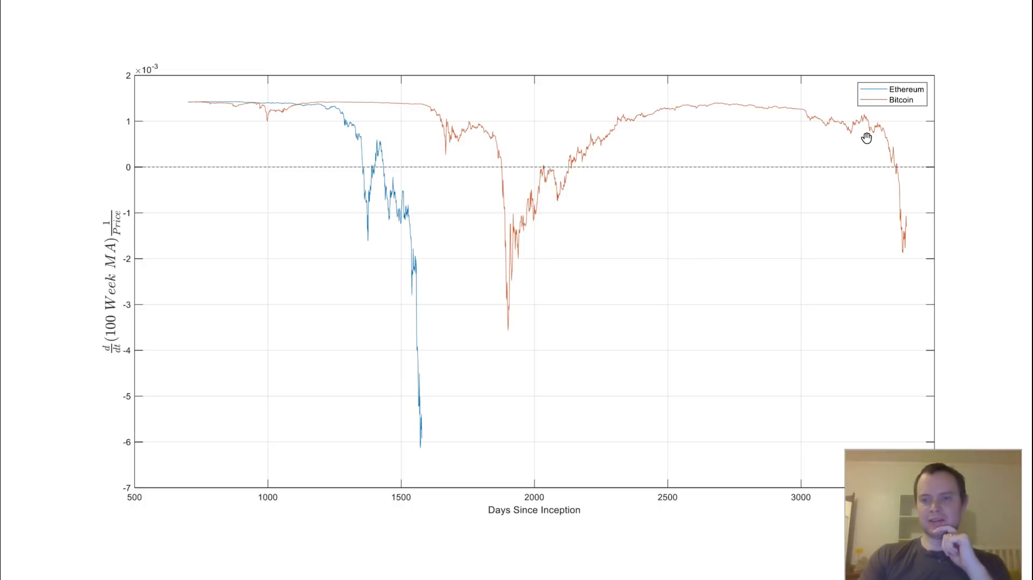
{"action": "mouse_move", "coordinate": [466, 173]}
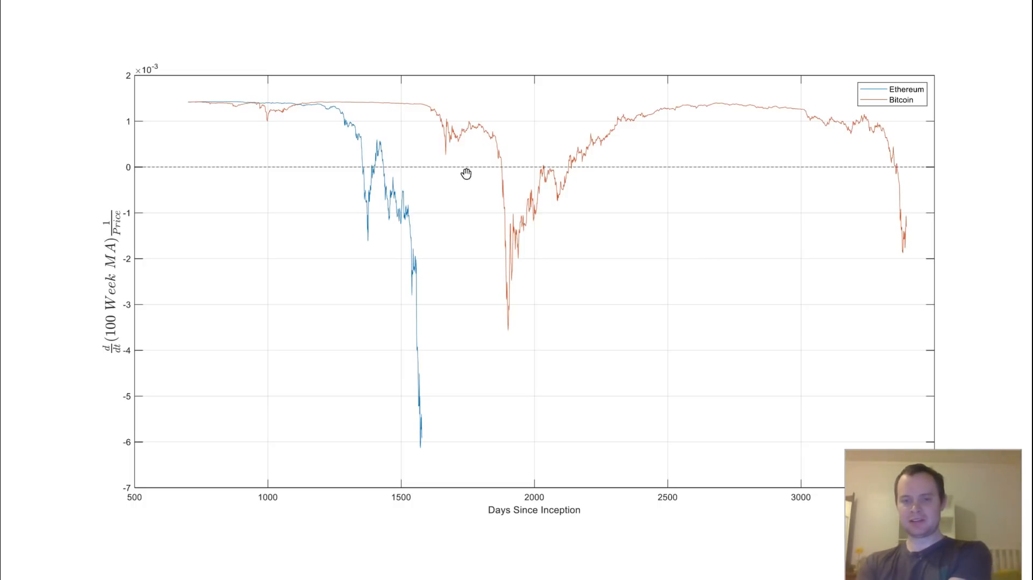
{"action": "mouse_move", "coordinate": [691, 177]}
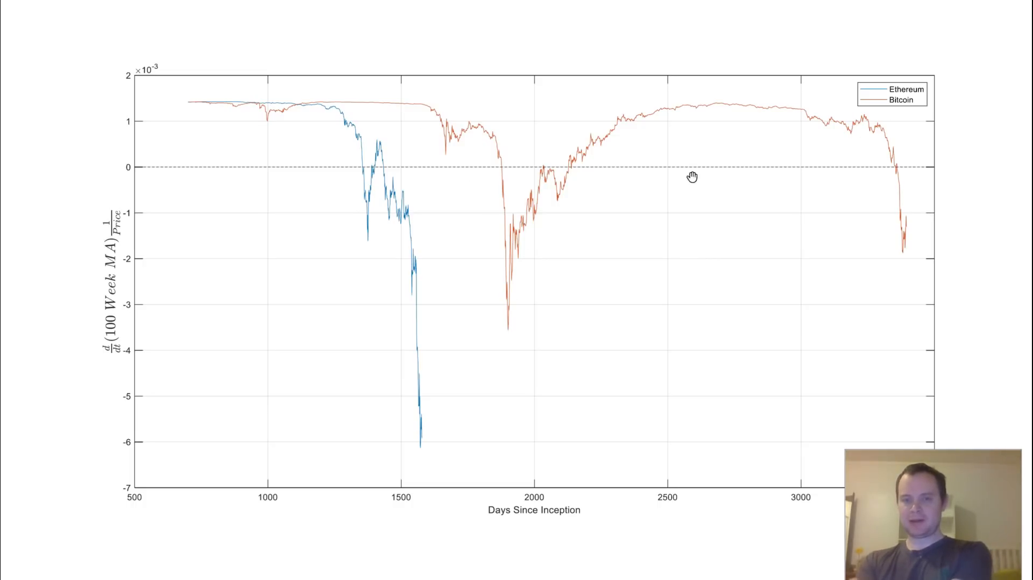
{"action": "mouse_move", "coordinate": [515, 169]}
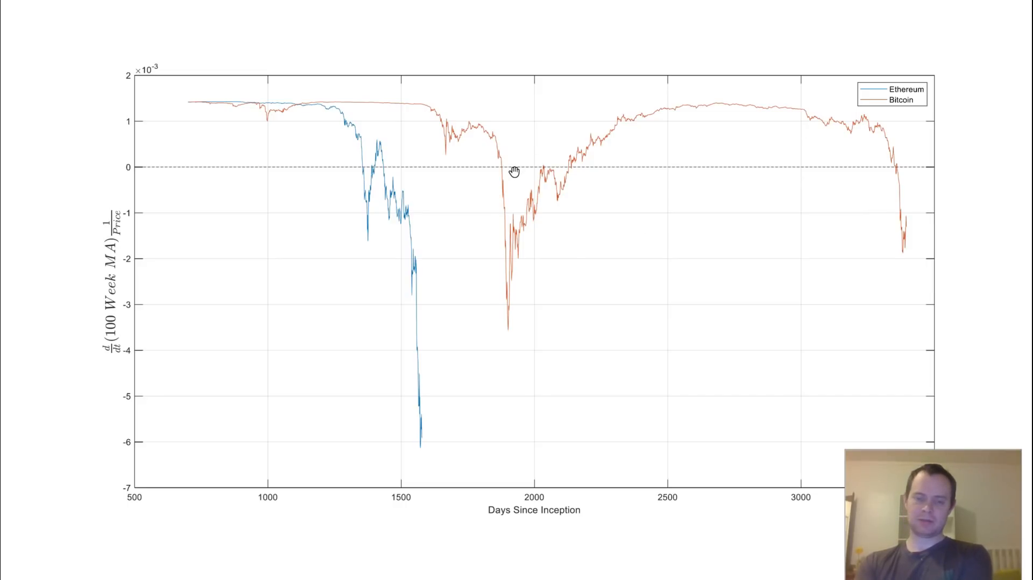
{"action": "mouse_move", "coordinate": [502, 159]}
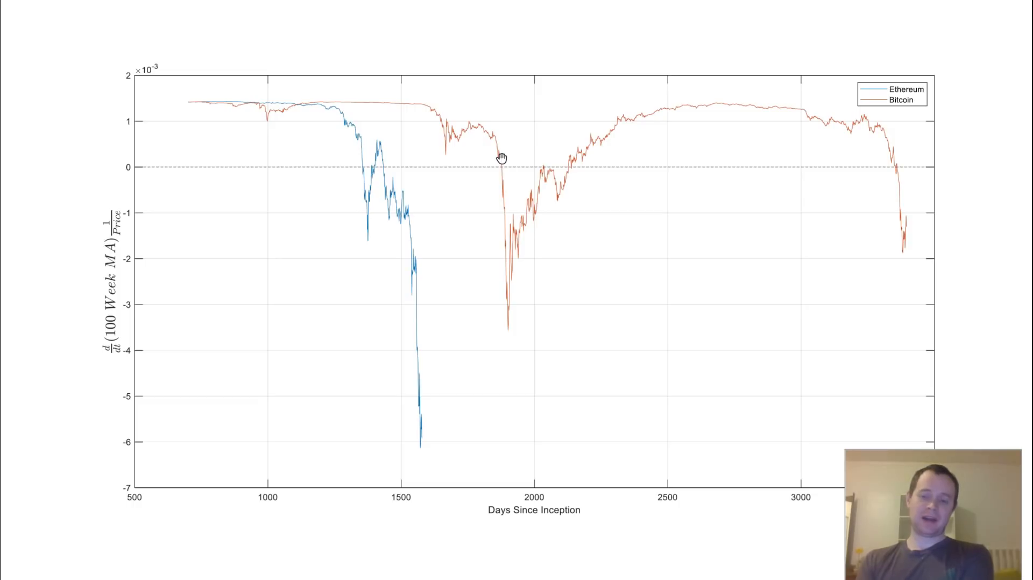